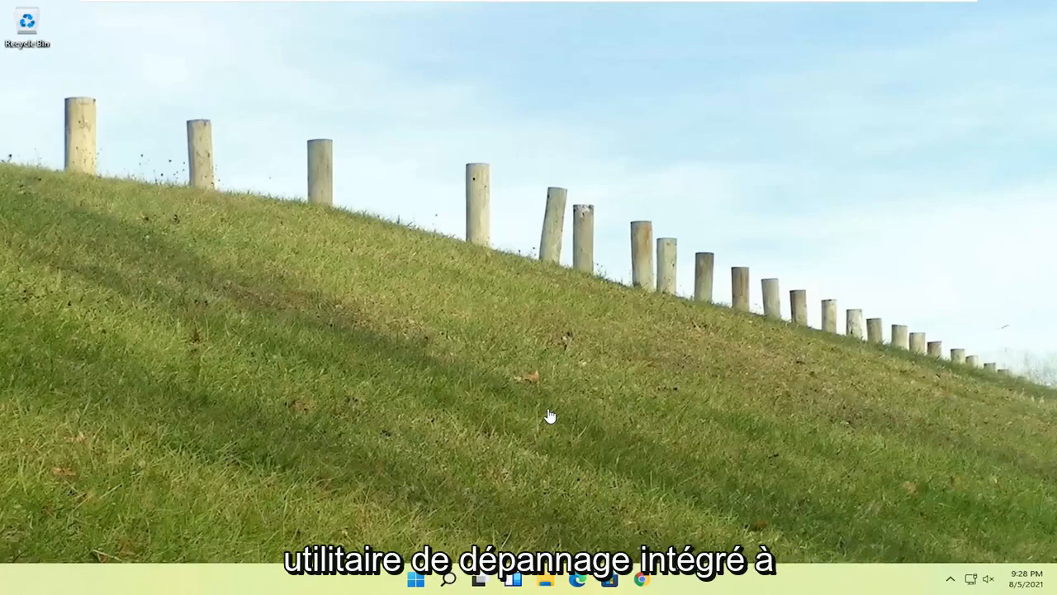
mouse_move(551, 252)
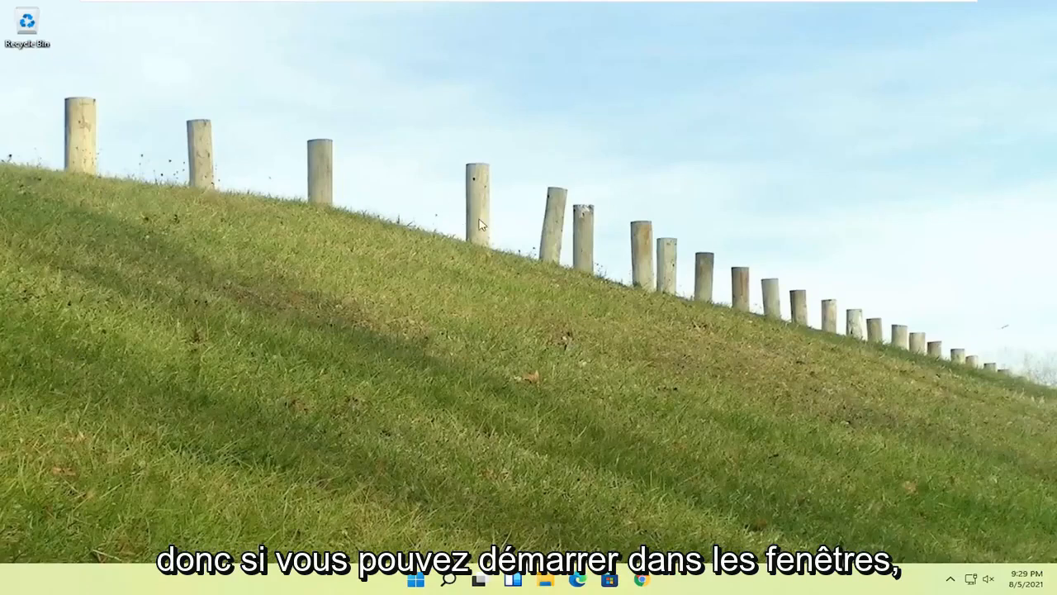
mouse_move(442, 527)
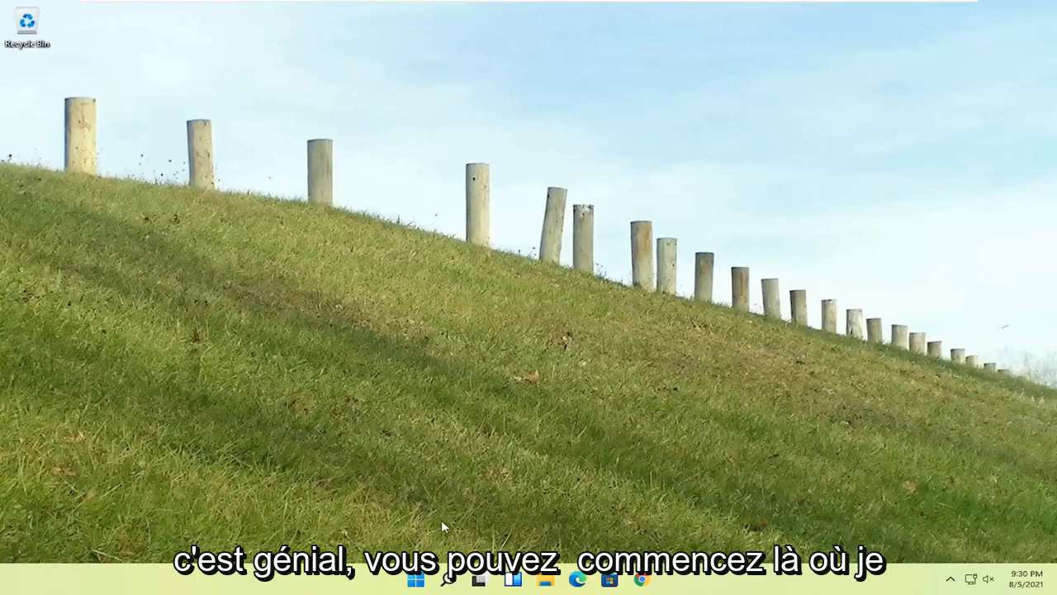
Select Troubleshoot on the recovery Choose an option screen.
right_click(416, 578)
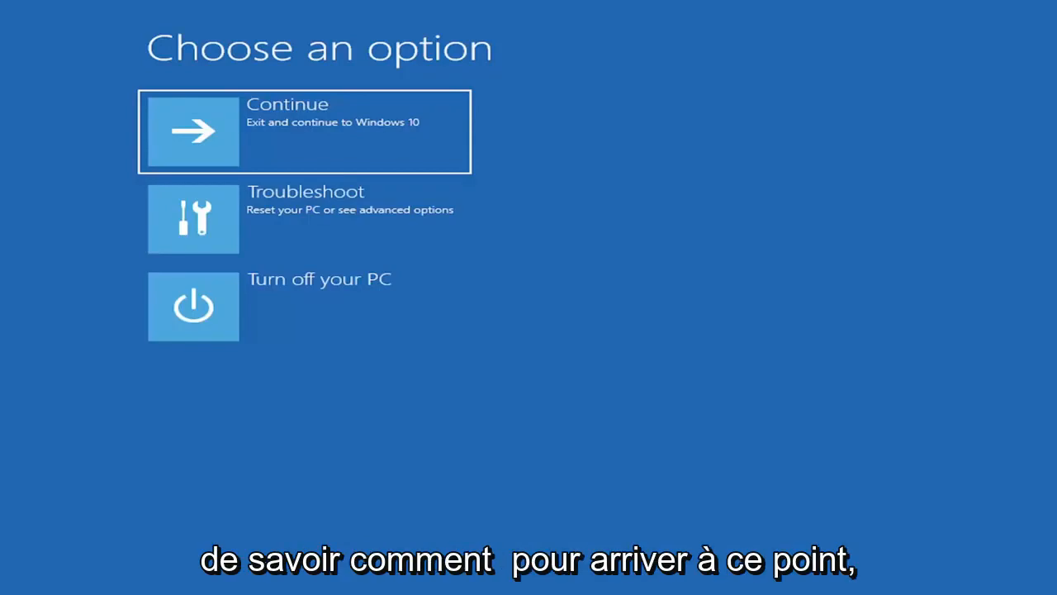
mouse_move(359, 120)
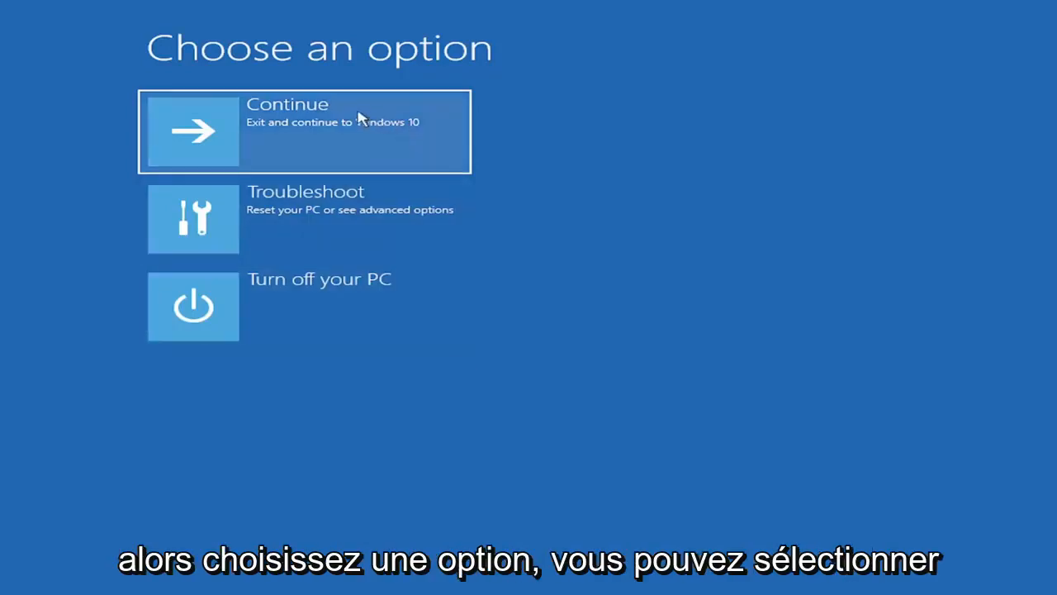
mouse_move(239, 217)
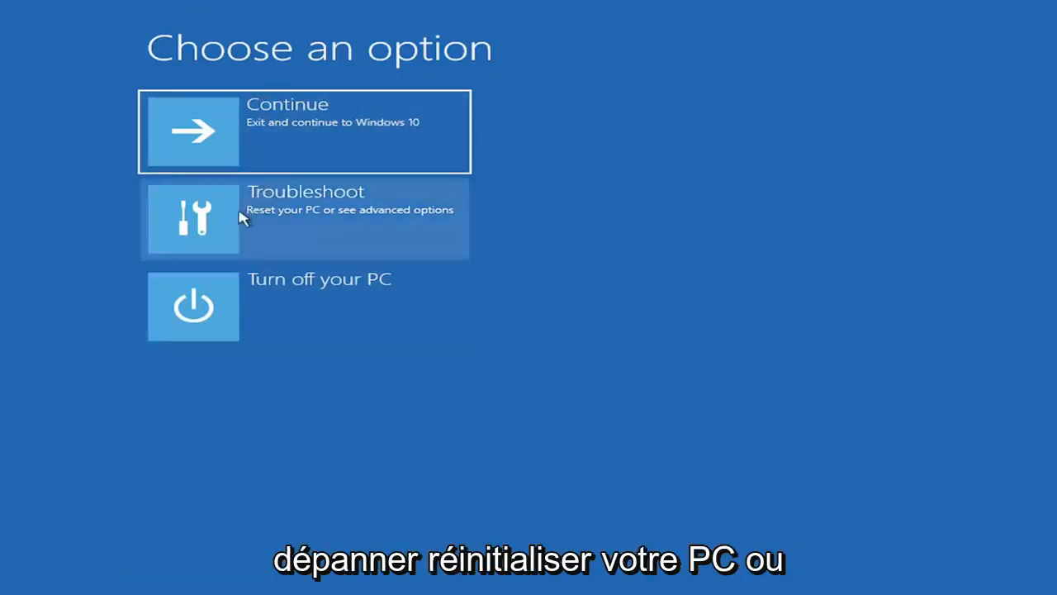
mouse_move(342, 223)
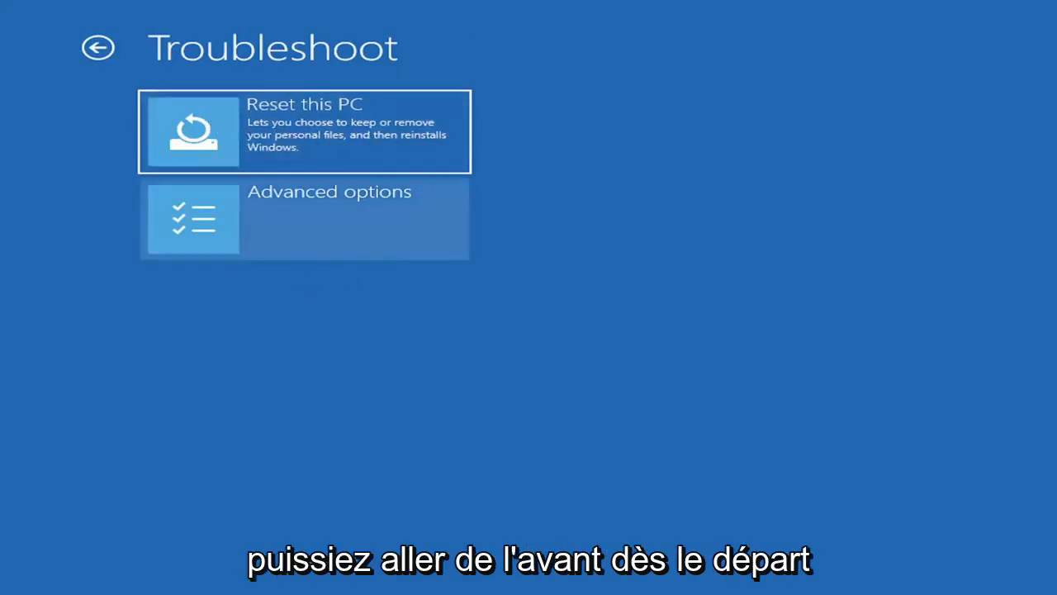
Open Reset this PC to view the Keep my files and Remove everything choices.
left_click(304, 131)
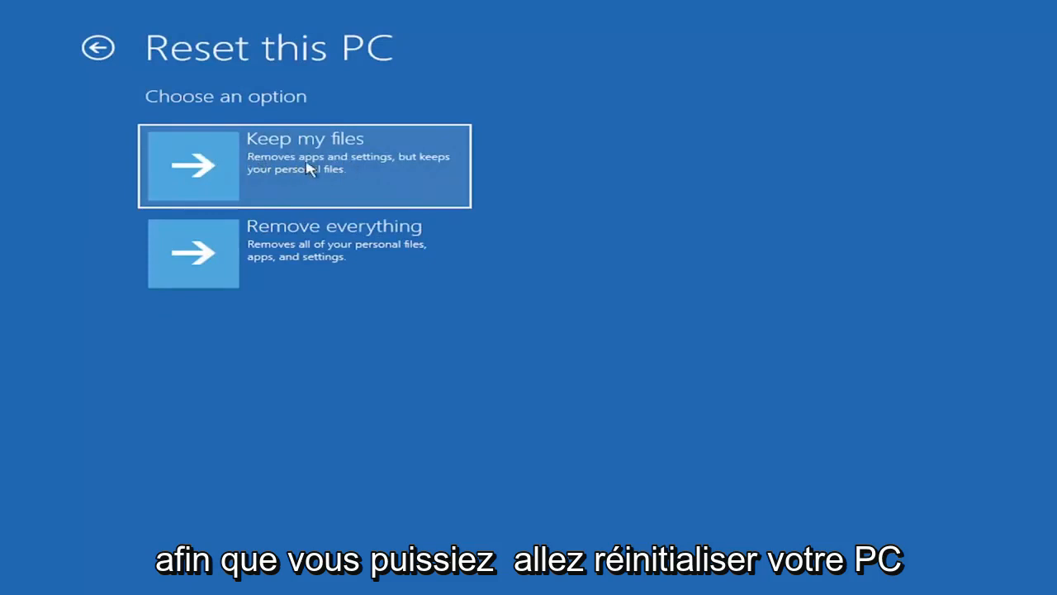
mouse_move(295, 183)
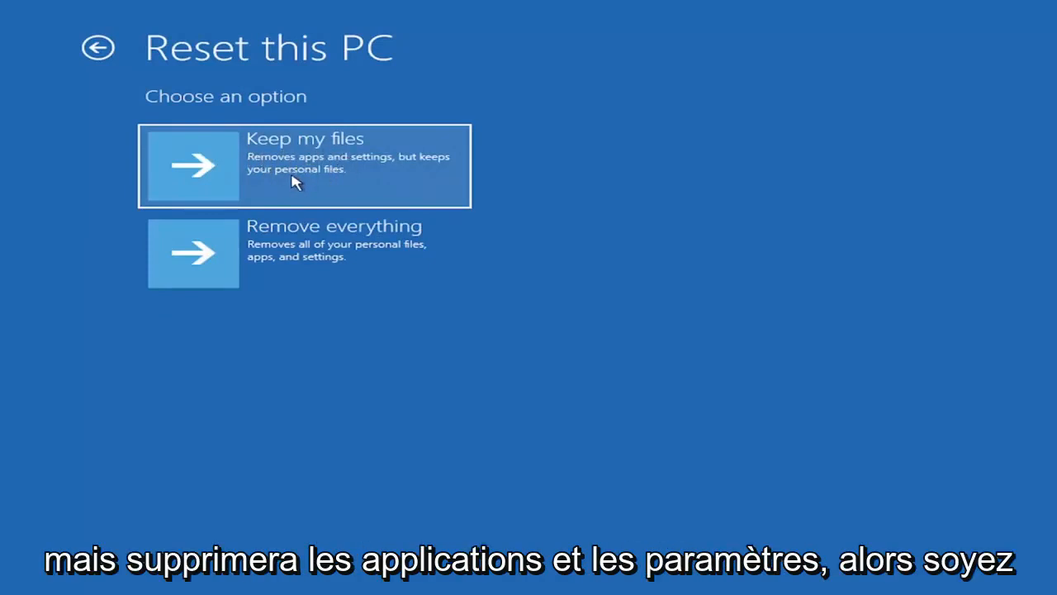
mouse_move(285, 152)
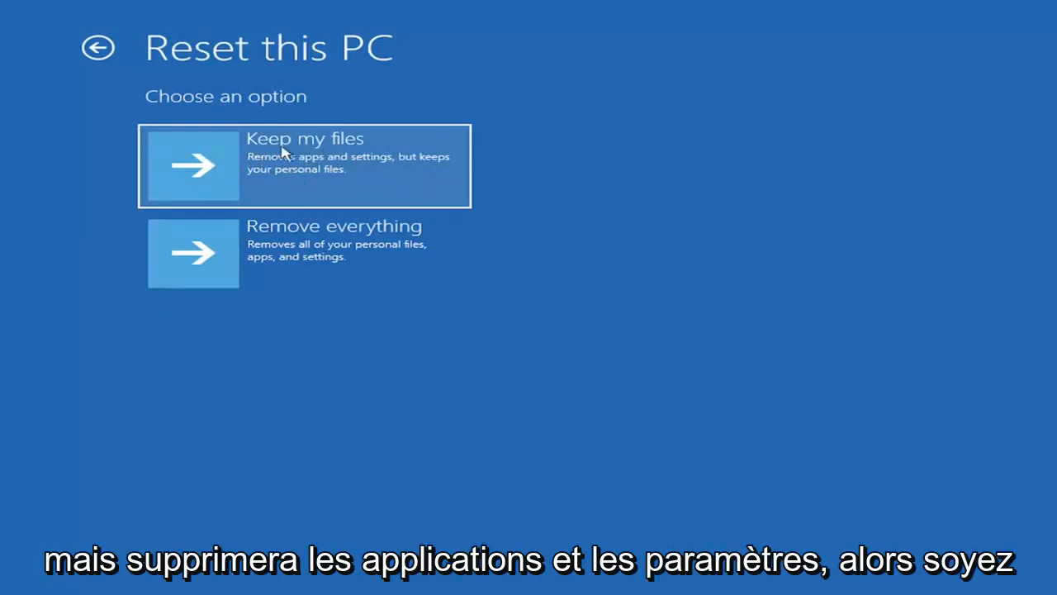
mouse_move(387, 162)
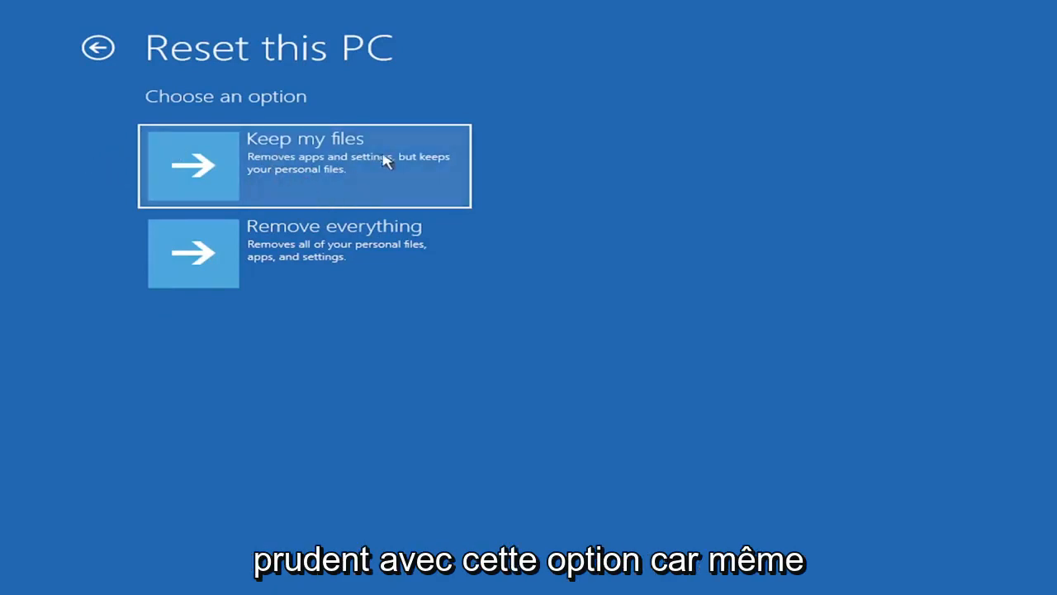
mouse_move(289, 182)
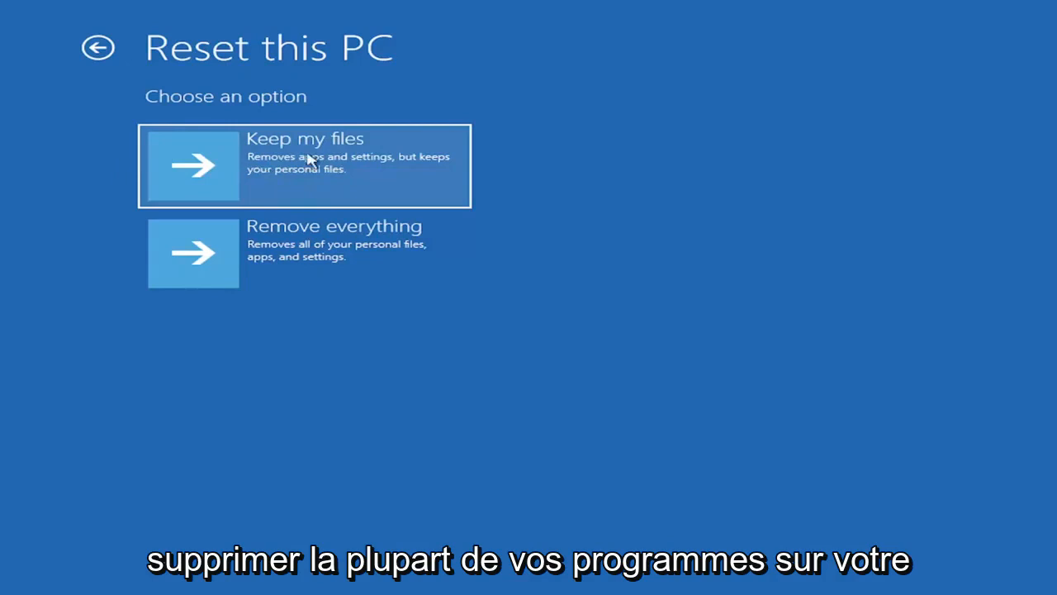
mouse_move(293, 165)
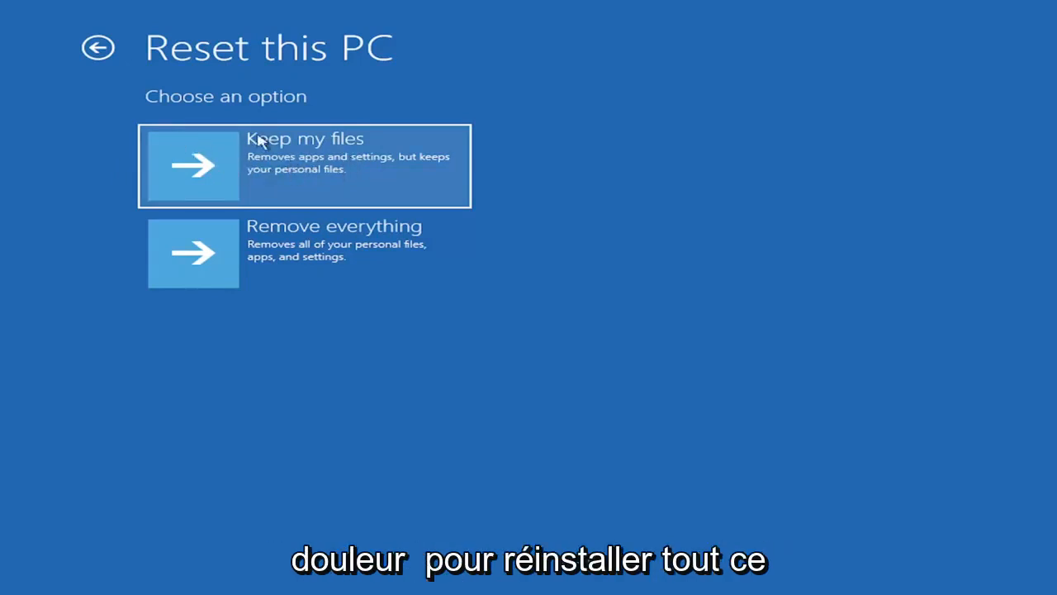
mouse_move(285, 172)
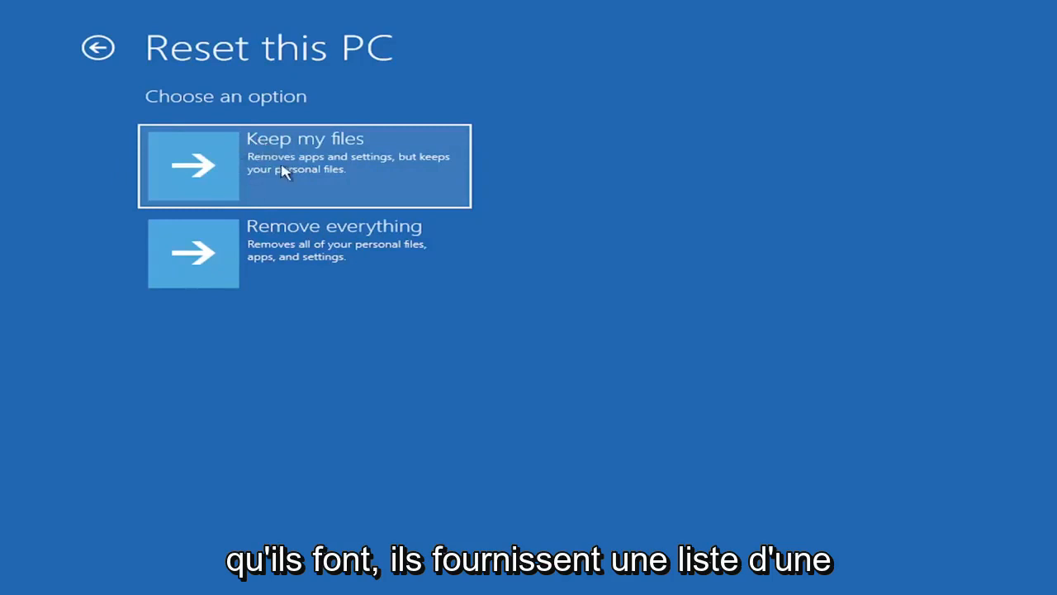
mouse_move(222, 162)
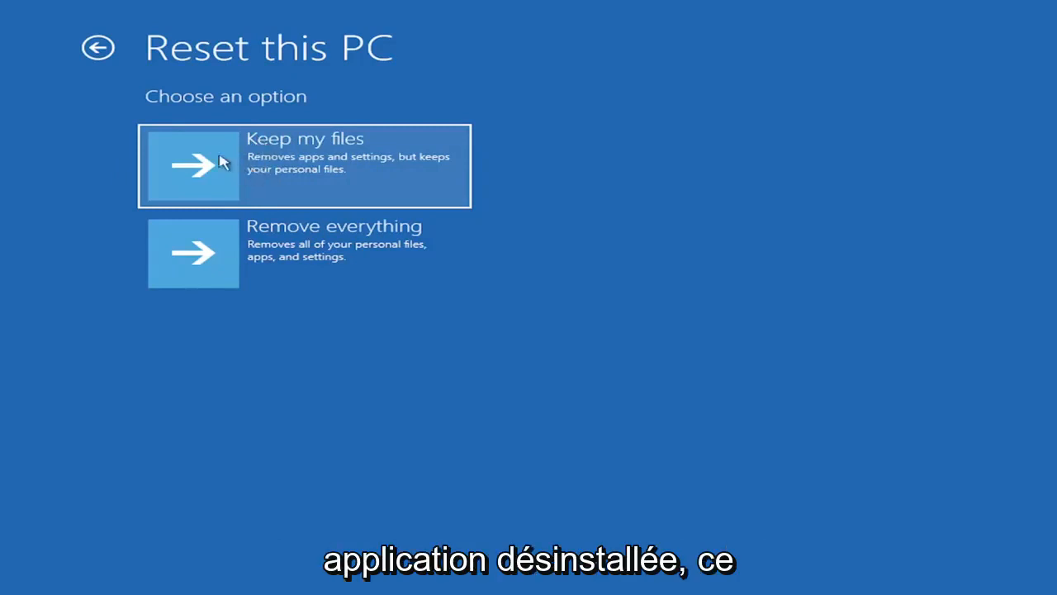
mouse_move(289, 169)
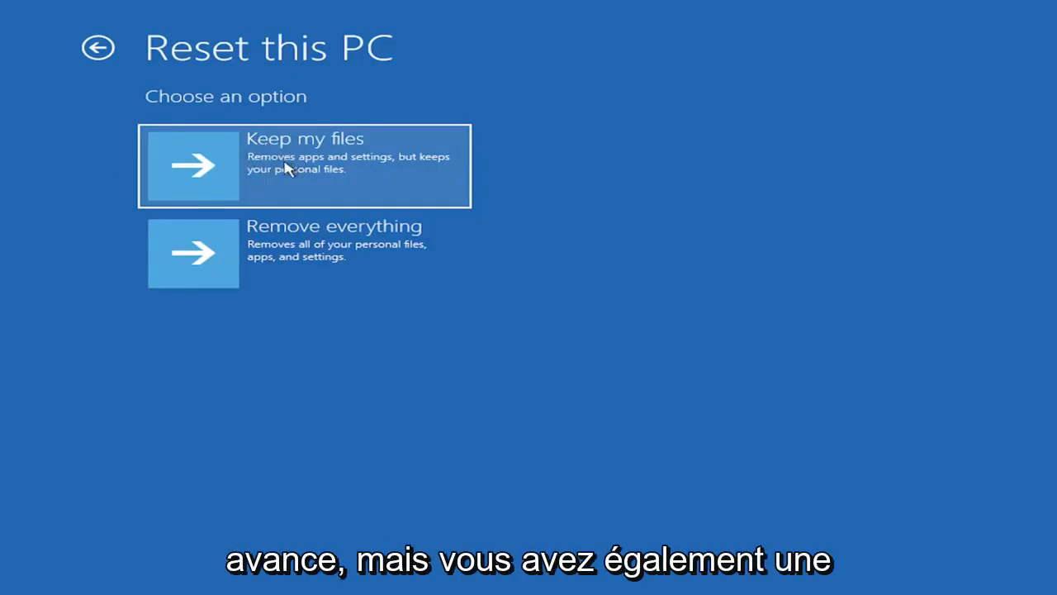
mouse_move(329, 274)
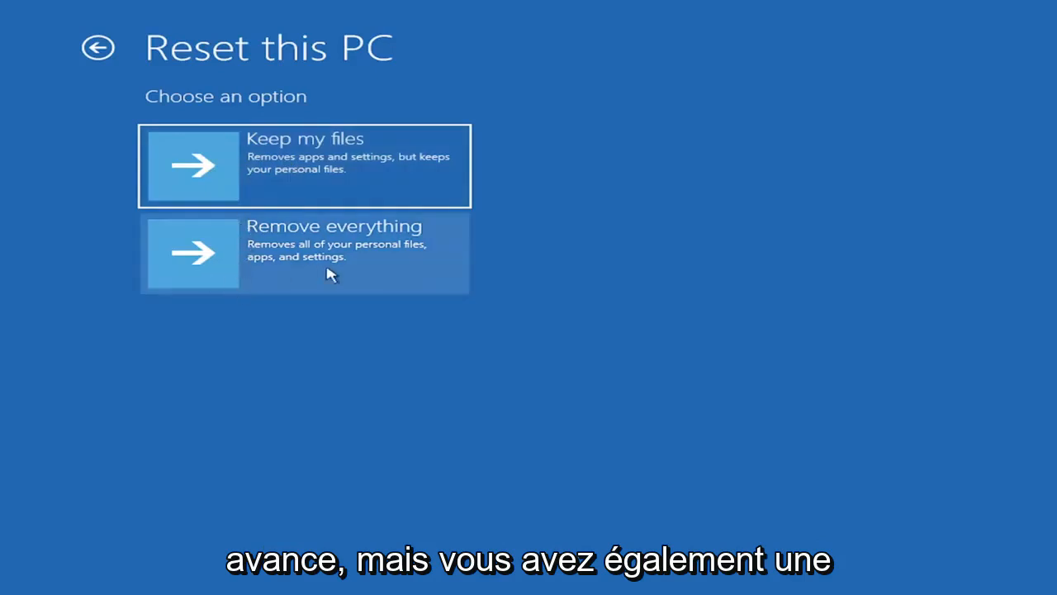
mouse_move(316, 276)
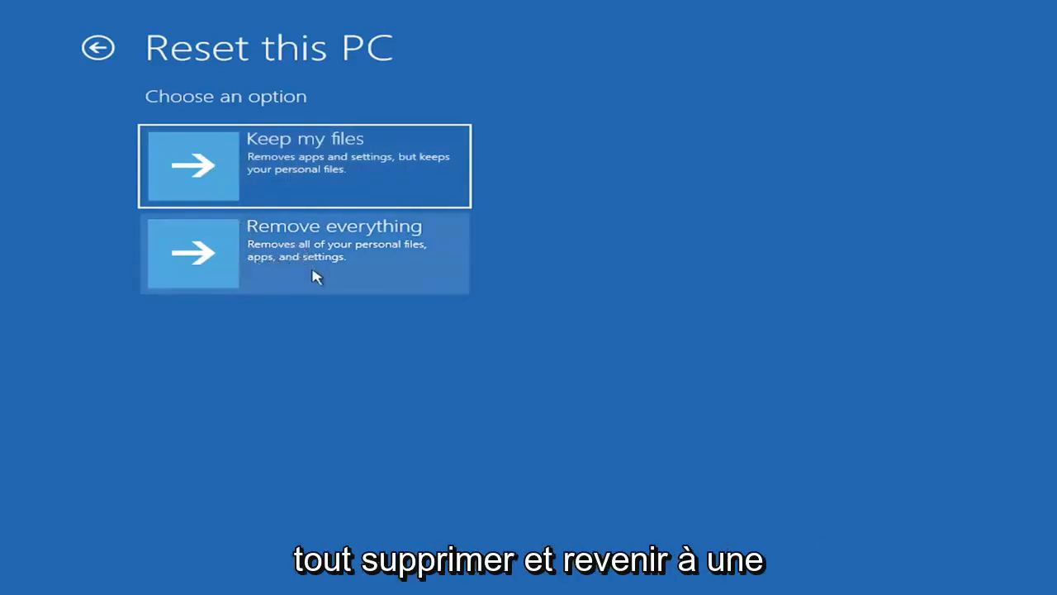
mouse_move(132, 156)
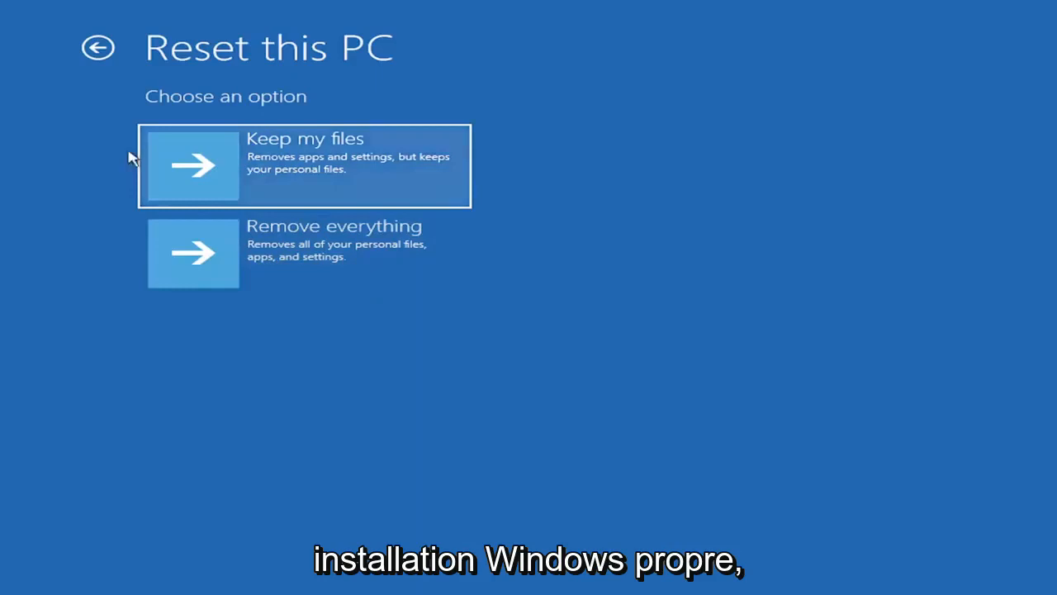
Go back from the Reset this PC choices to the Troubleshoot page.
left_click(97, 47)
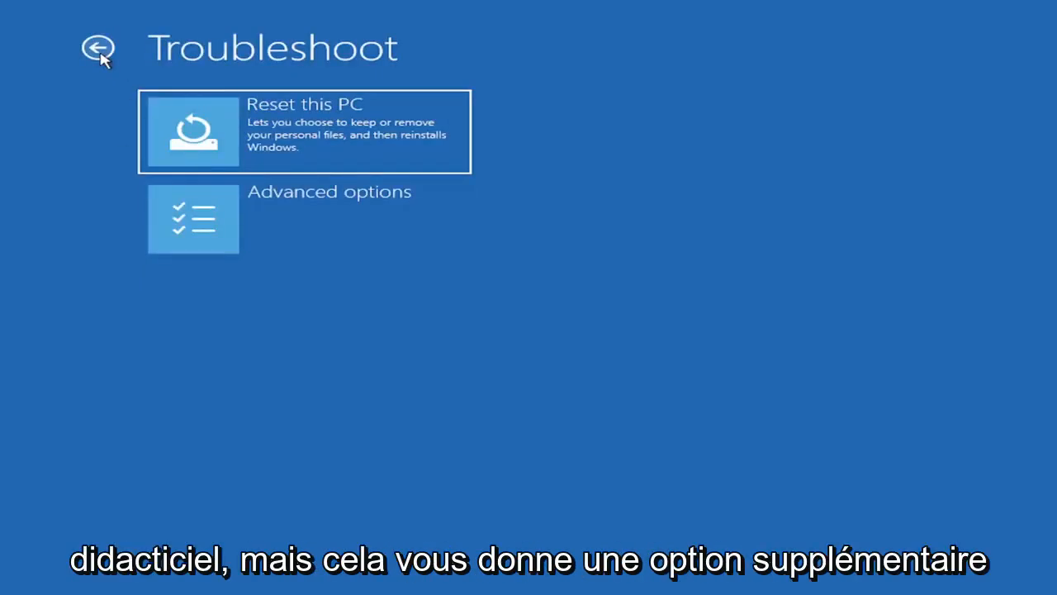
mouse_move(322, 326)
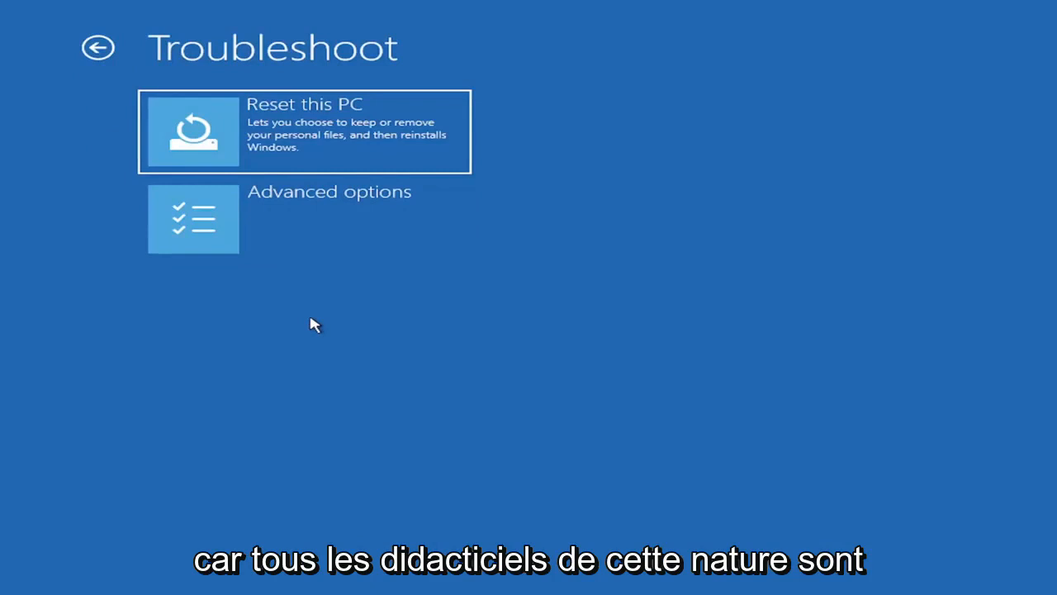
mouse_move(325, 311)
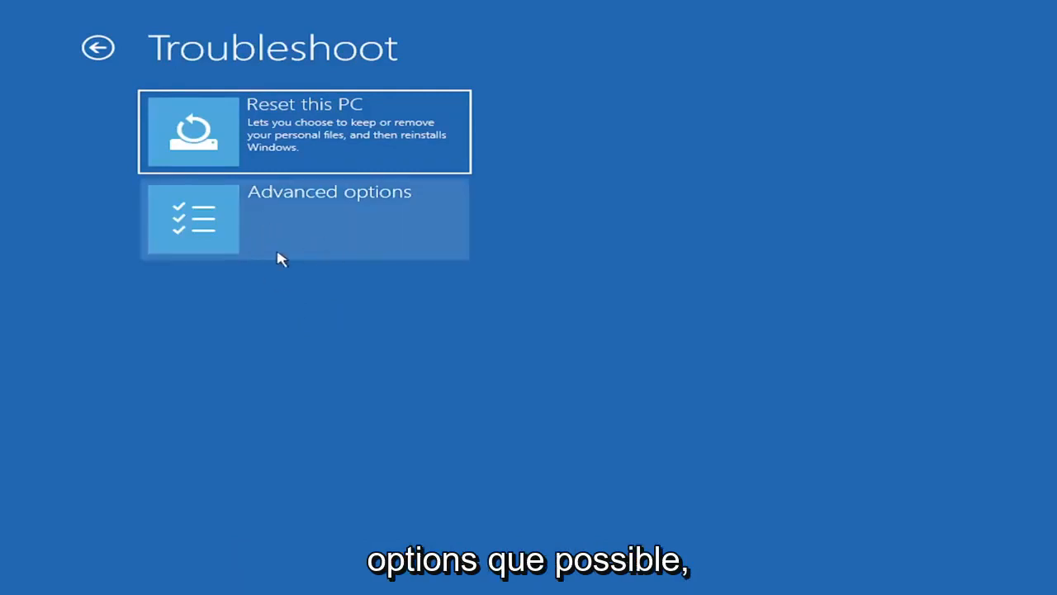
left_click(305, 219)
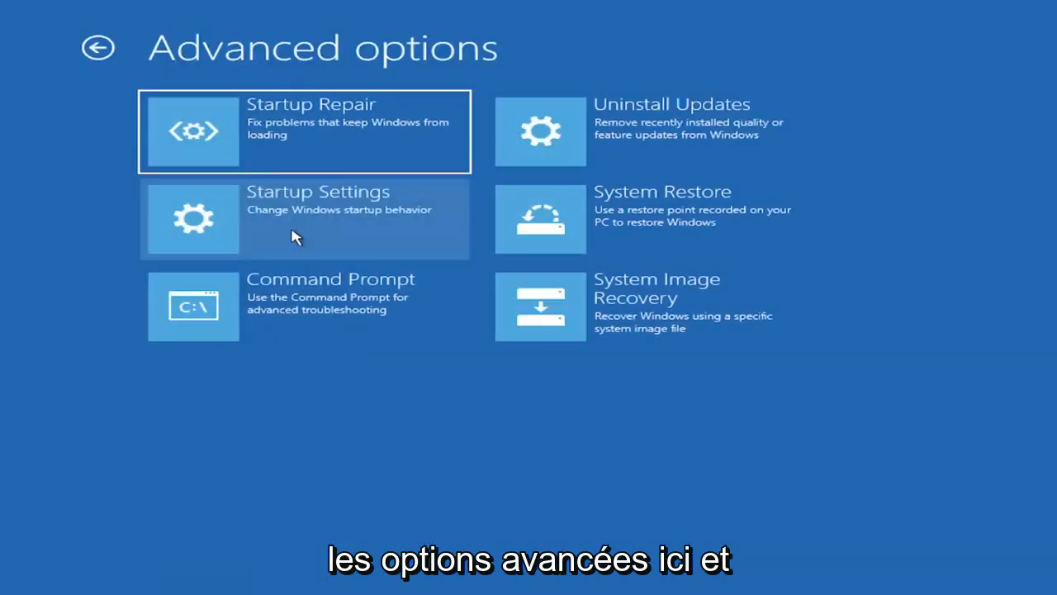
mouse_move(324, 486)
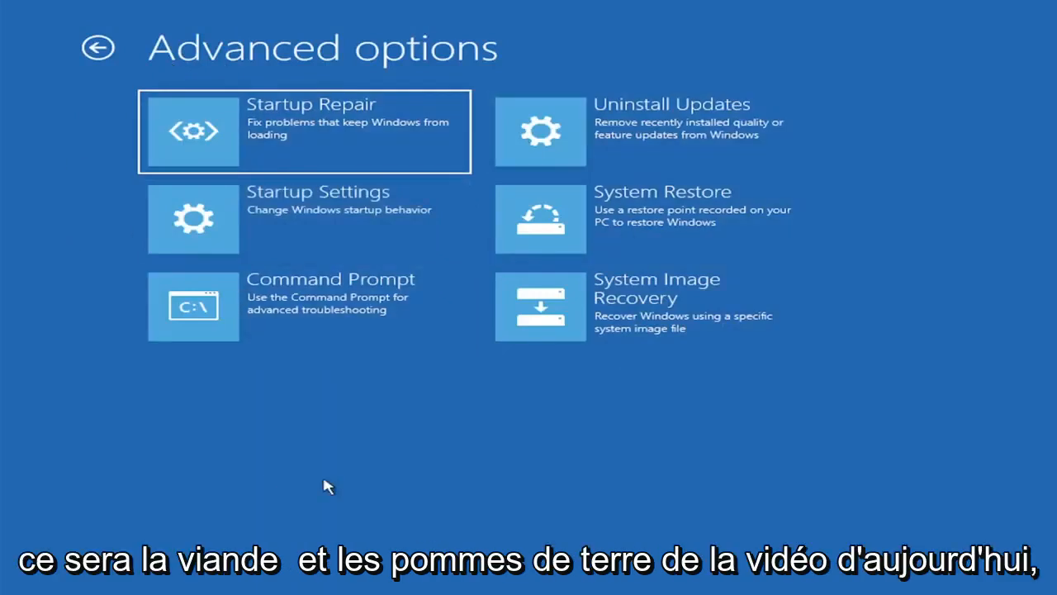
mouse_move(422, 448)
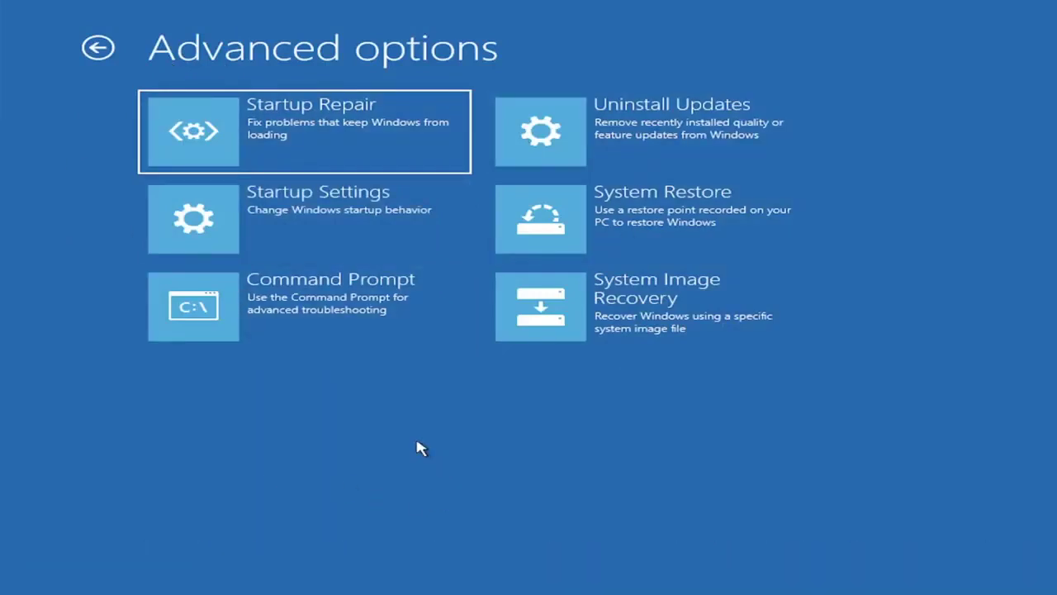
mouse_move(574, 147)
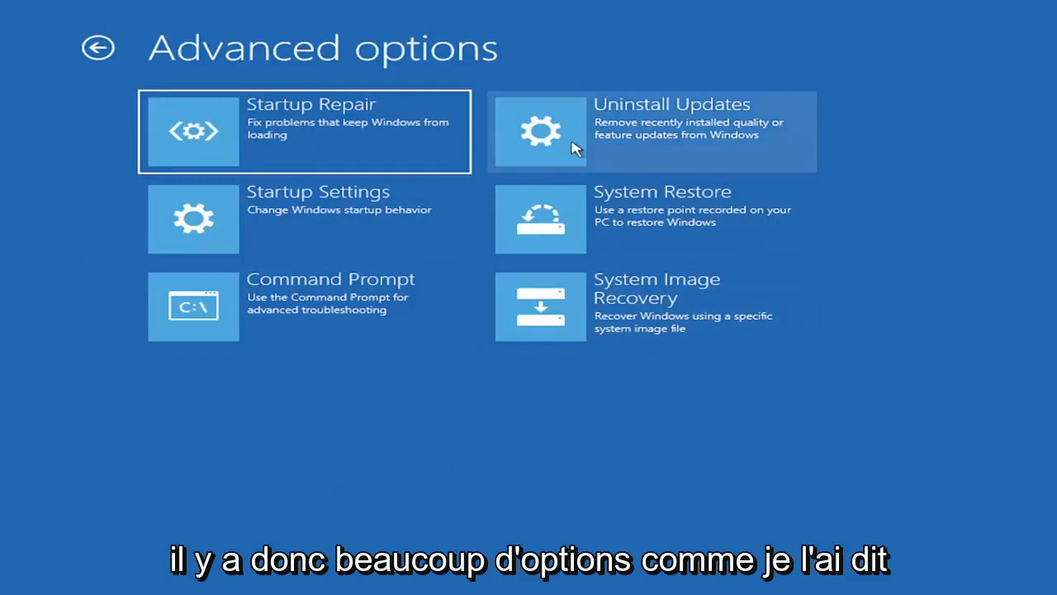
mouse_move(562, 173)
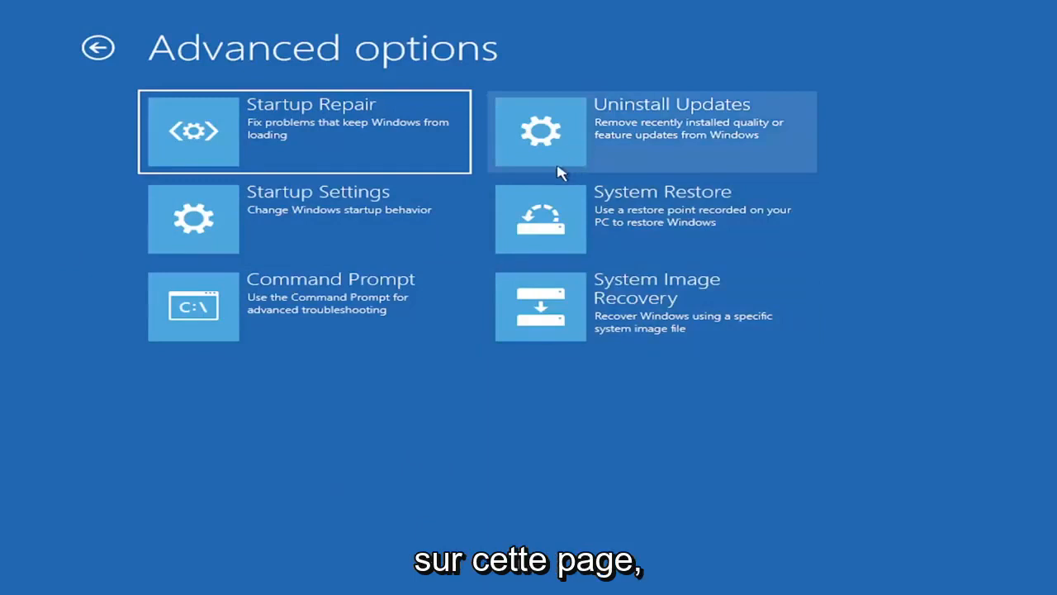
mouse_move(248, 128)
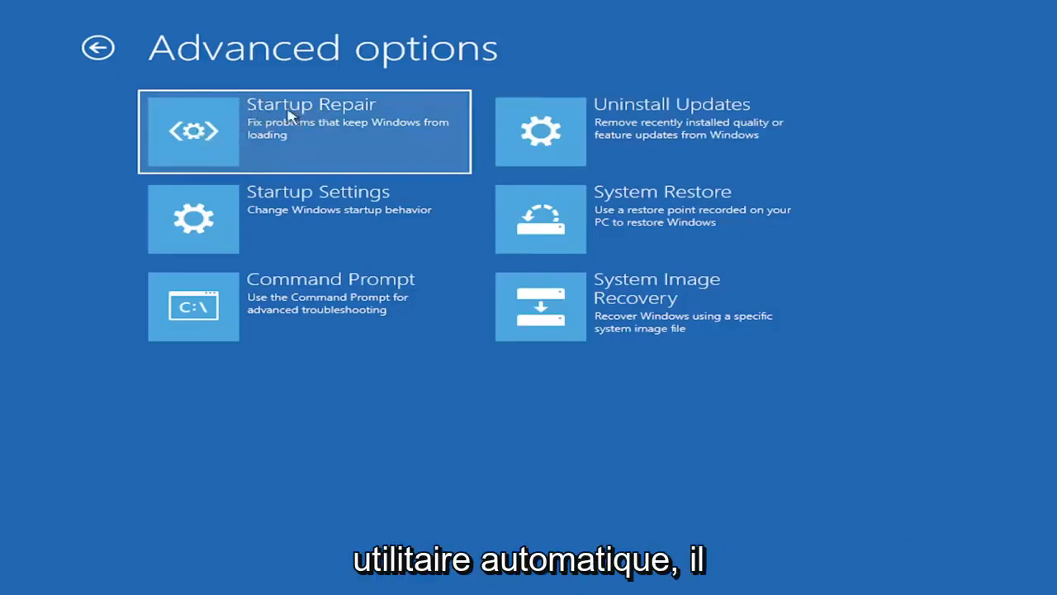
mouse_move(251, 137)
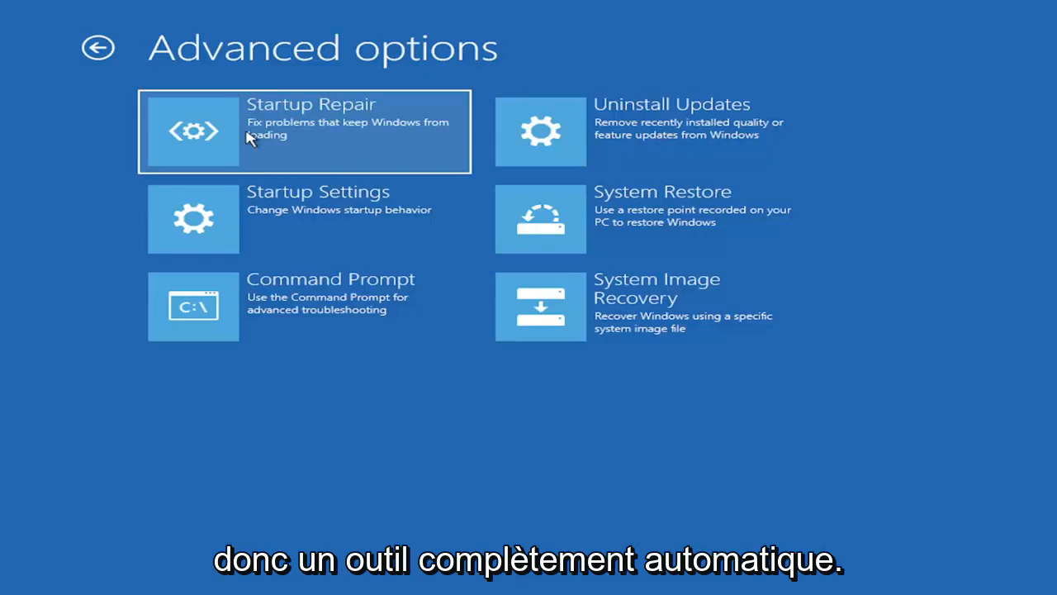
mouse_move(616, 151)
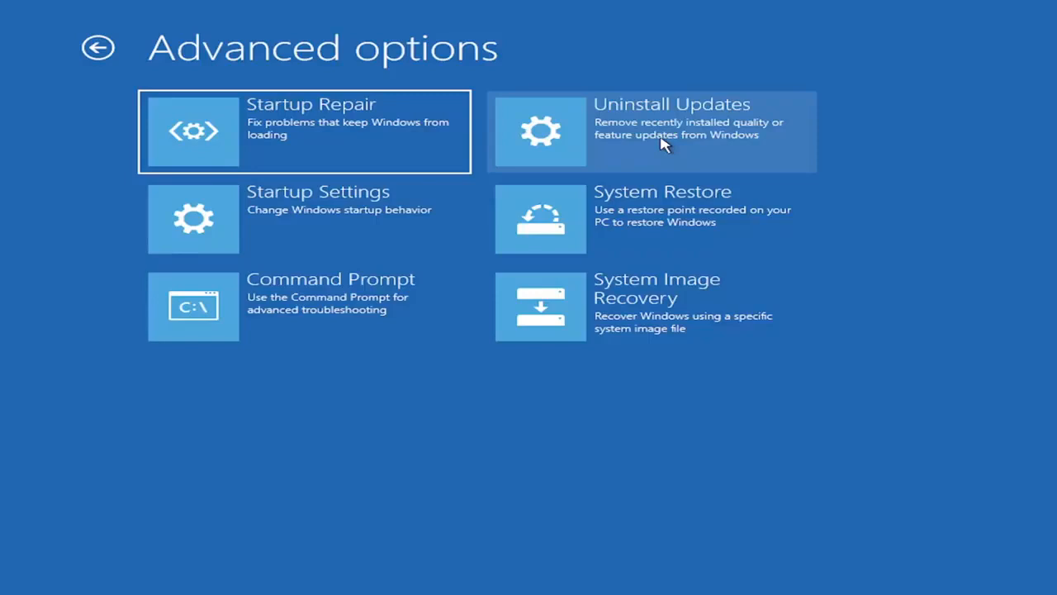
mouse_move(289, 219)
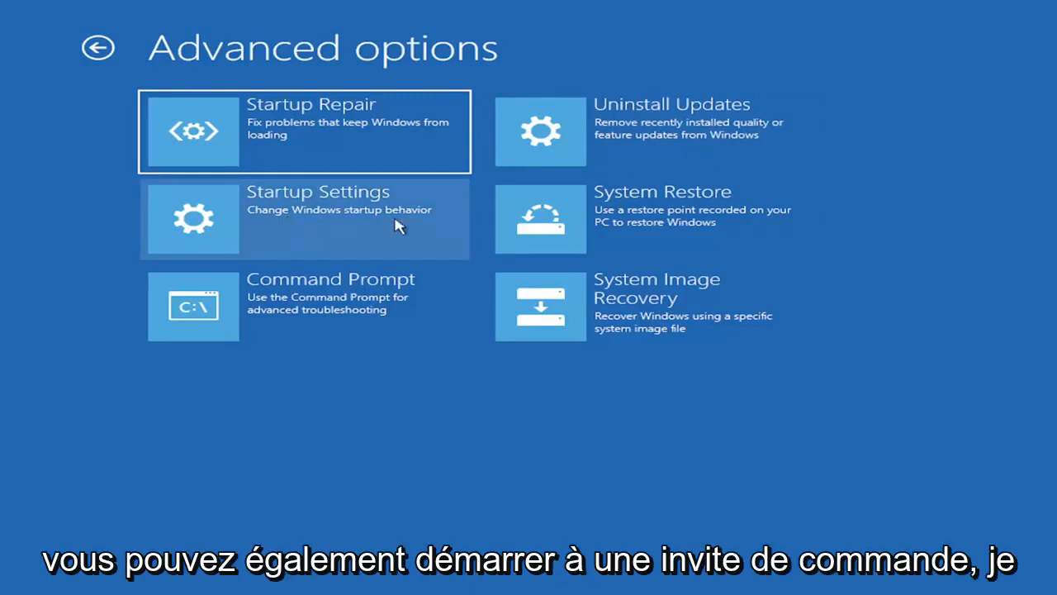
mouse_move(355, 208)
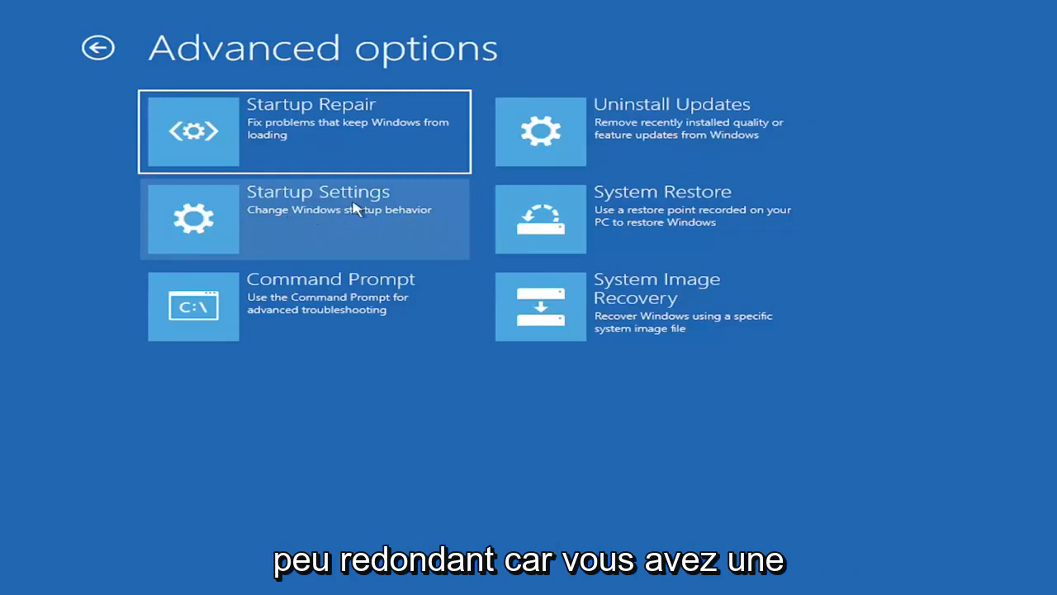
mouse_move(296, 314)
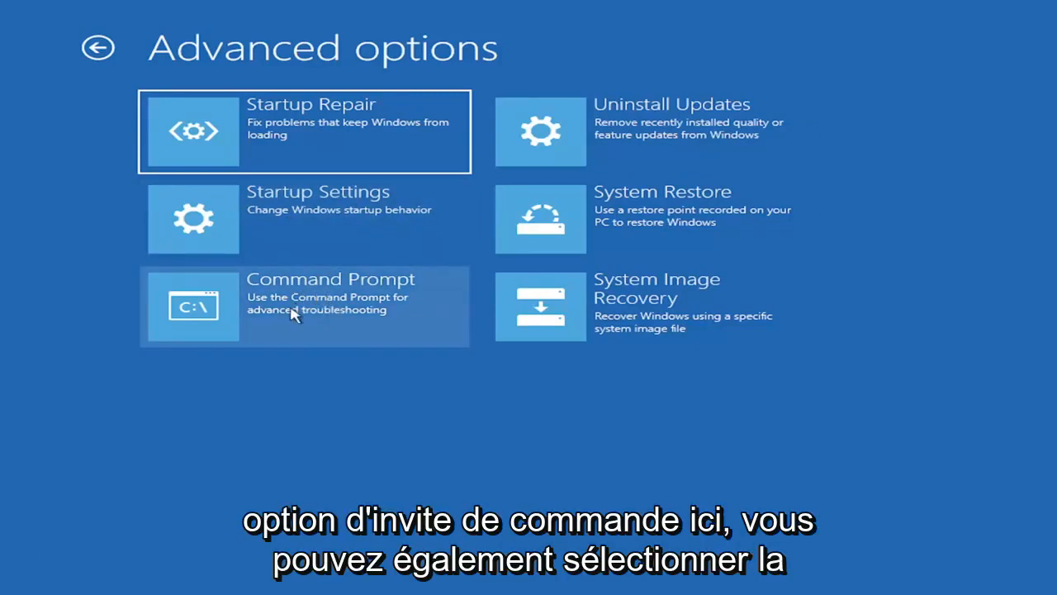
mouse_move(624, 219)
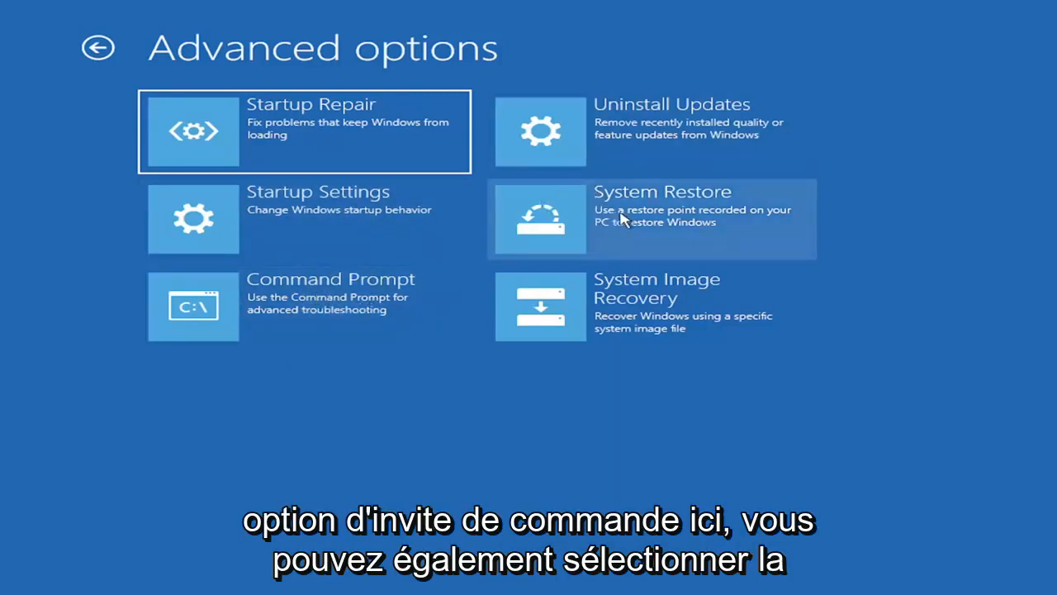
mouse_move(632, 237)
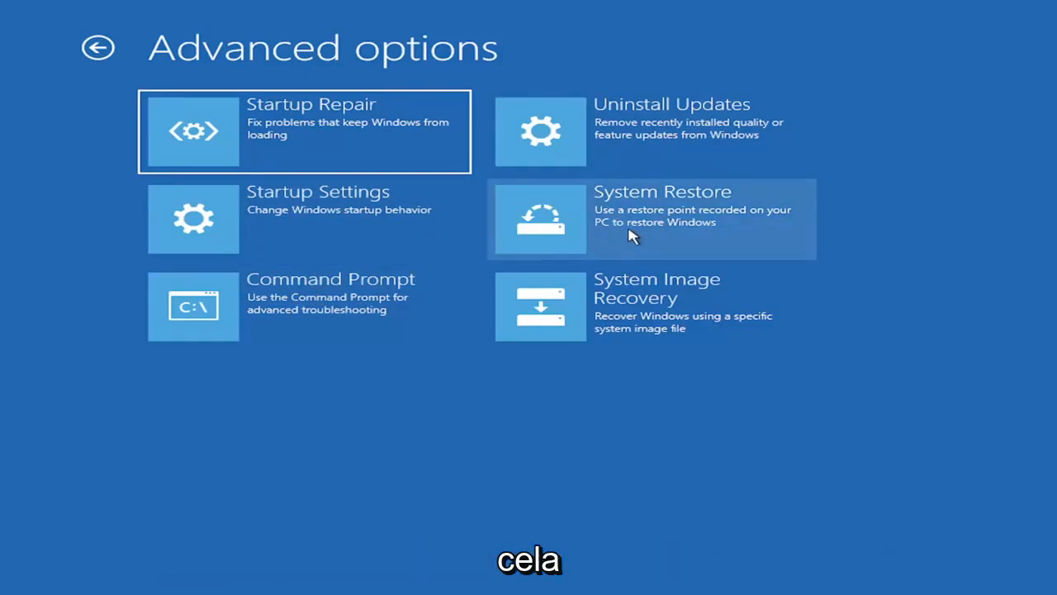
mouse_move(626, 215)
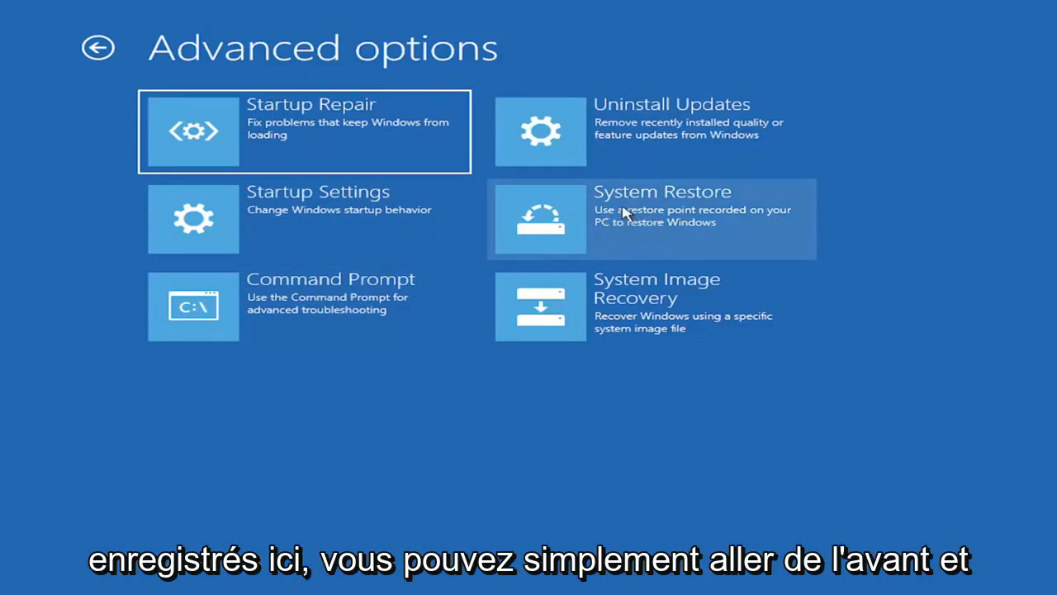
mouse_move(636, 203)
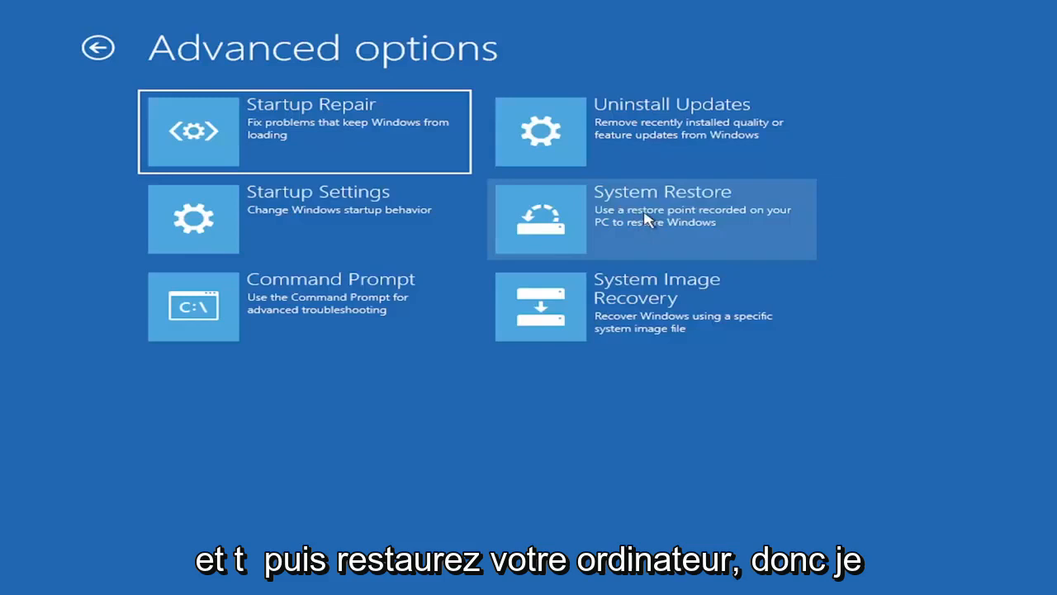
mouse_move(537, 184)
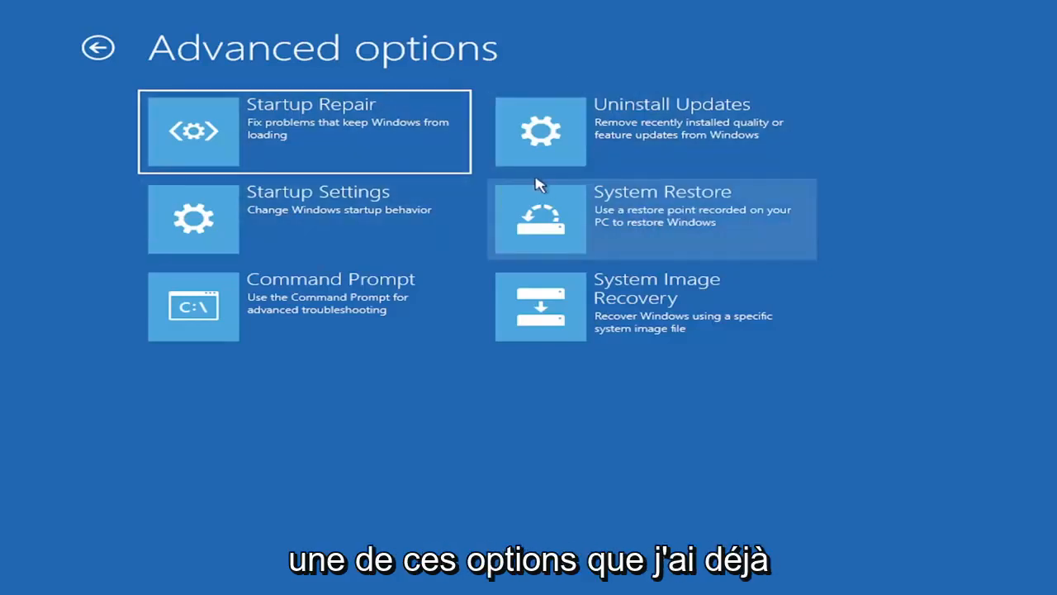
mouse_move(758, 296)
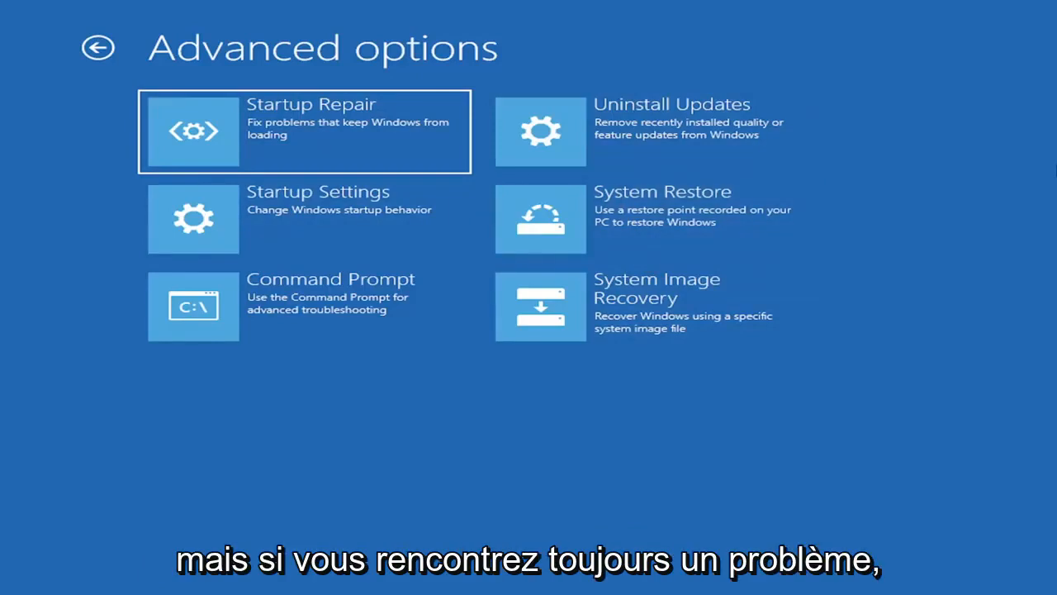
mouse_move(247, 295)
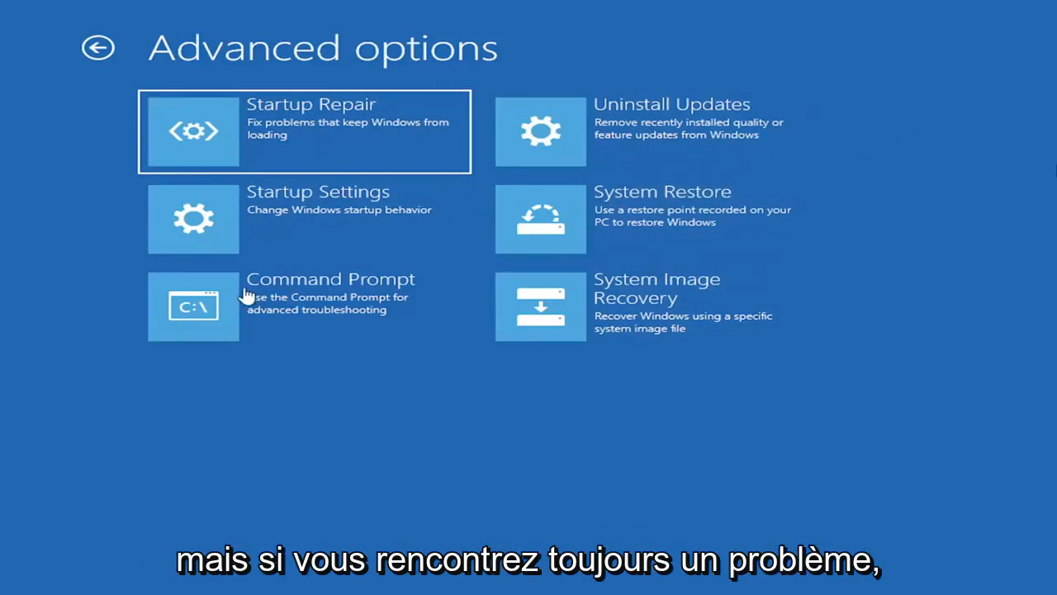
mouse_move(223, 318)
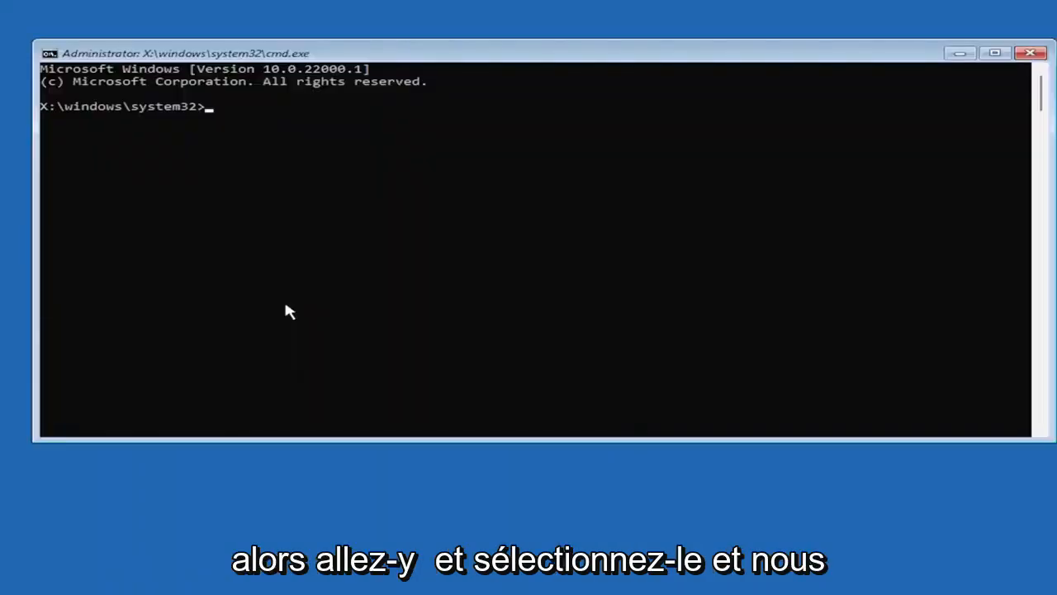
mouse_move(1049, 299)
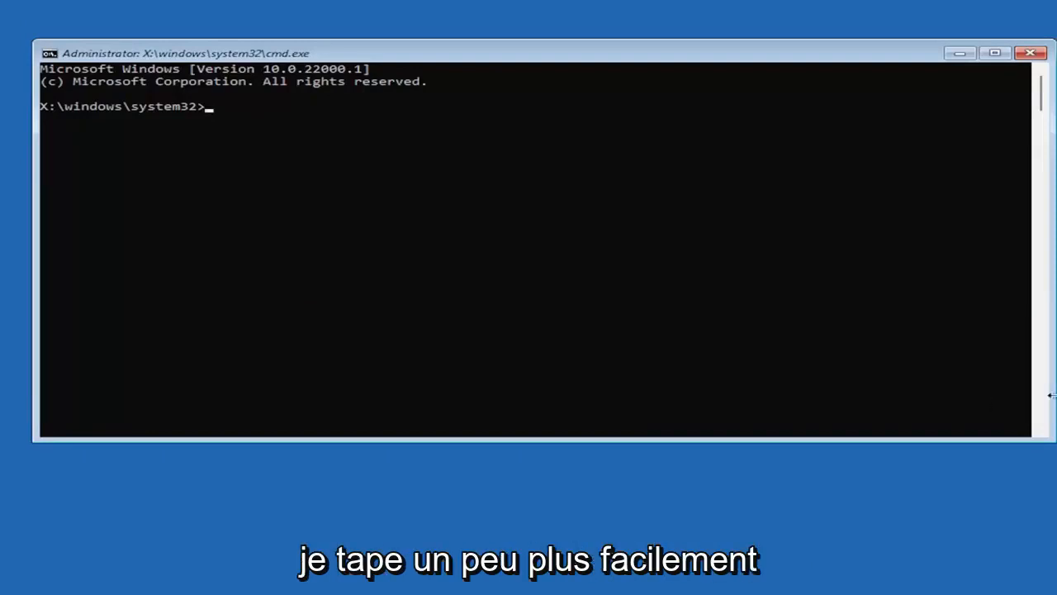
mouse_move(53, 287)
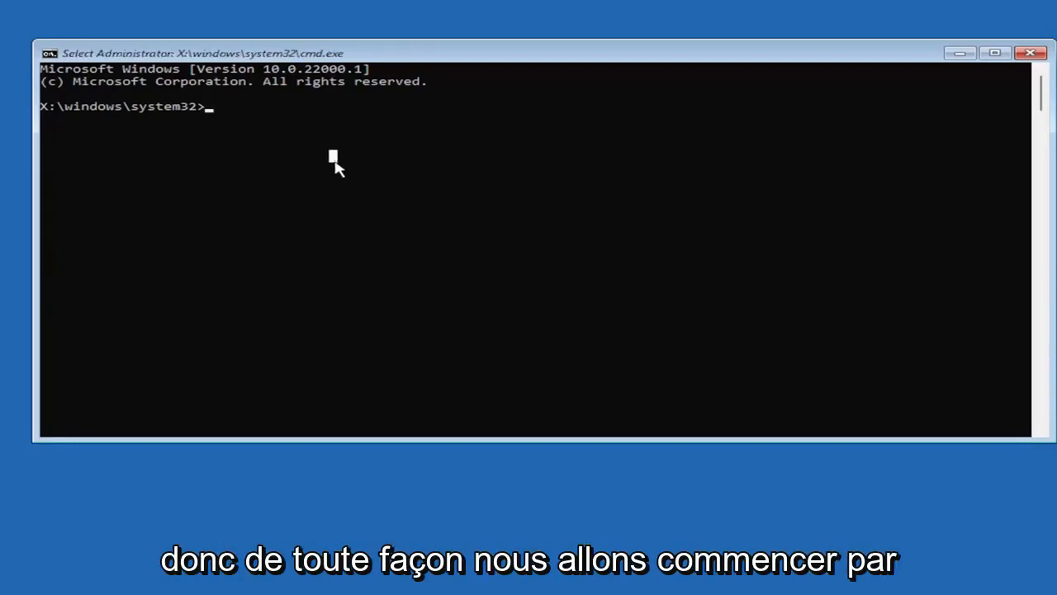
Enter the command Bootrec /fixmbr at the system32 prompt.
type("Boo")
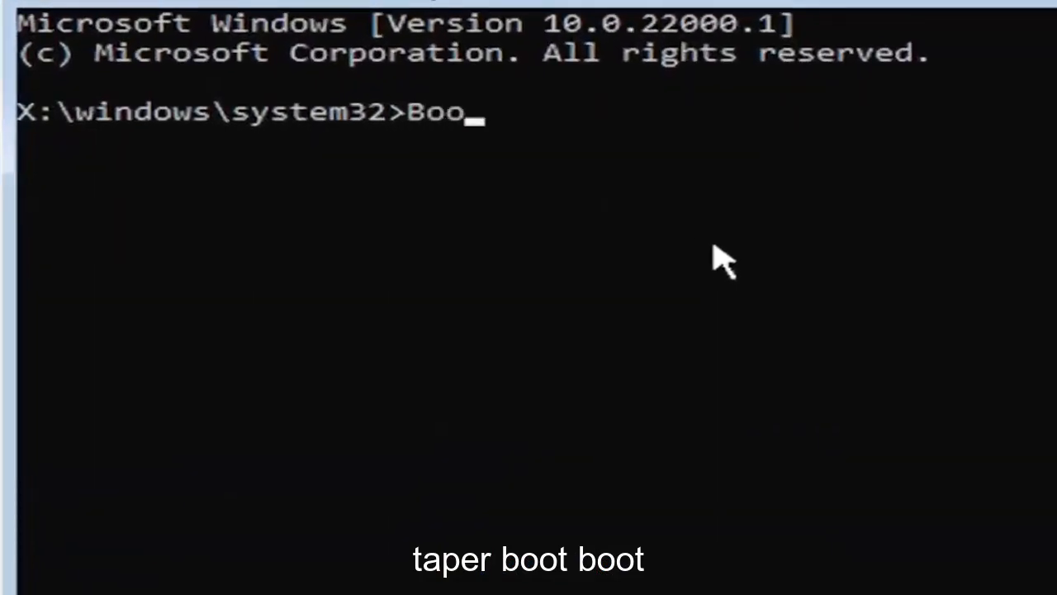
type("trec")
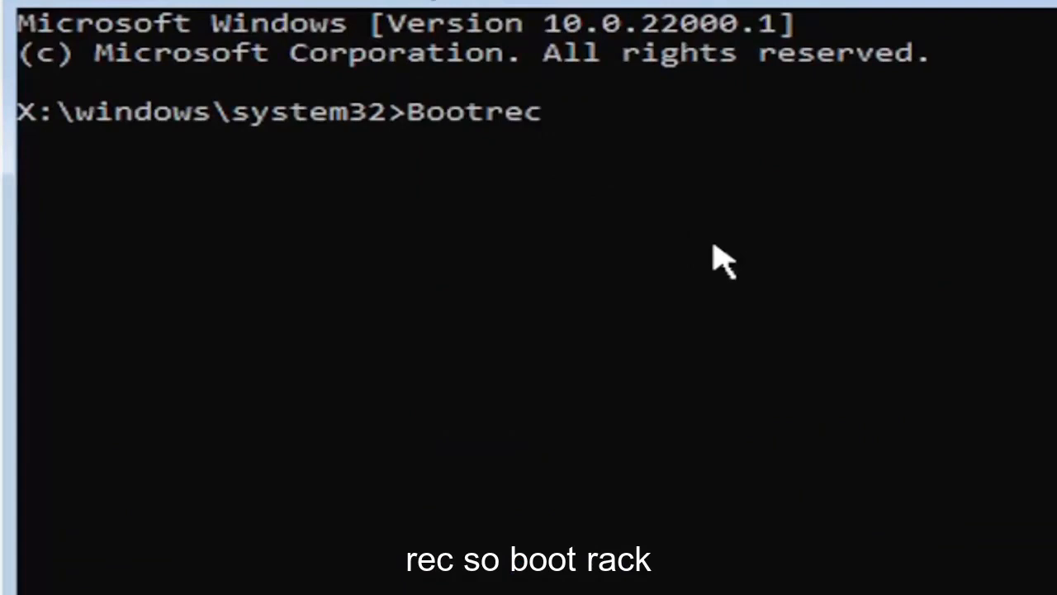
type("/fix")
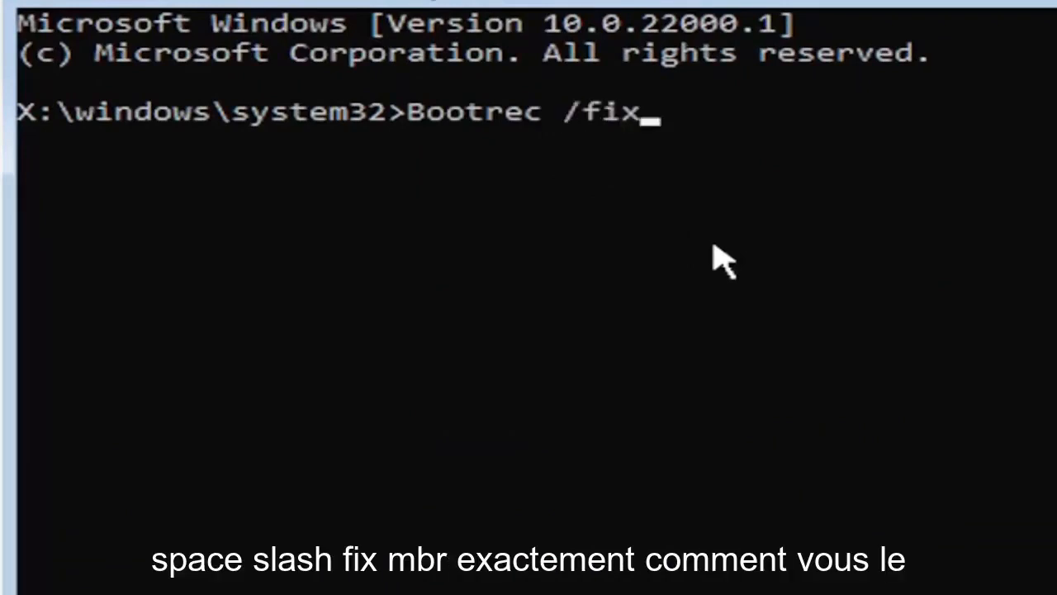
type("mbr")
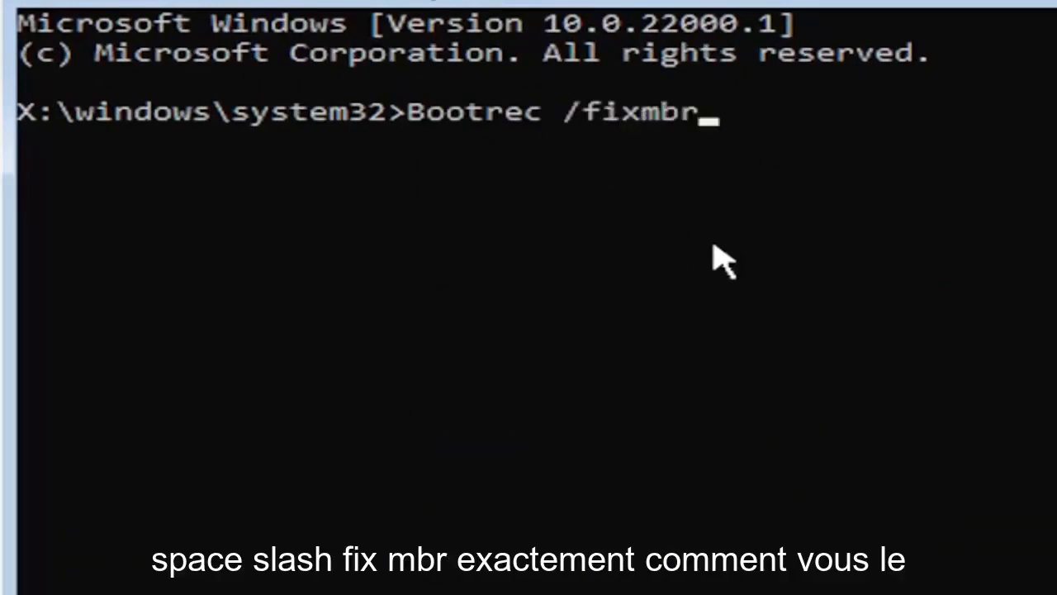
mouse_move(491, 136)
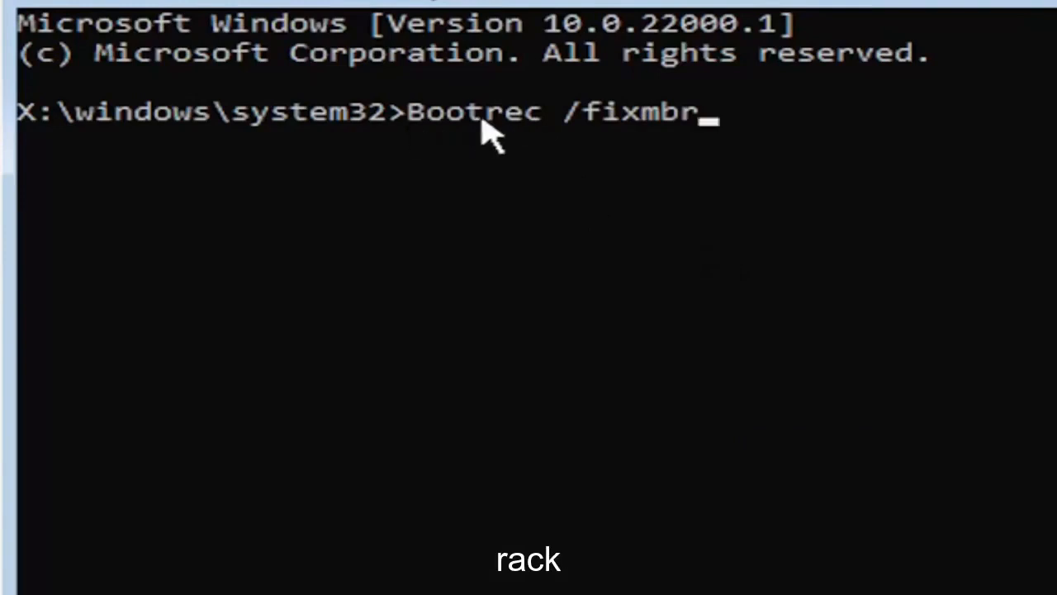
mouse_move(640, 165)
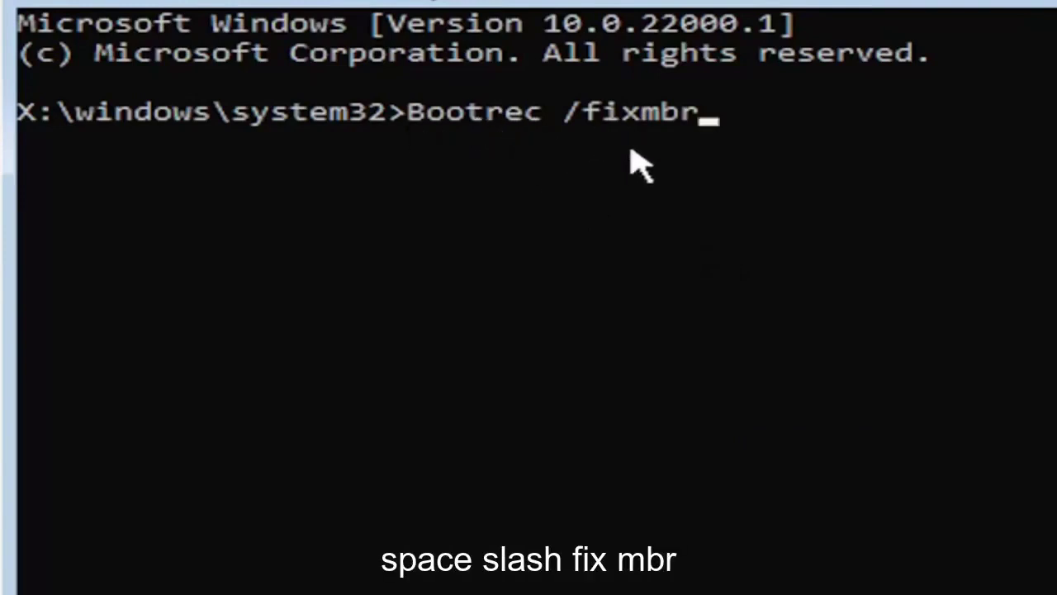
mouse_move(777, 214)
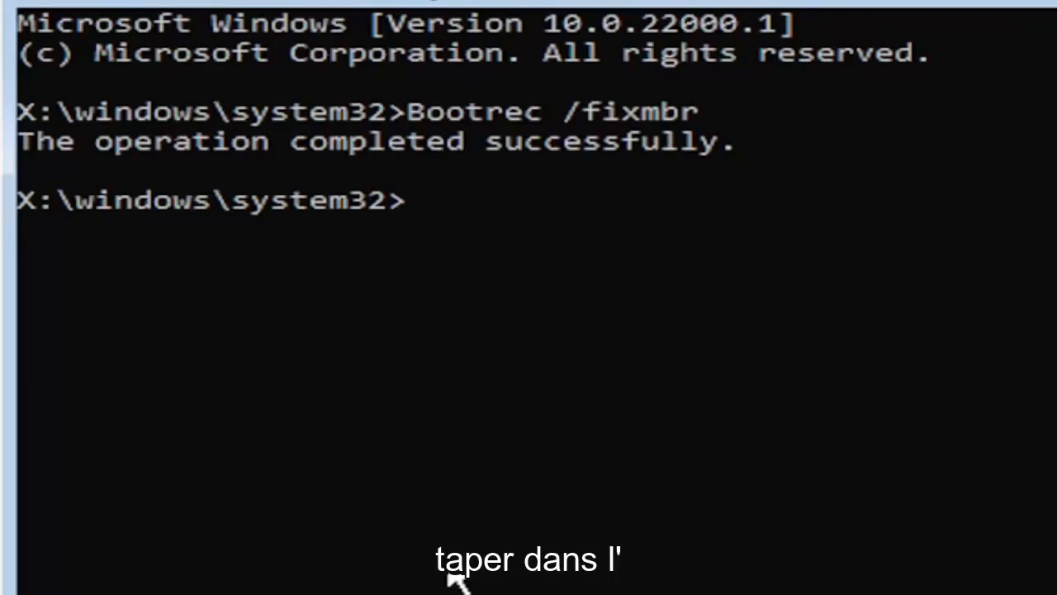
Type bcdedit /export c:\bcdbackup to back up the boot configuration.
type("bcdedit")
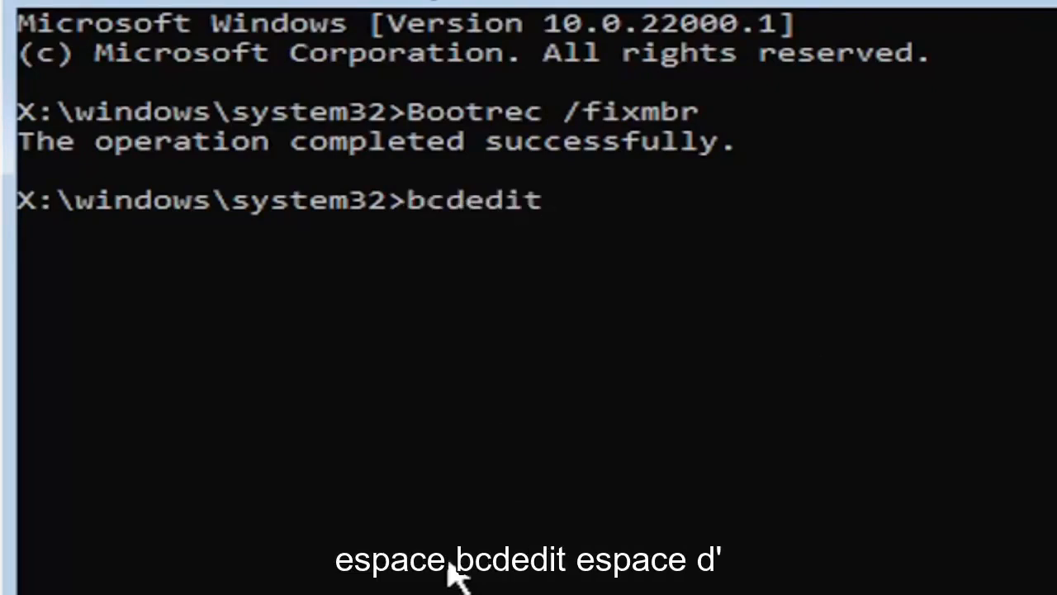
type("/e")
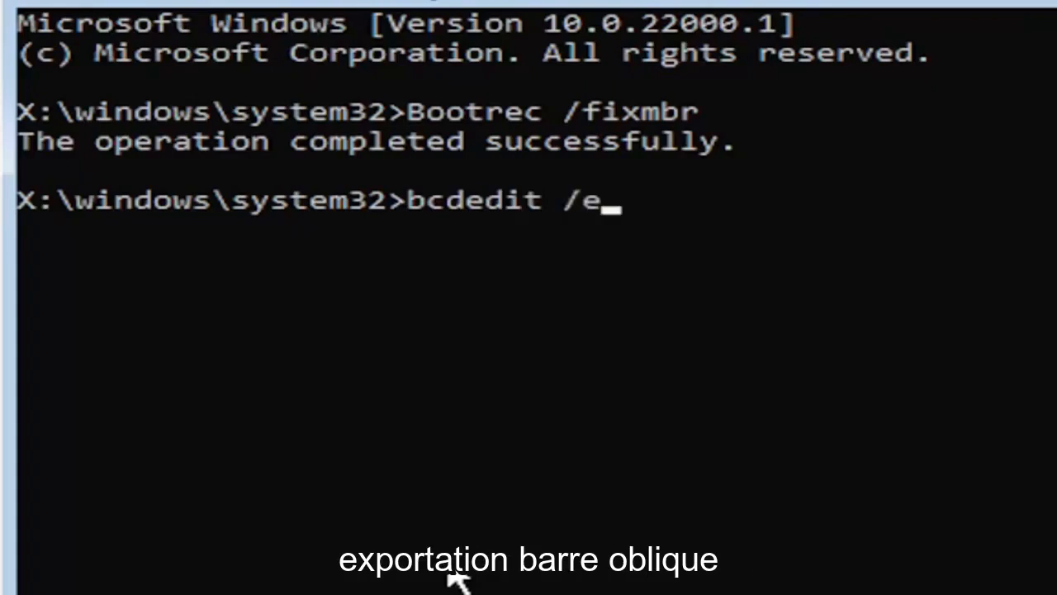
type("xport")
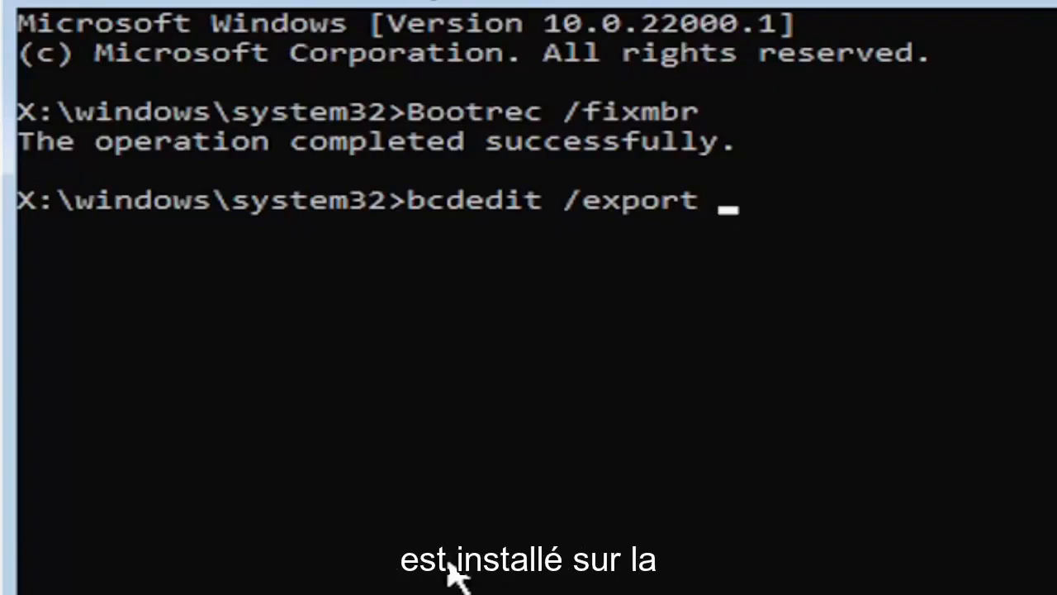
type("c")
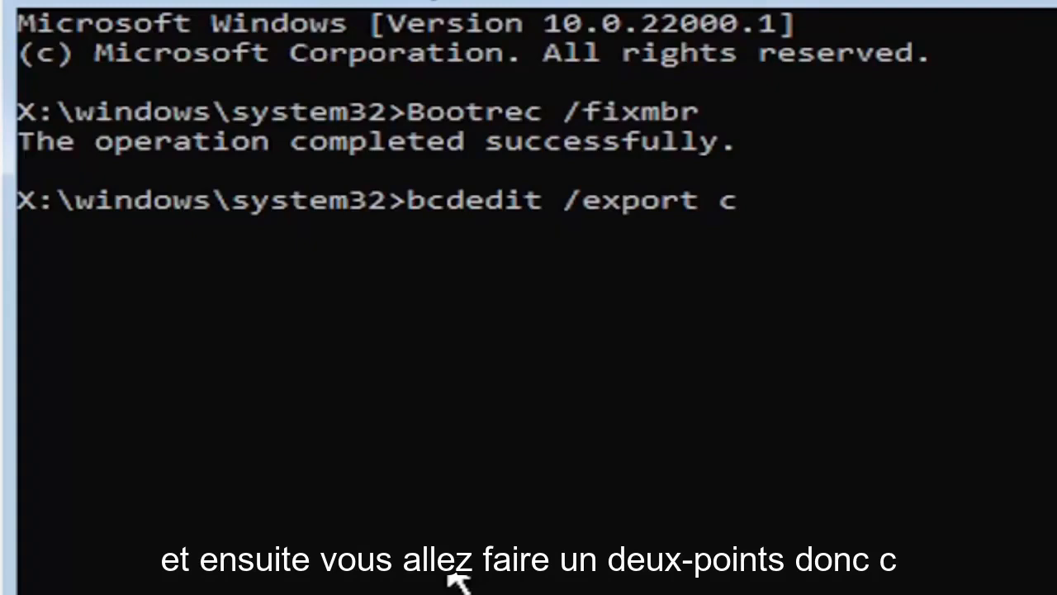
type(":")
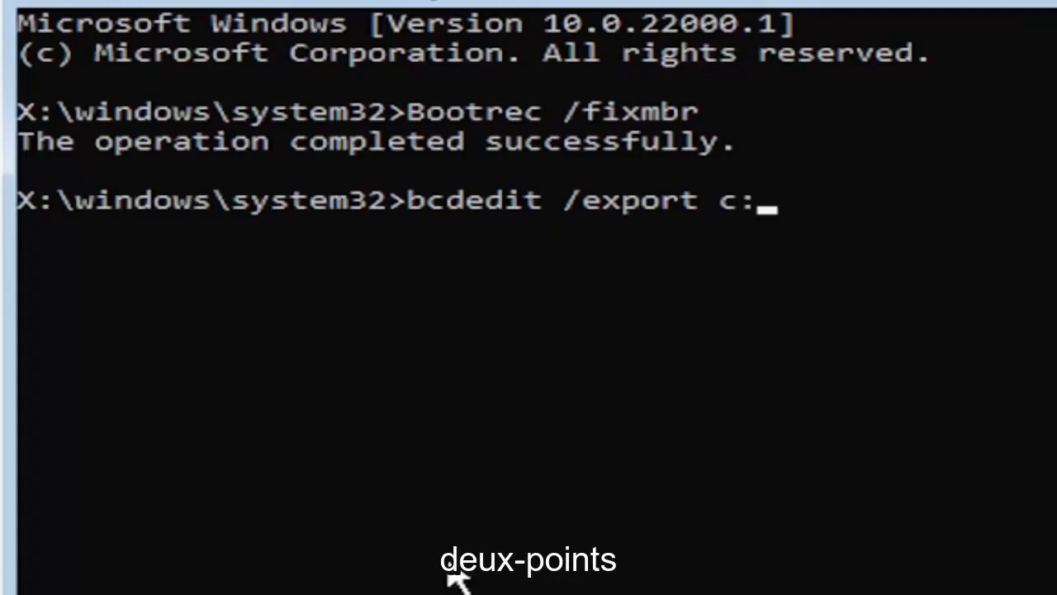
type("\\")
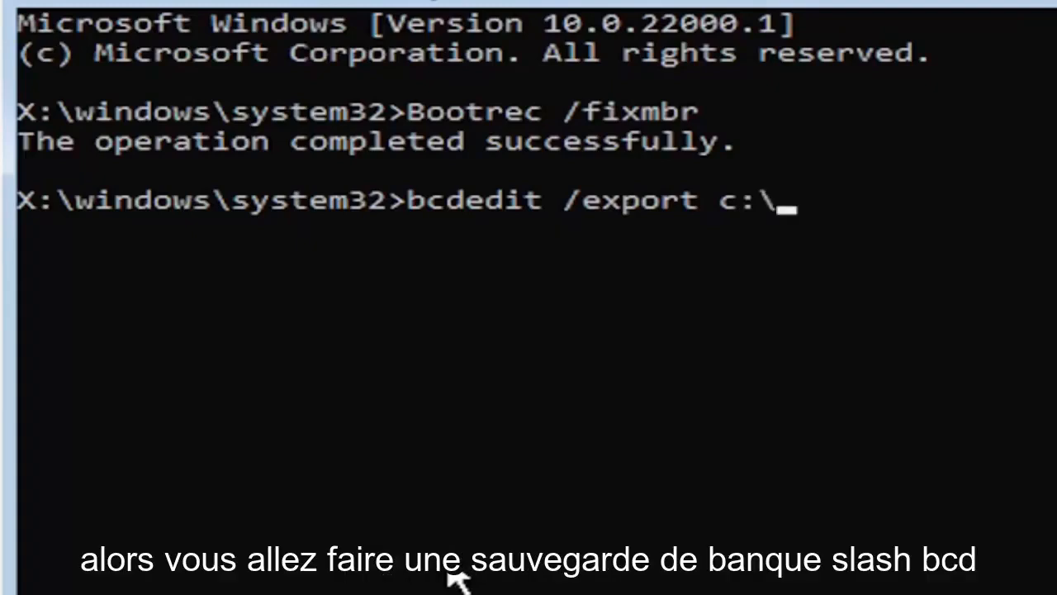
type("bcdb")
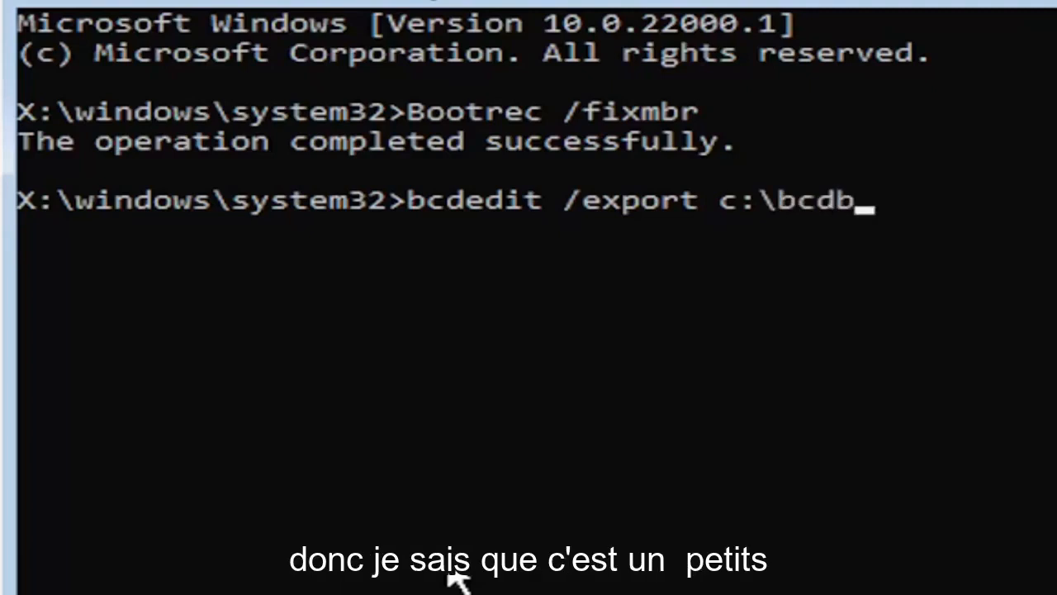
type("ackup")
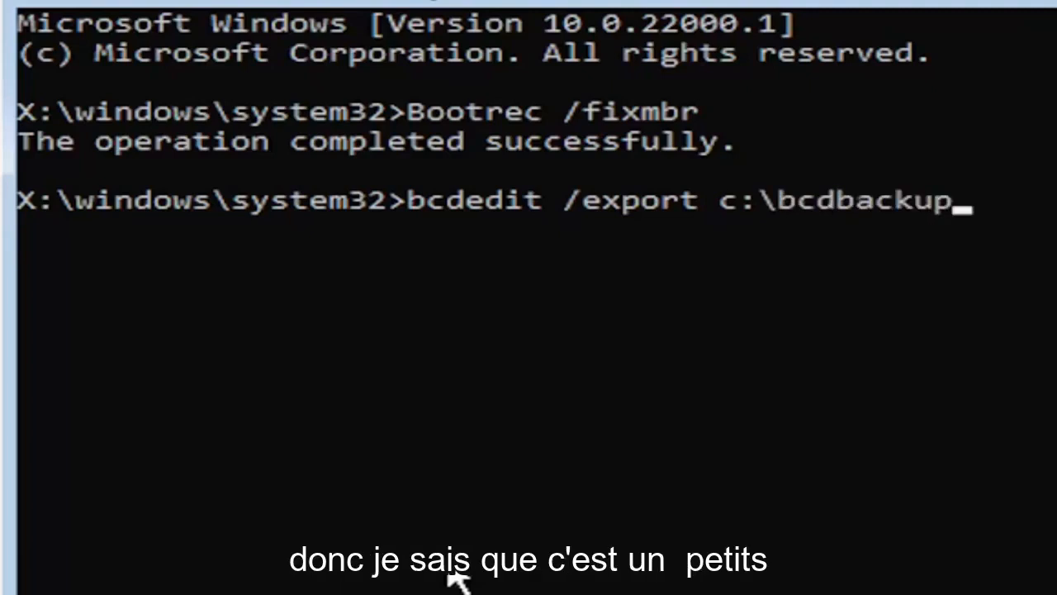
mouse_move(384, 173)
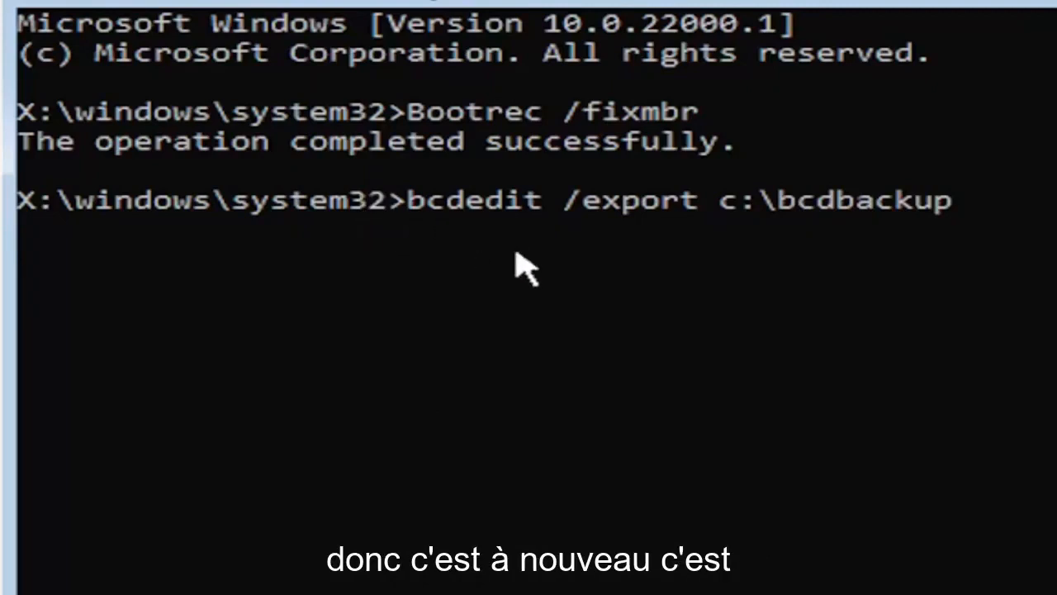
mouse_move(541, 235)
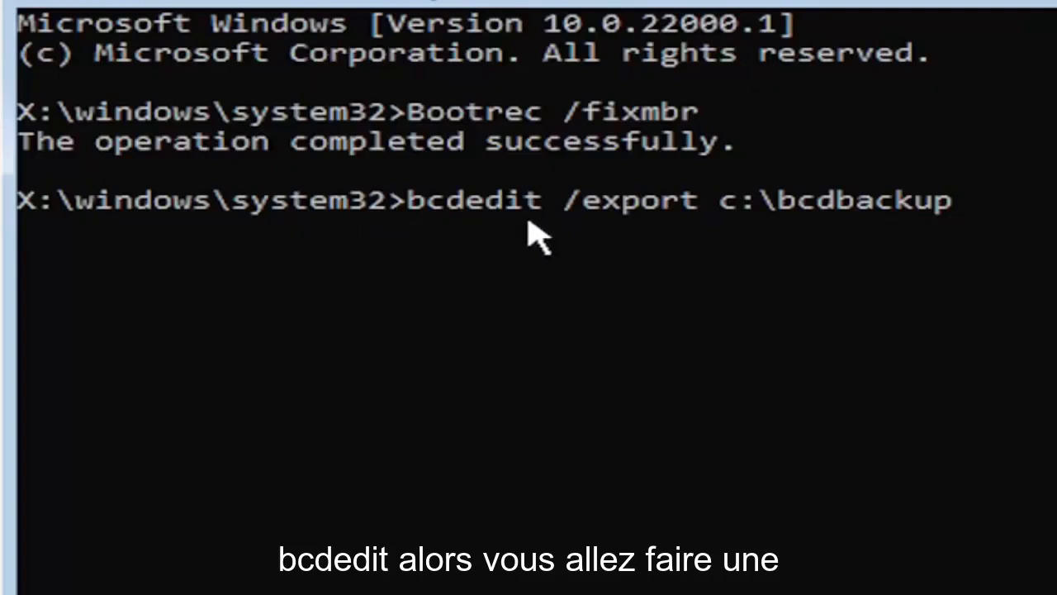
mouse_move(565, 243)
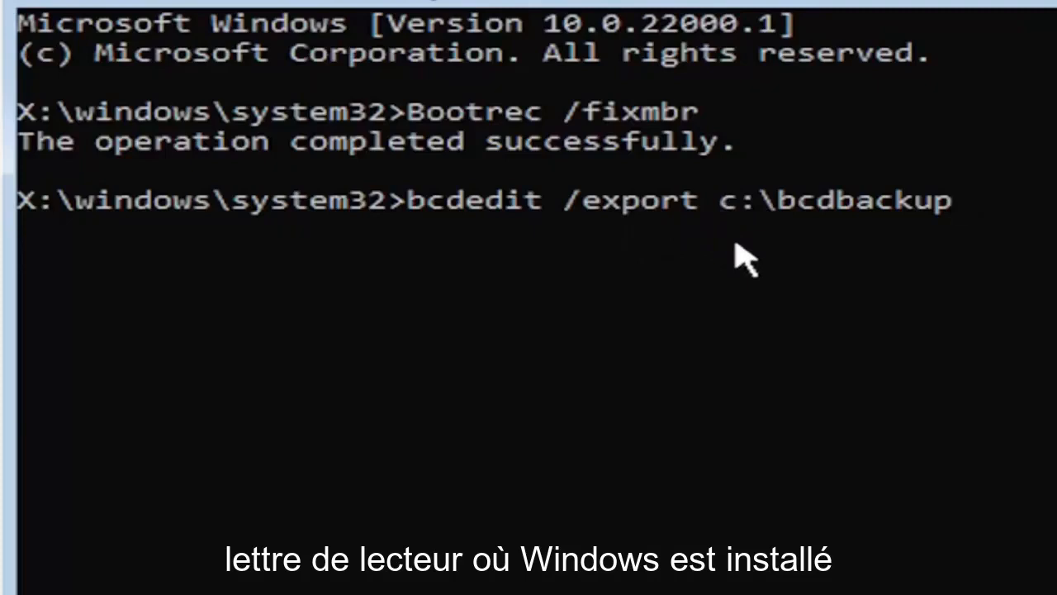
mouse_move(719, 235)
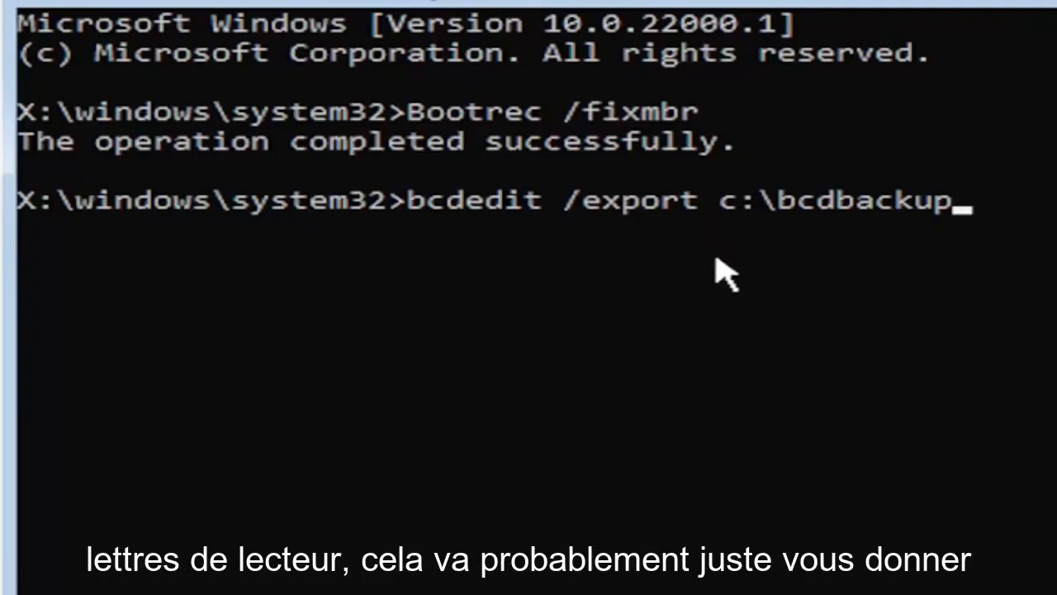
mouse_move(702, 285)
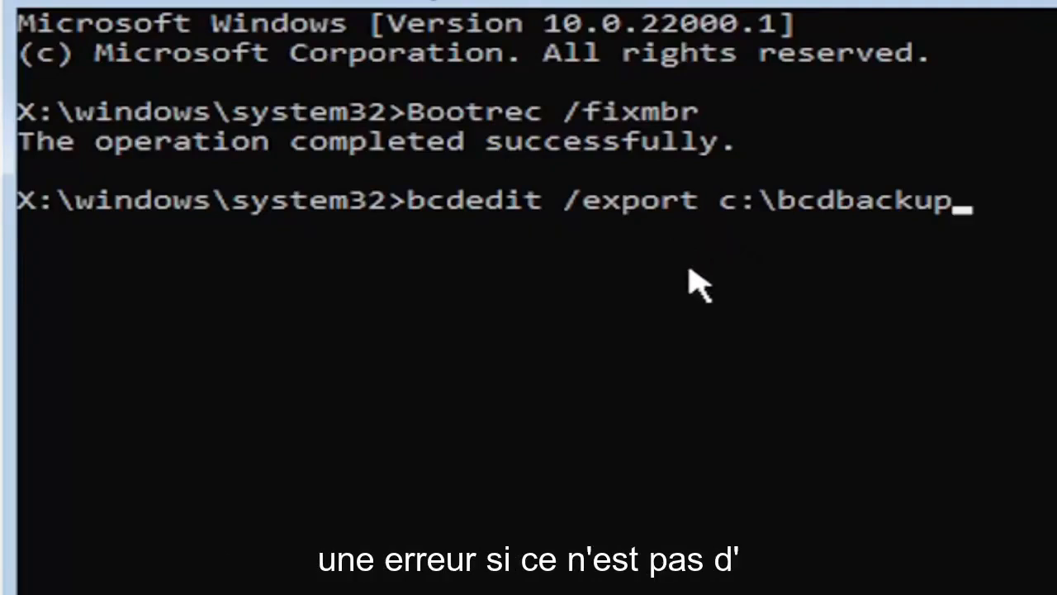
mouse_move(611, 486)
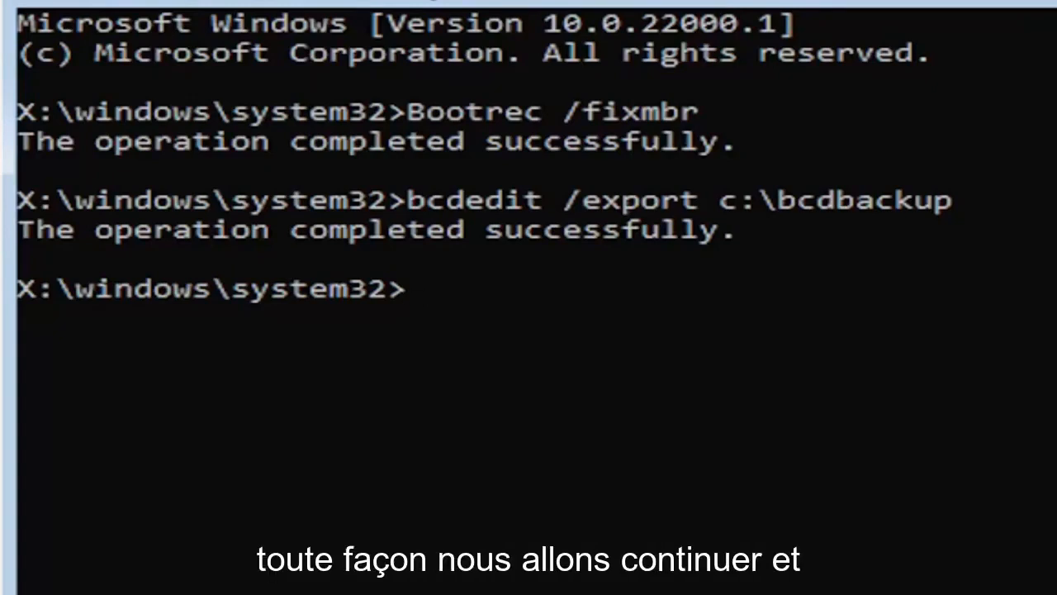
mouse_move(459, 342)
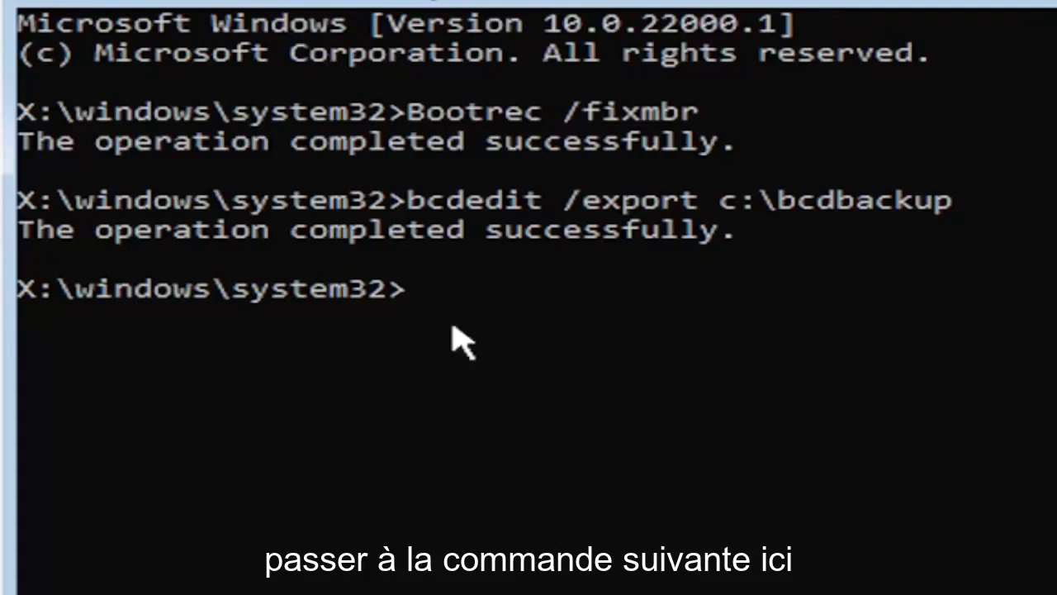
Type attrib c:\boot\bcd -h -r -s to clear the boot file's hidden, read-only and system attributes.
type("a")
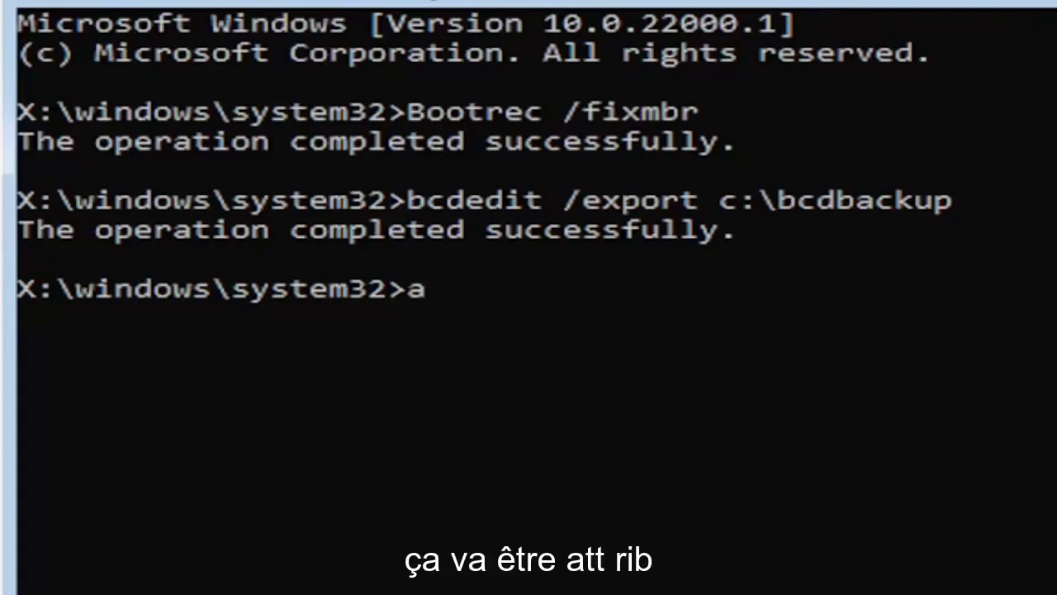
type("ttr")
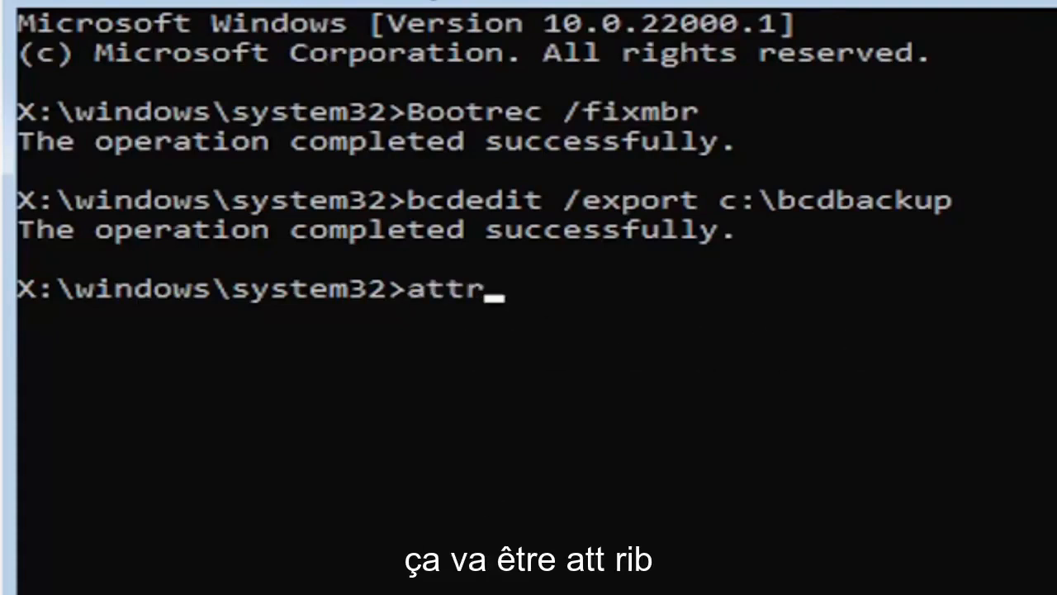
type("ib")
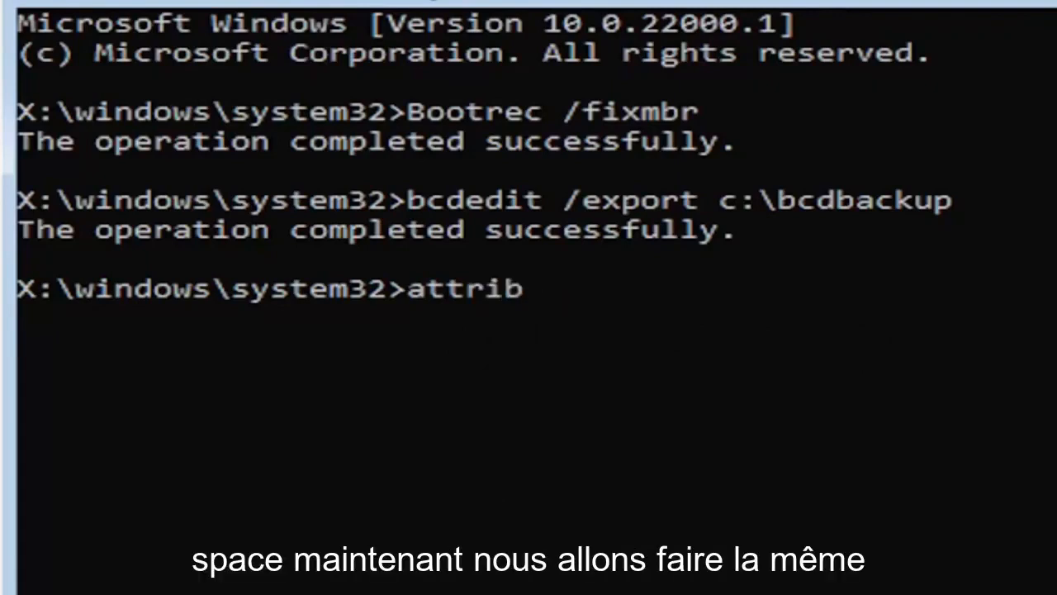
type("c")
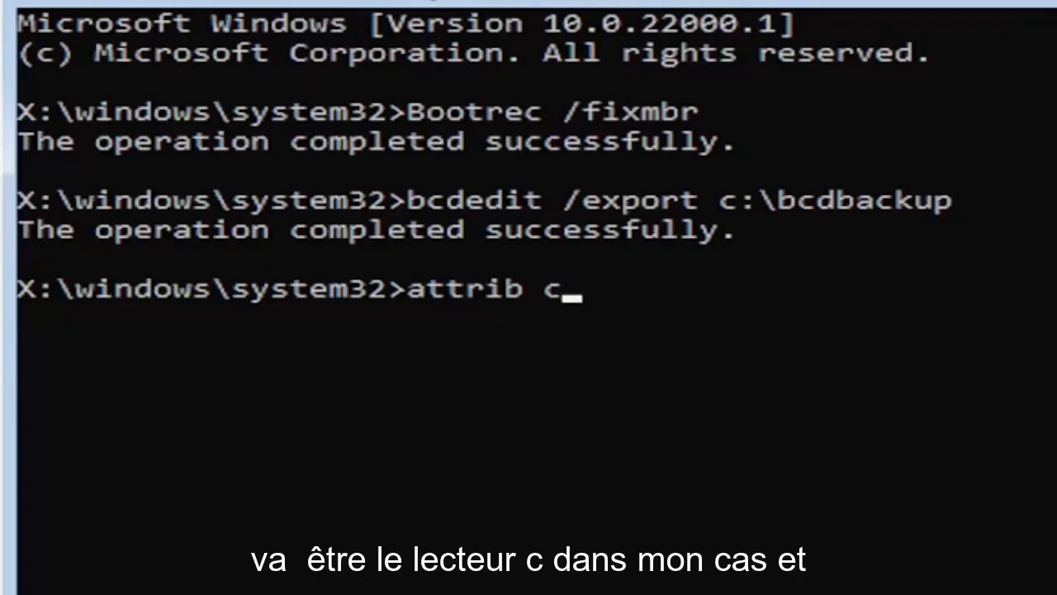
type(":")
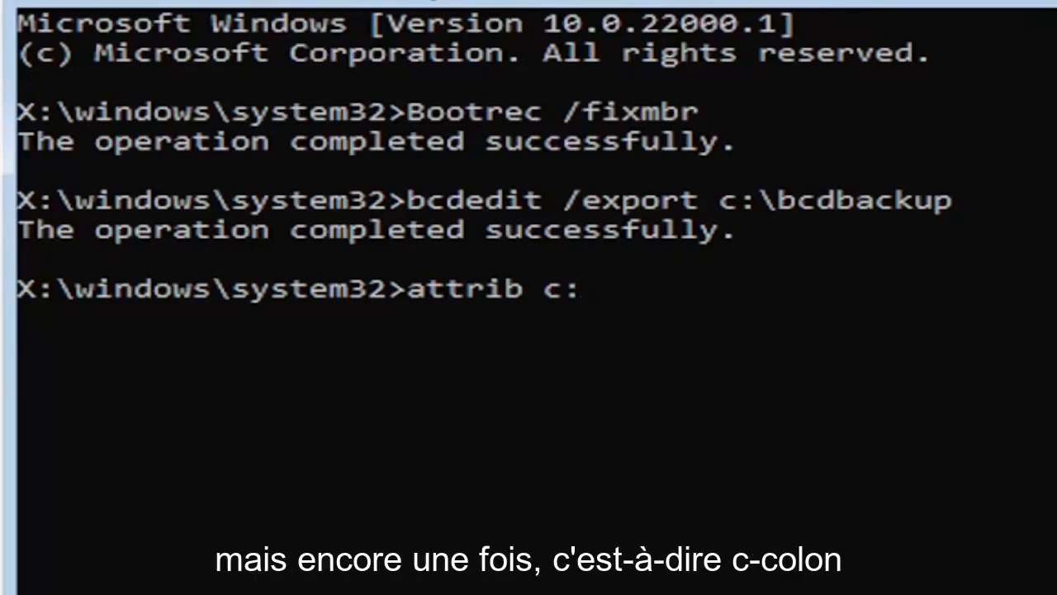
type("\\")
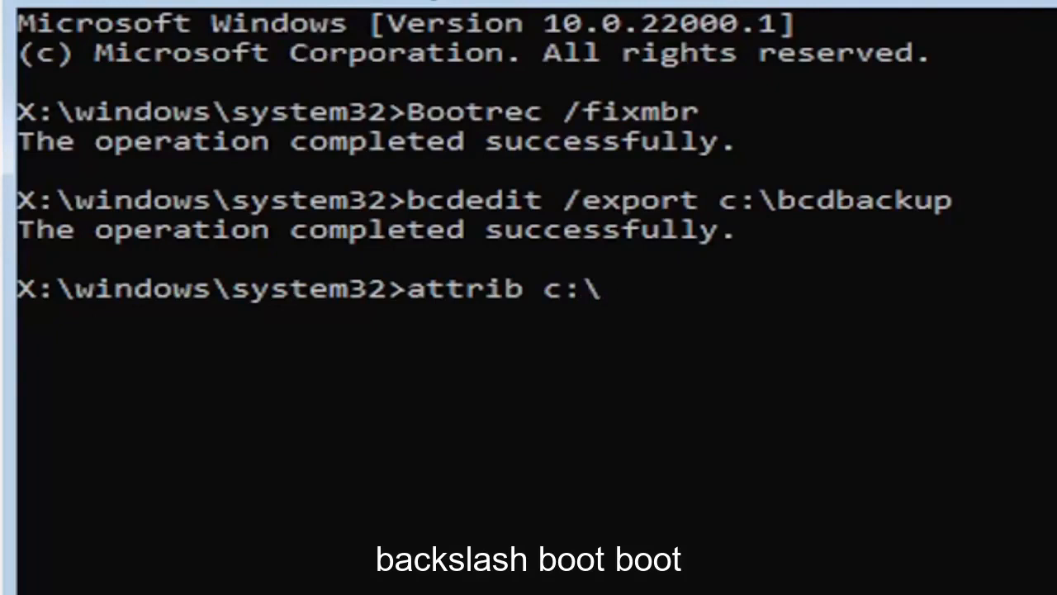
type("boot")
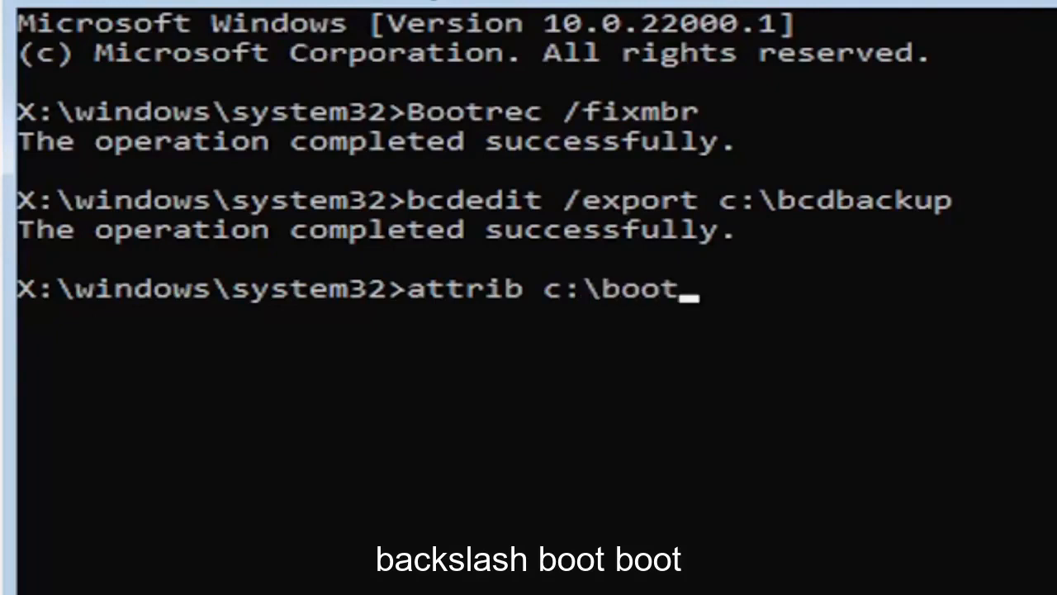
type("\\")
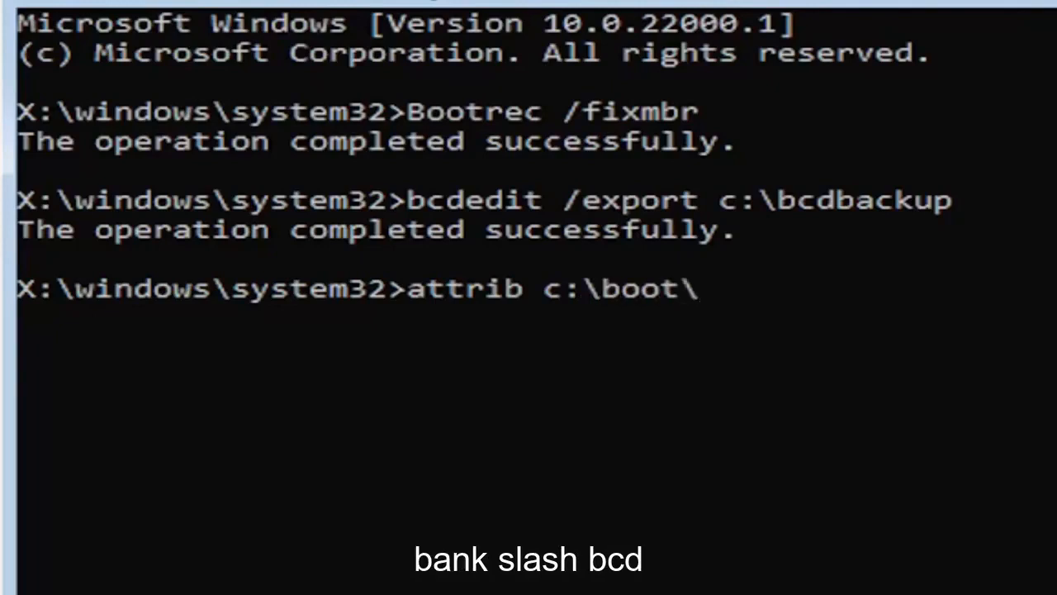
type("bcd -")
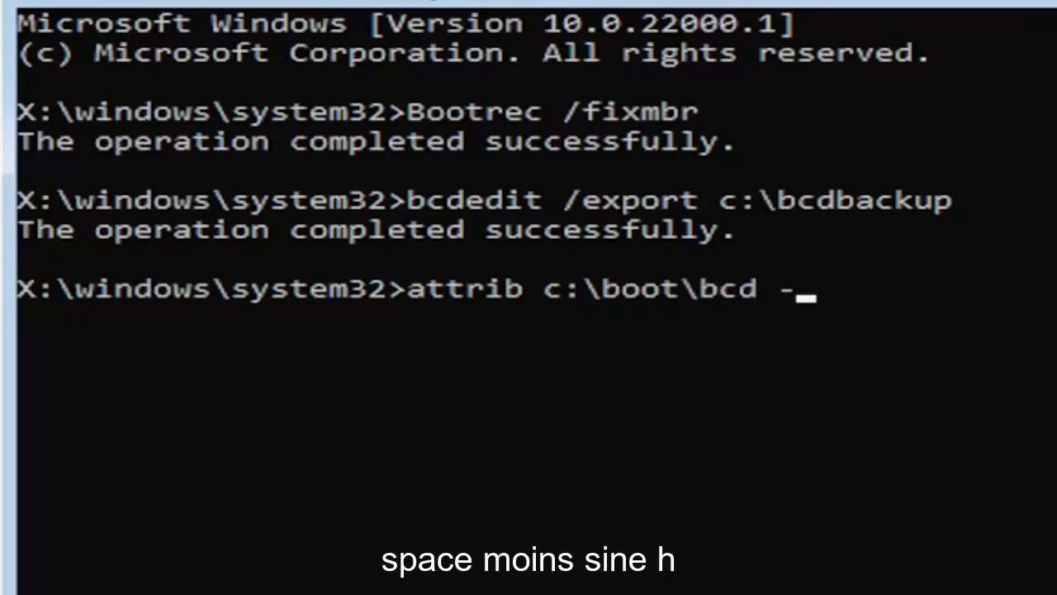
type("h")
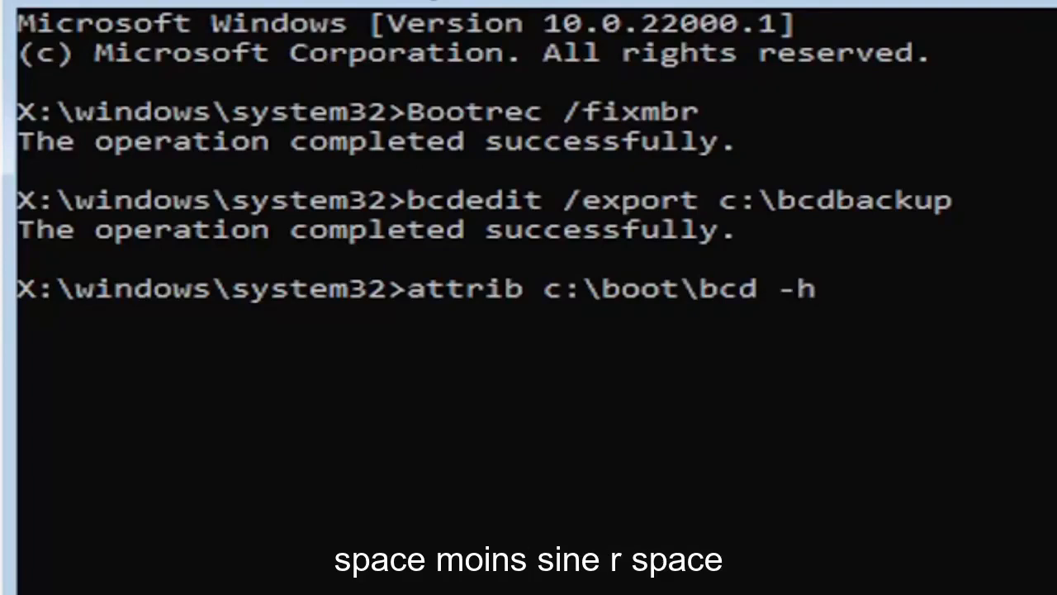
type("-r -")
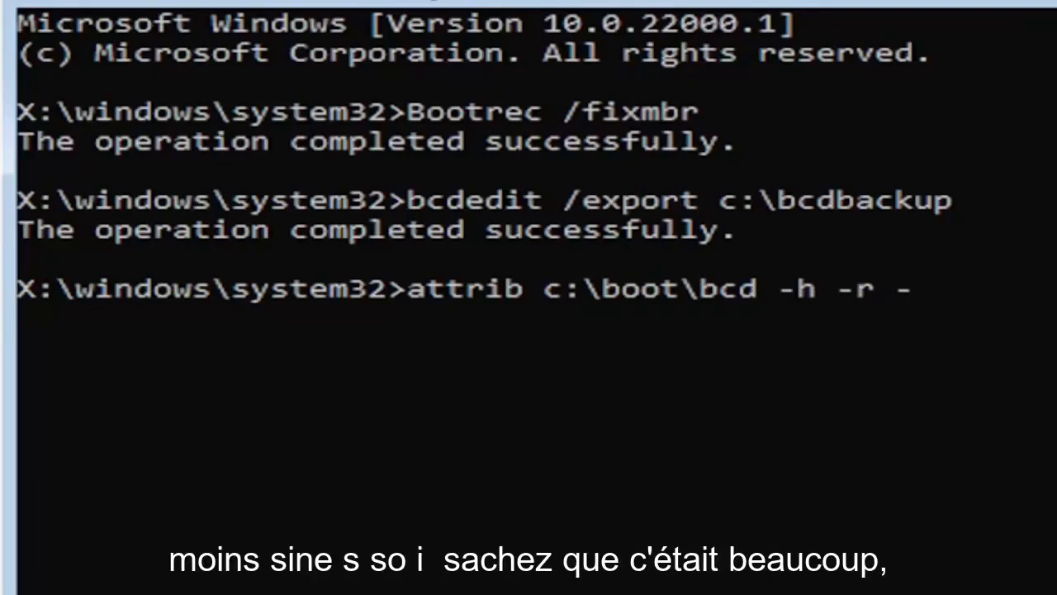
type("s")
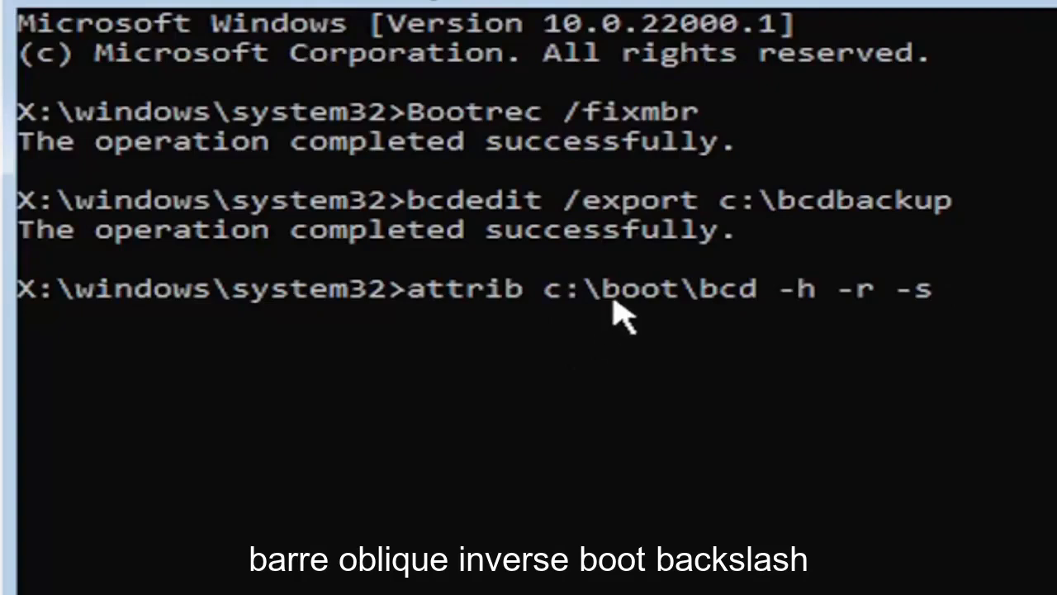
mouse_move(686, 273)
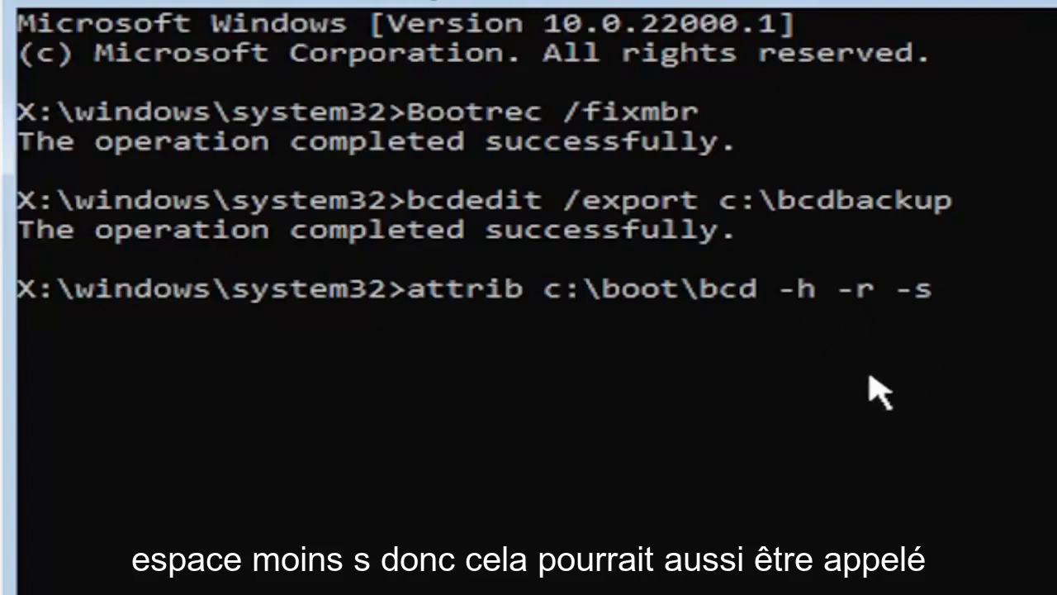
mouse_move(834, 388)
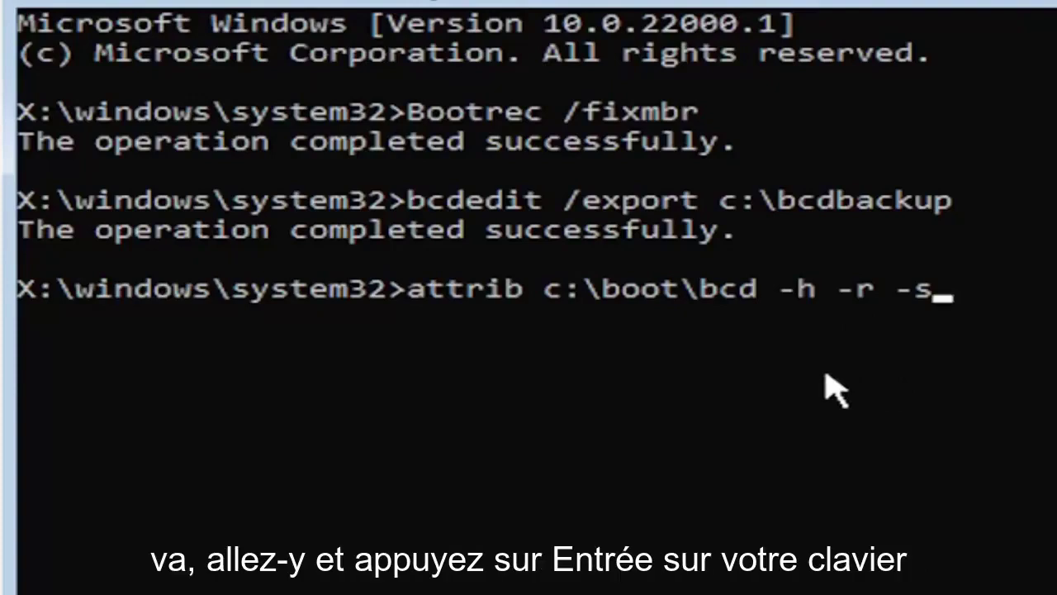
Run the attrib command, then enter ren c:\boot\bcd bcd.old to rename the boot file.
key("Return")
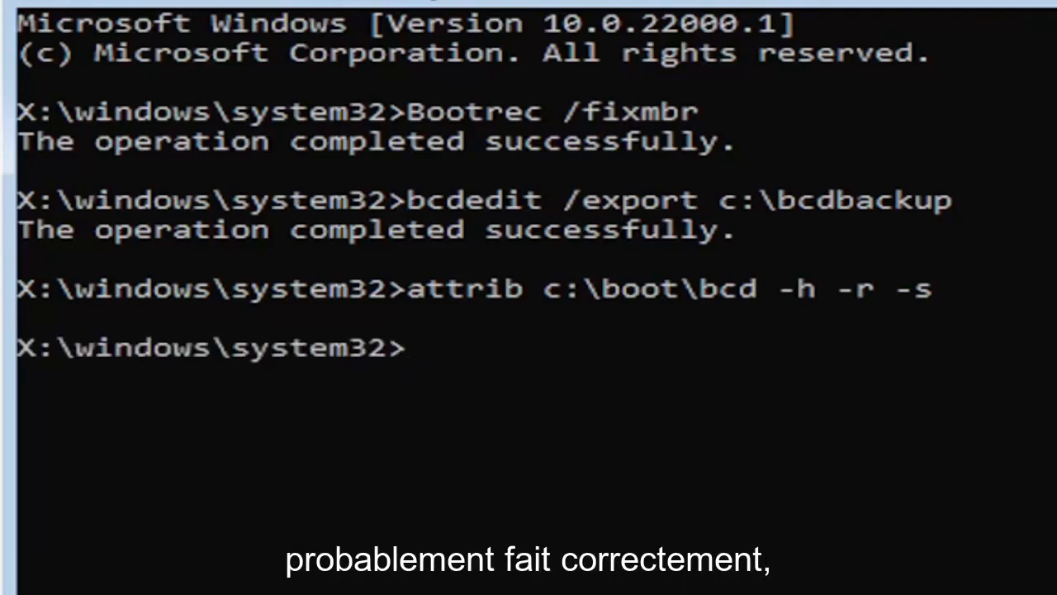
mouse_move(446, 400)
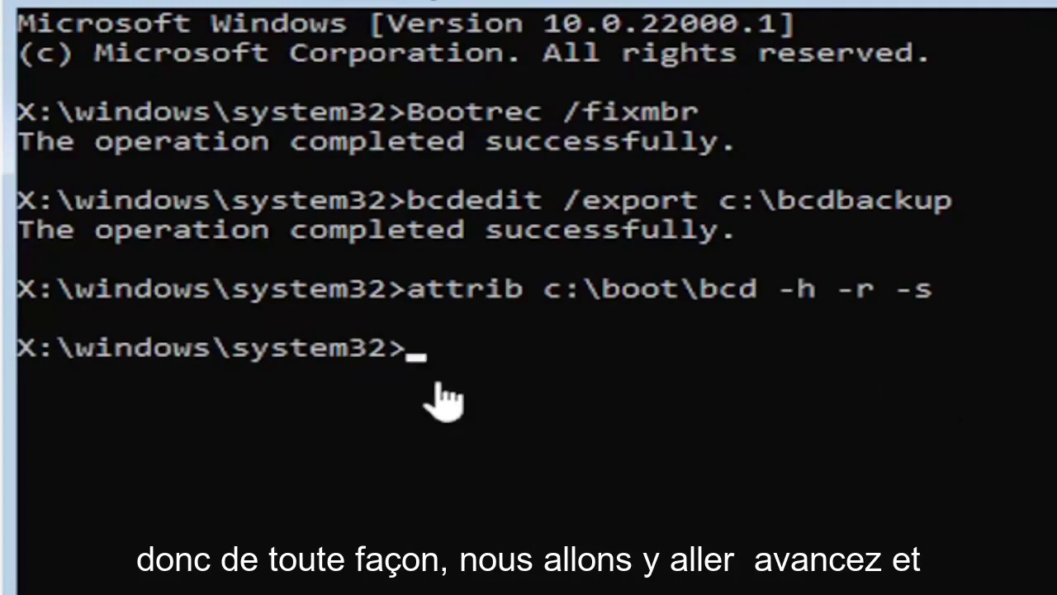
mouse_move(401, 545)
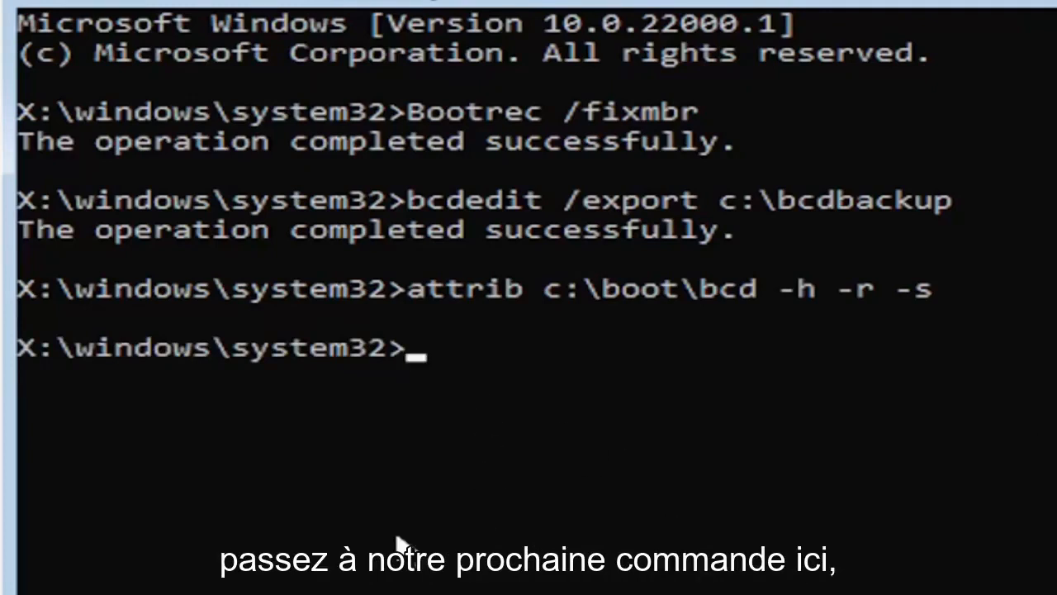
type("re")
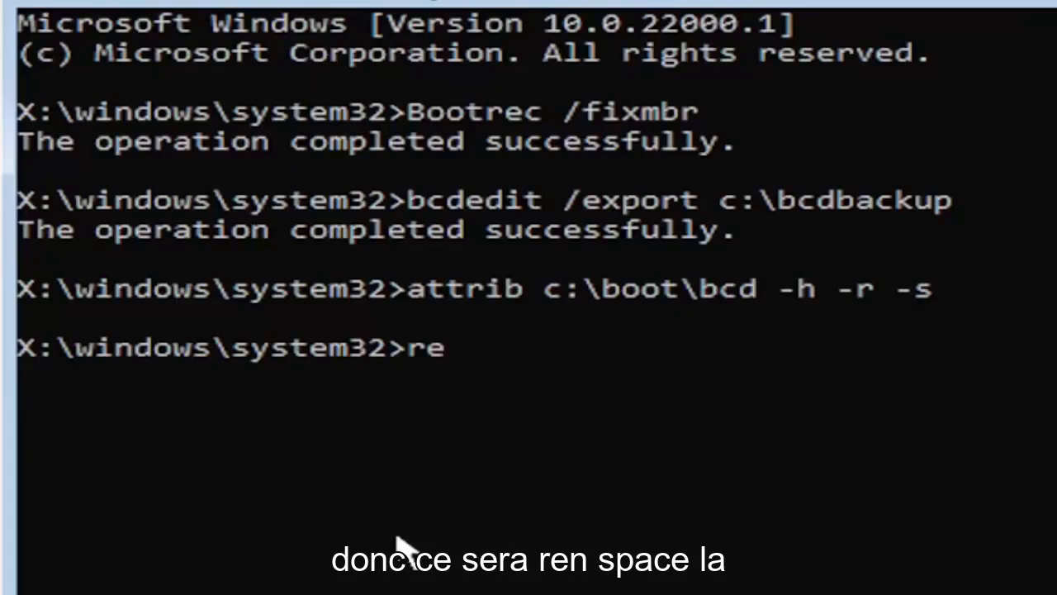
type("n c")
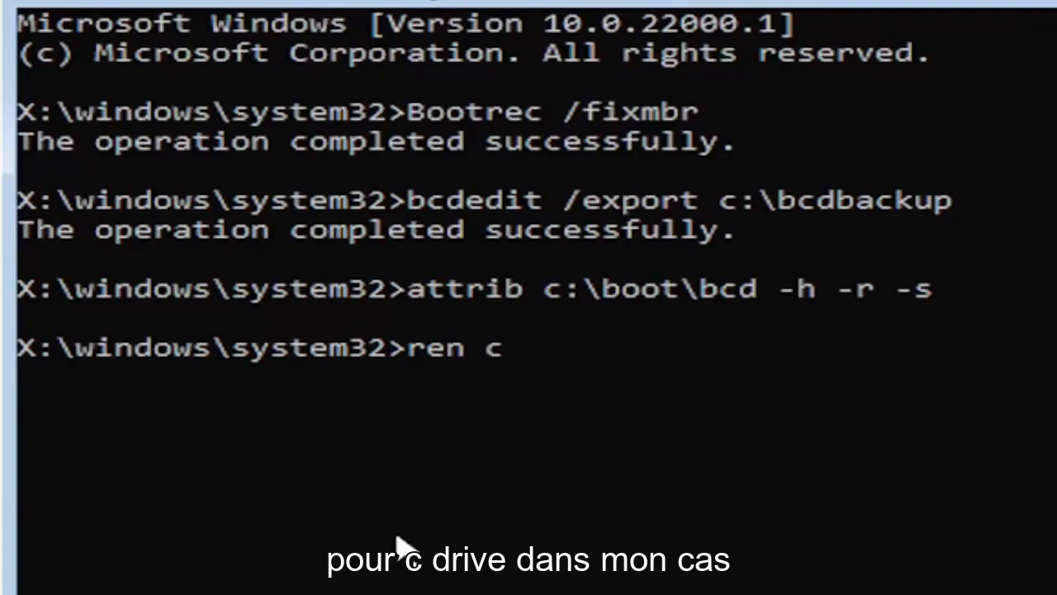
type(":")
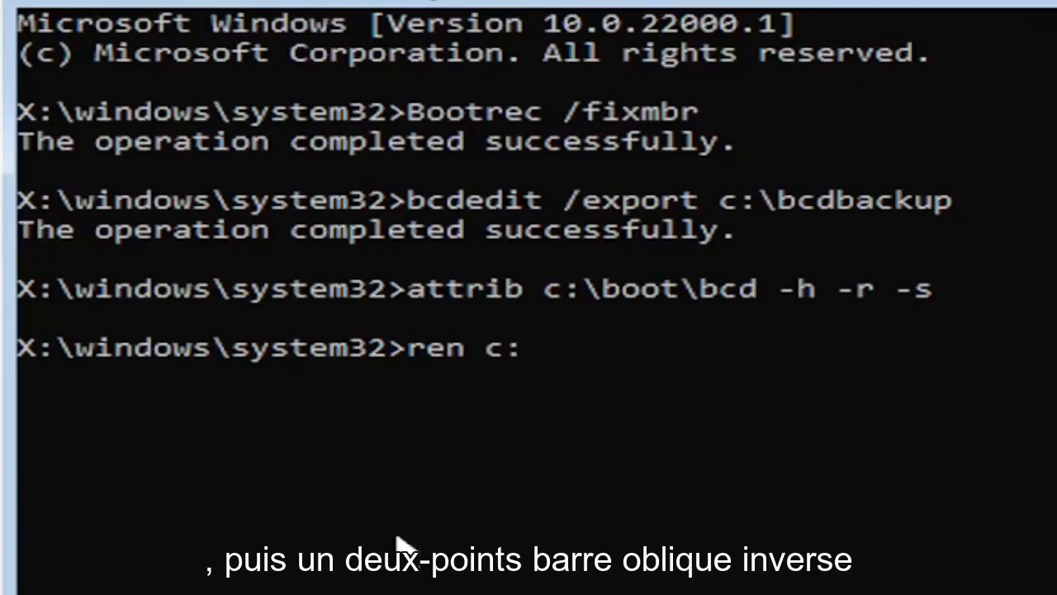
type("\\boot")
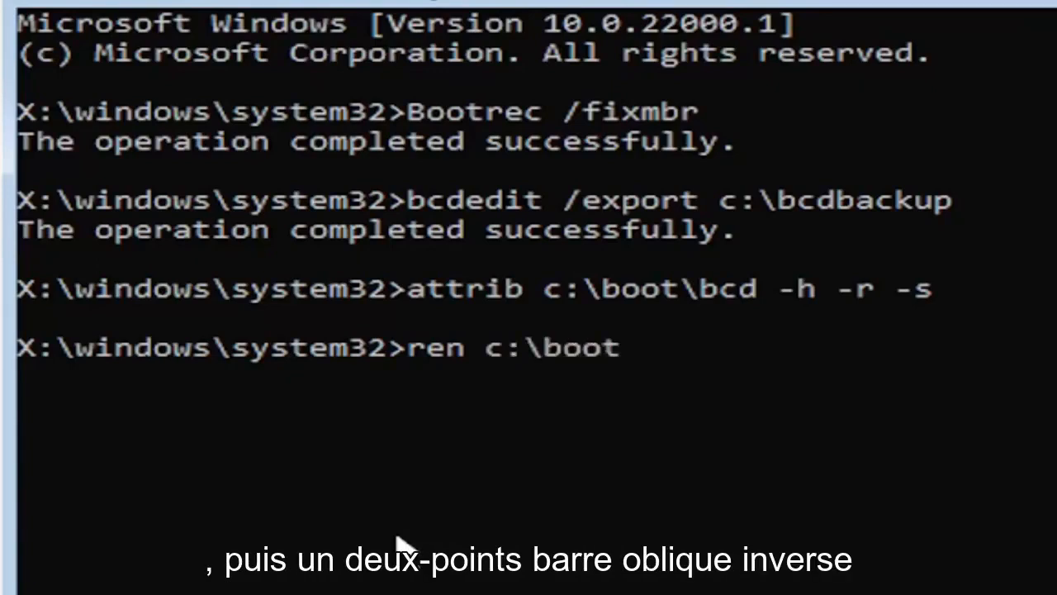
type("\\bc")
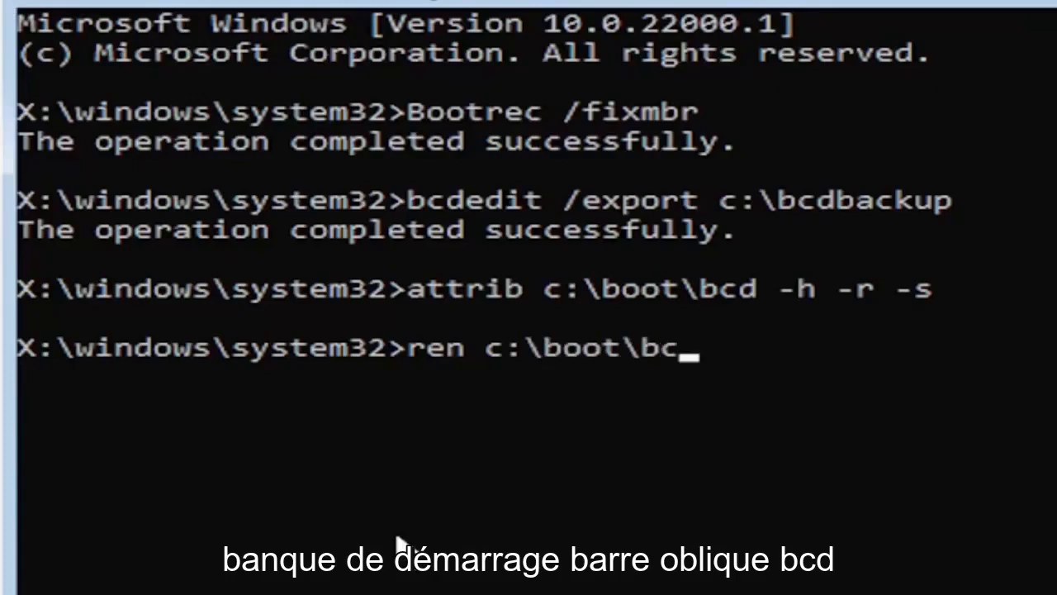
type("d")
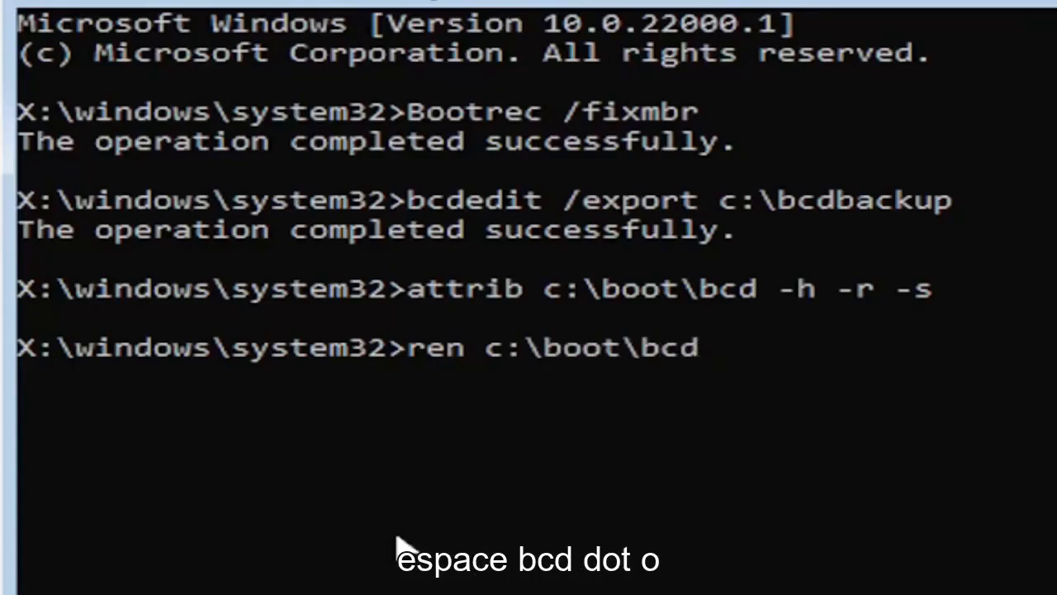
type("bcd.")
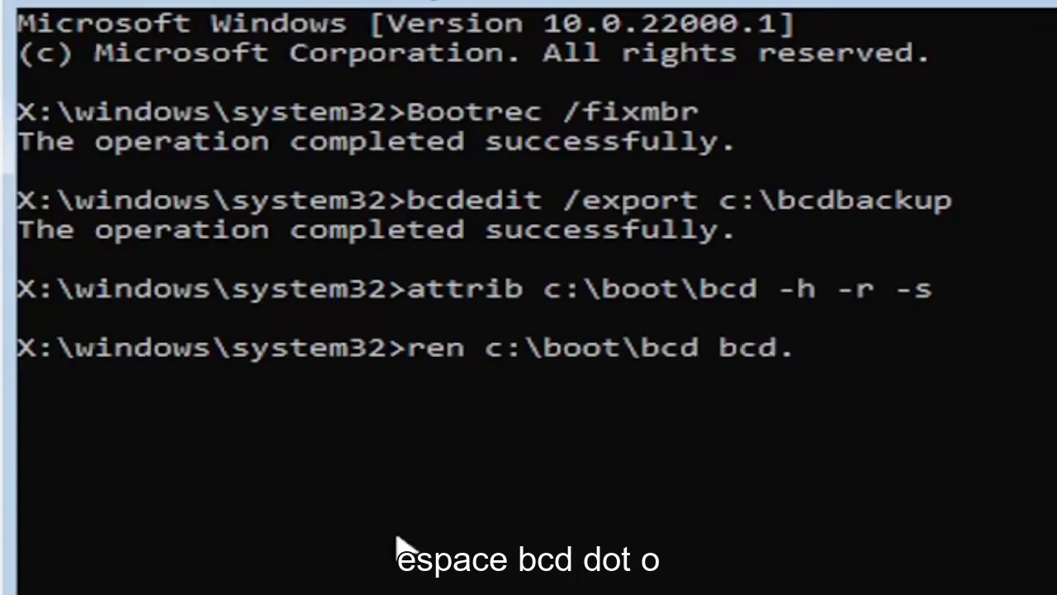
type("old")
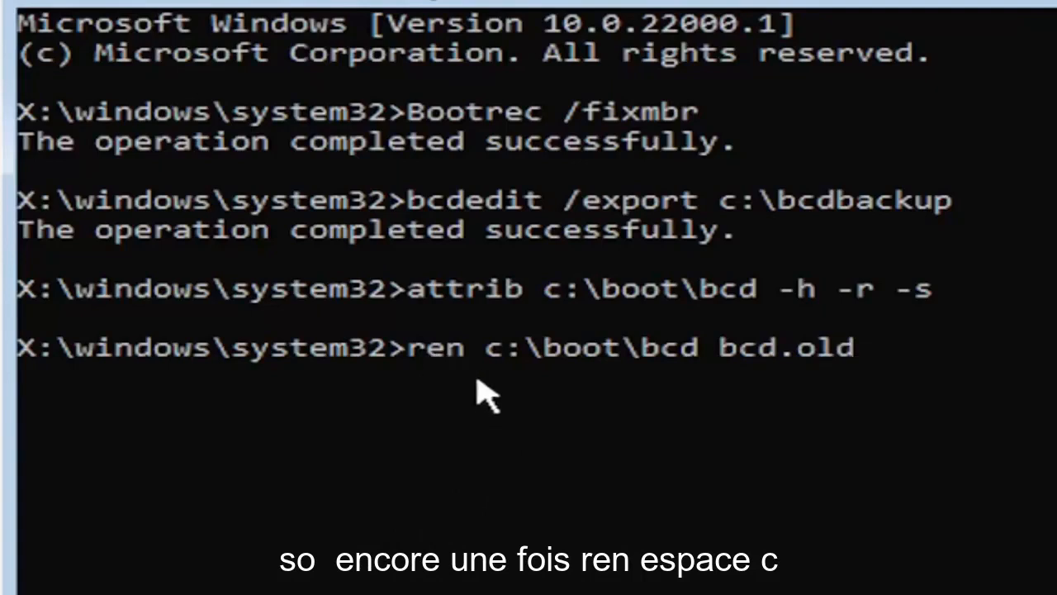
mouse_move(535, 401)
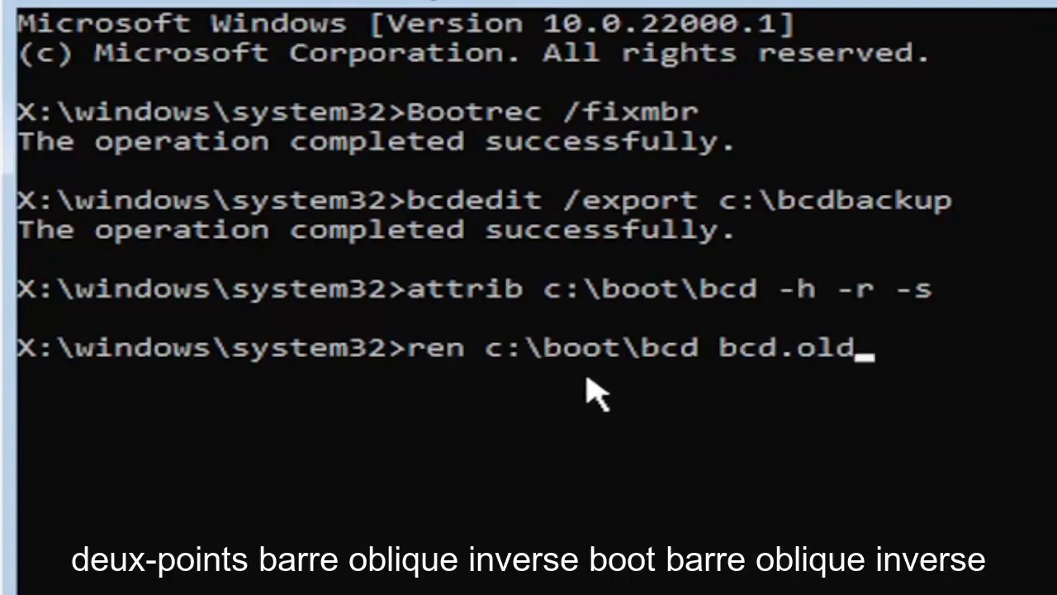
mouse_move(723, 400)
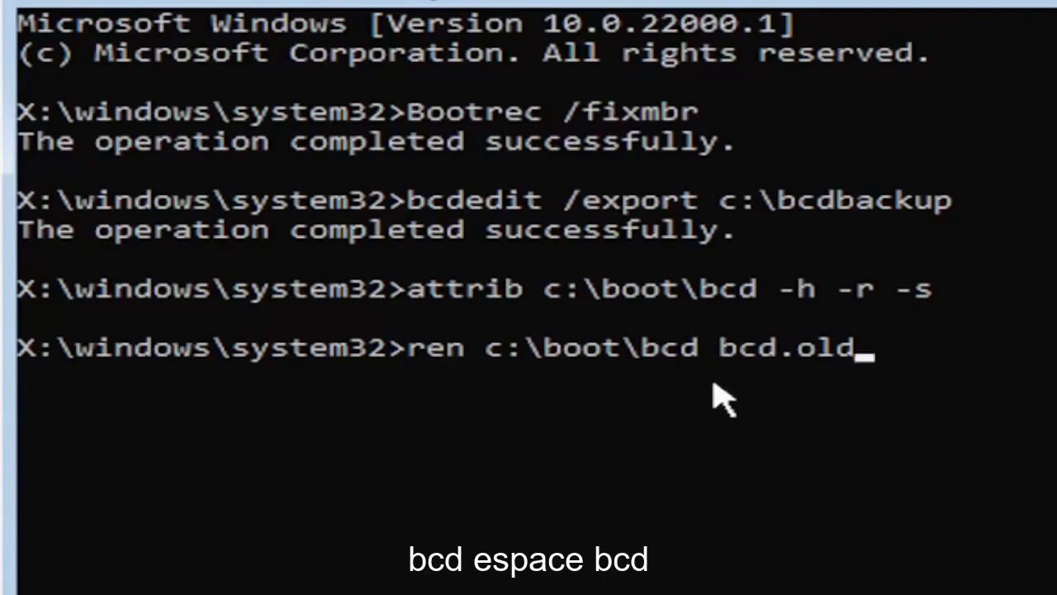
mouse_move(783, 388)
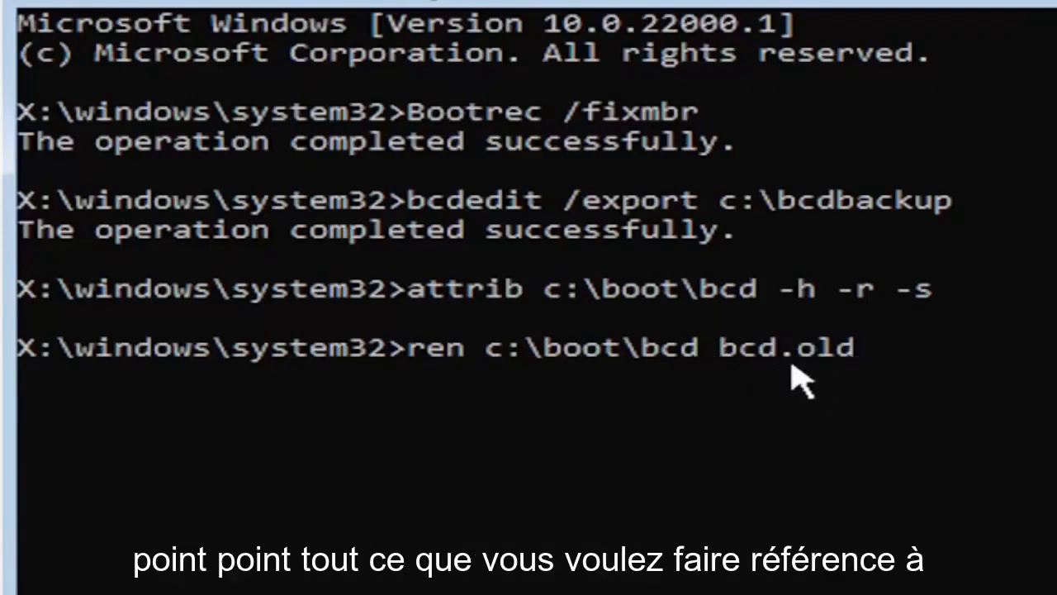
mouse_move(813, 396)
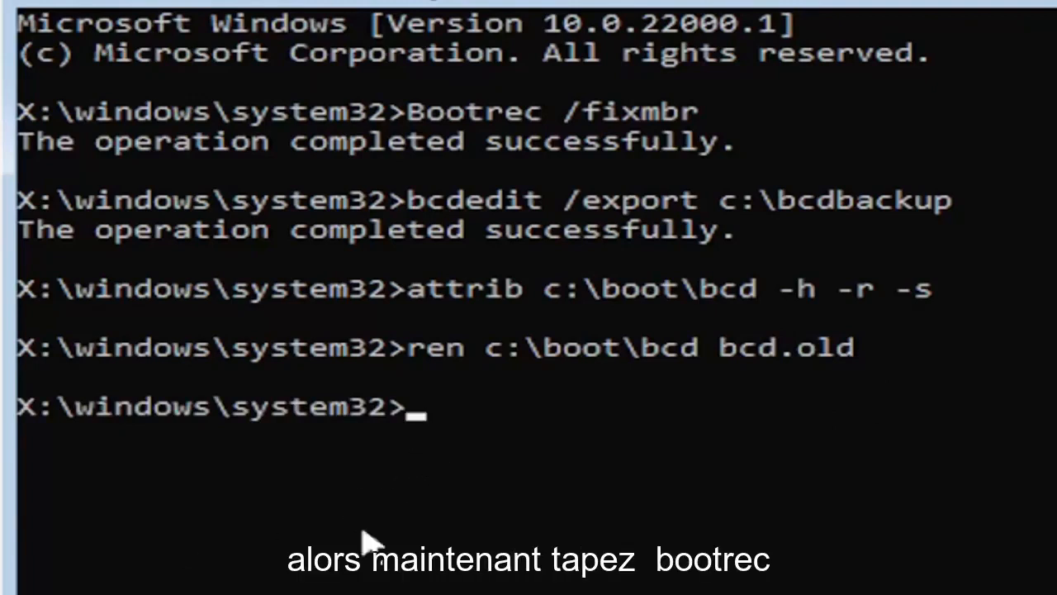
Type bootrec /rebuildbcd to rebuild the boot configuration data.
type("b")
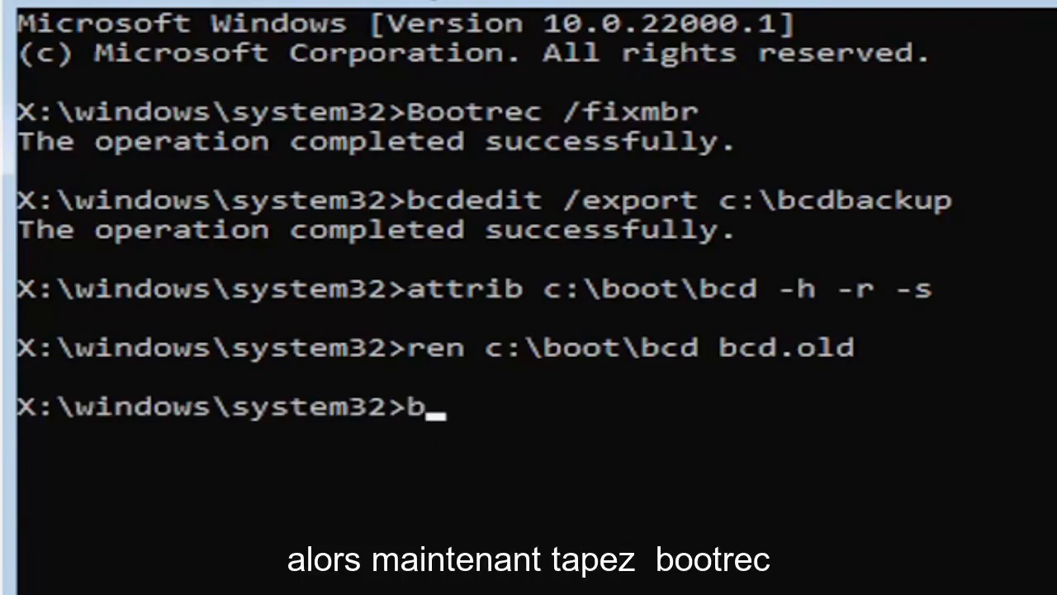
type("ootr")
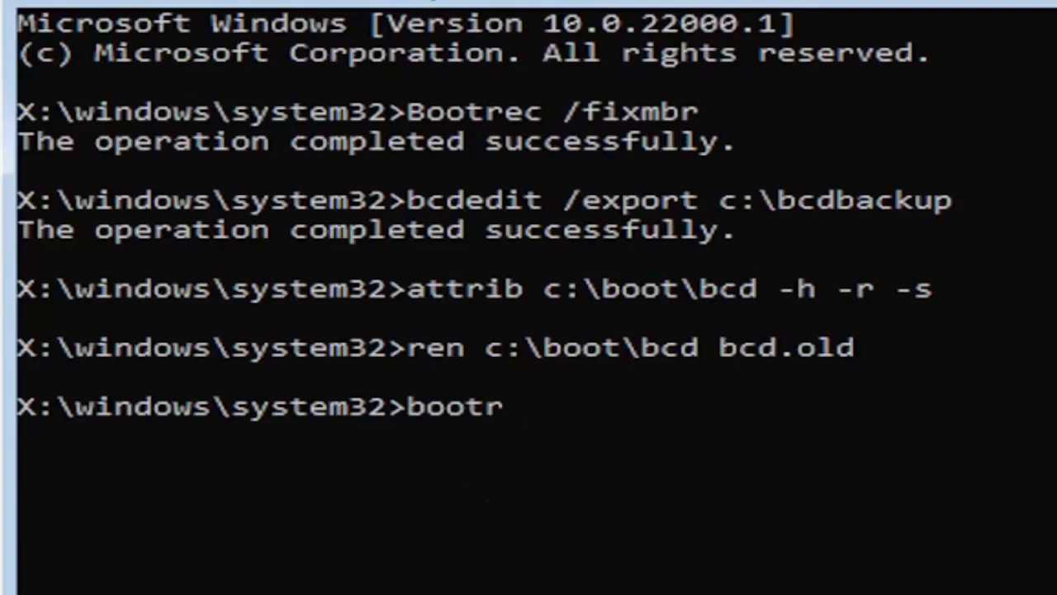
type("ec")
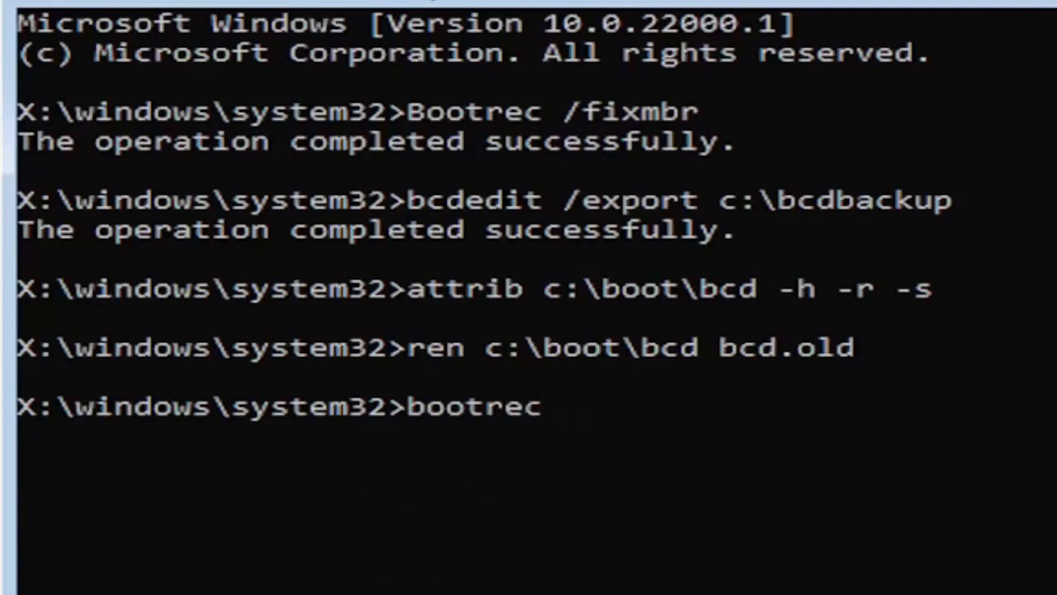
type("/re")
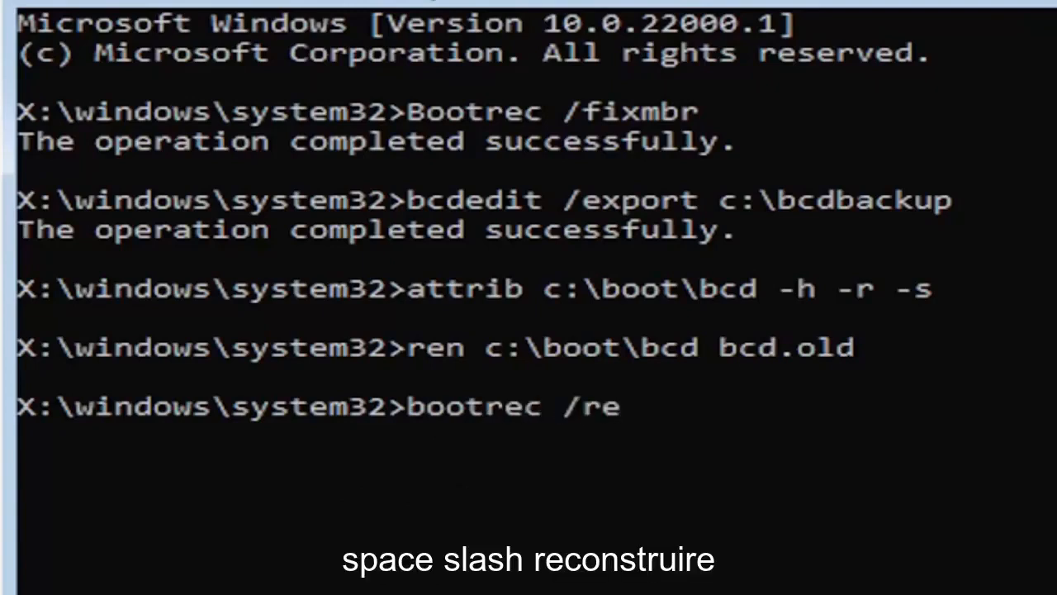
type("build")
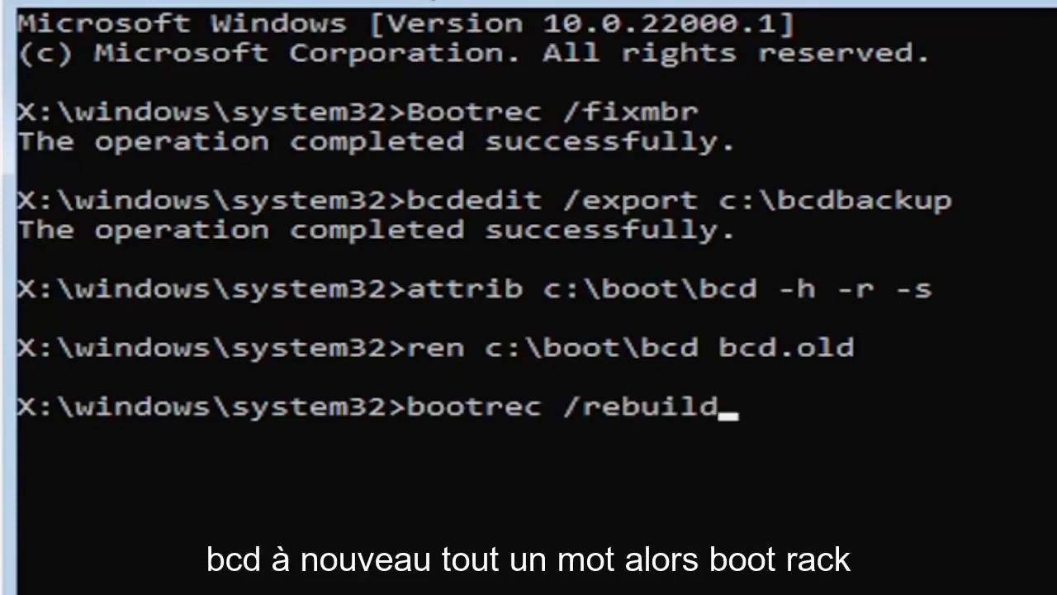
type("bcd")
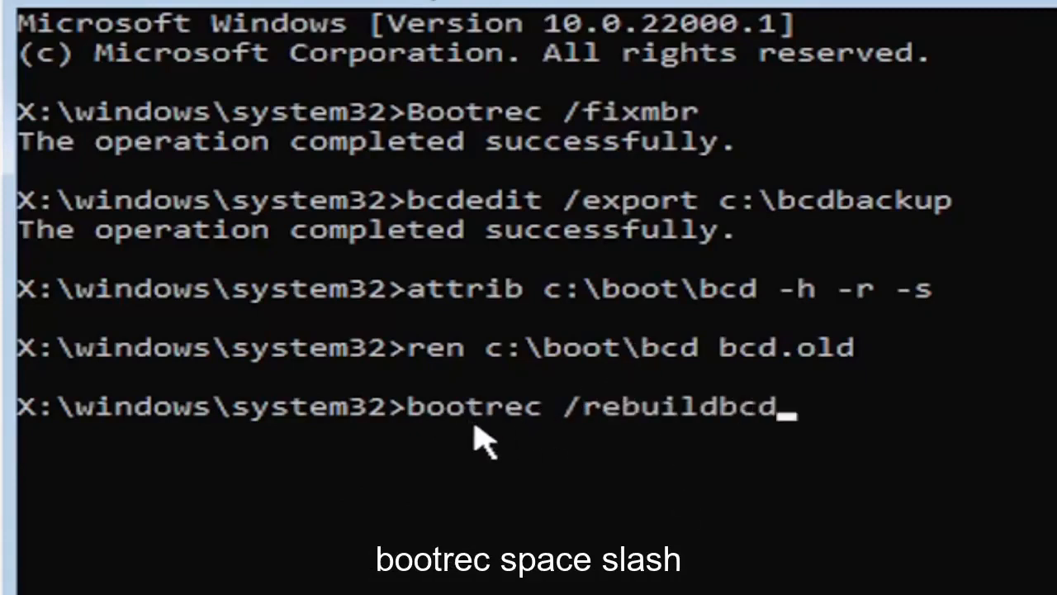
mouse_move(550, 446)
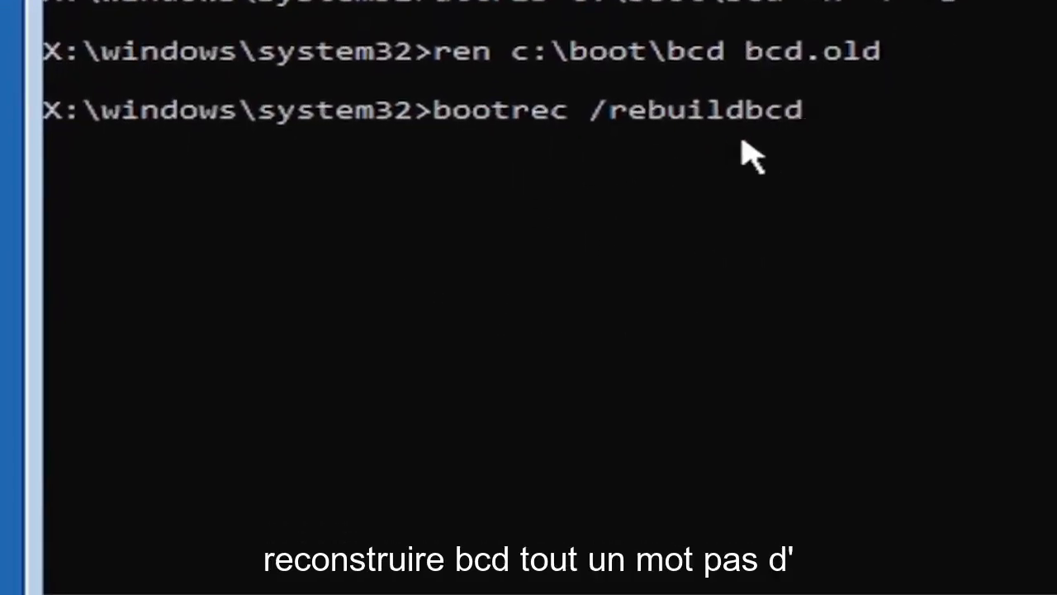
mouse_move(830, 91)
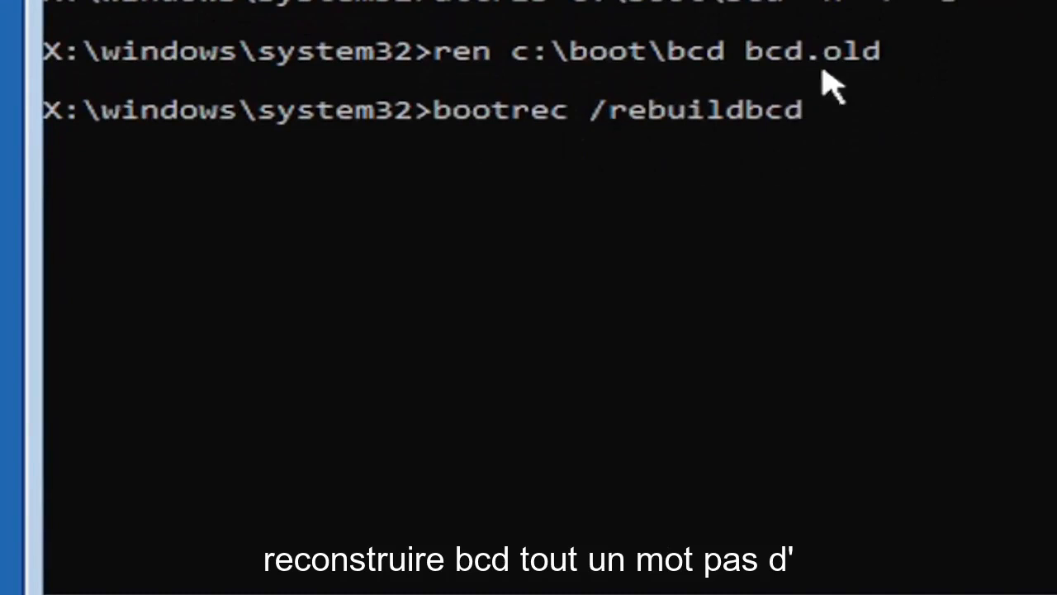
mouse_move(586, 211)
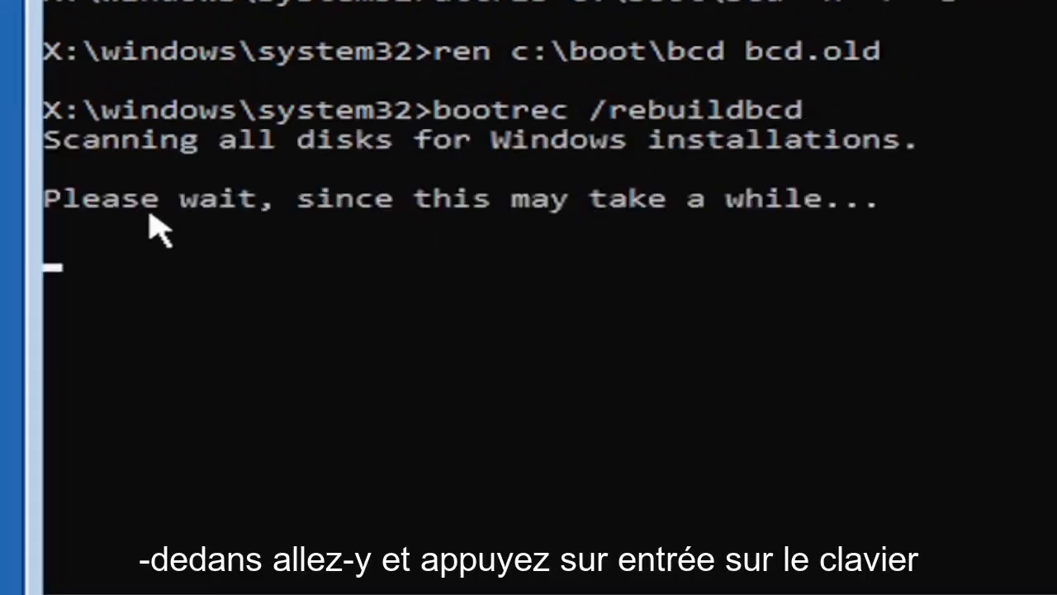
mouse_move(122, 223)
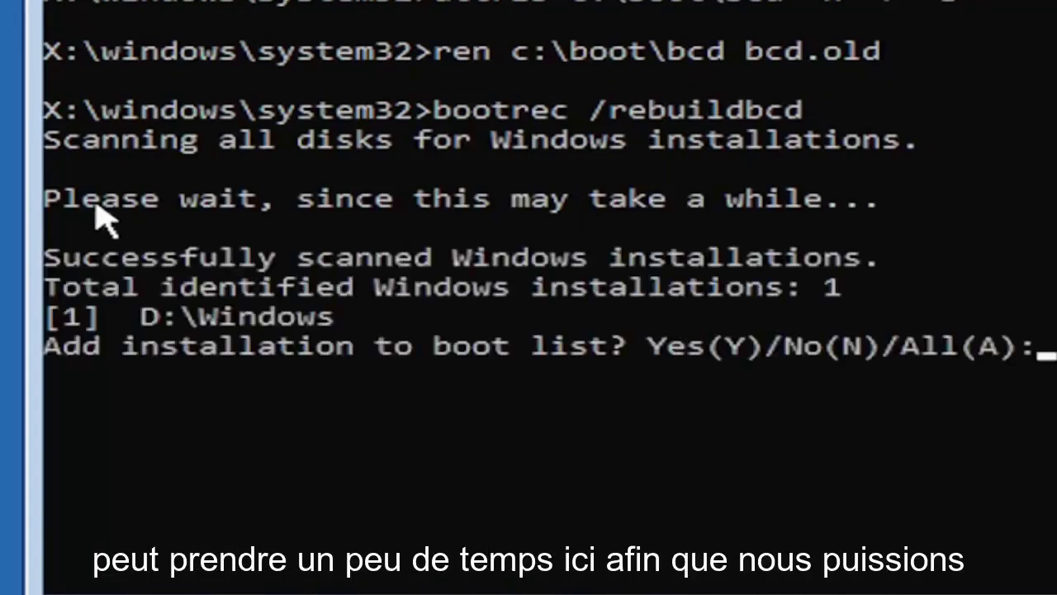
mouse_move(206, 491)
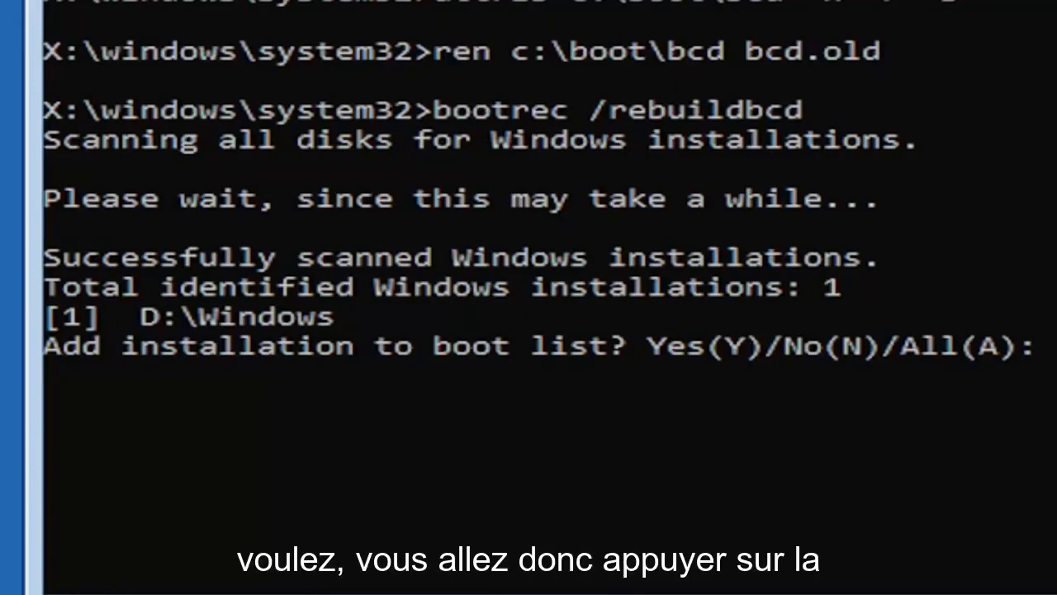
Answer Y to add the found D:\Windows installation to the boot list.
type("y")
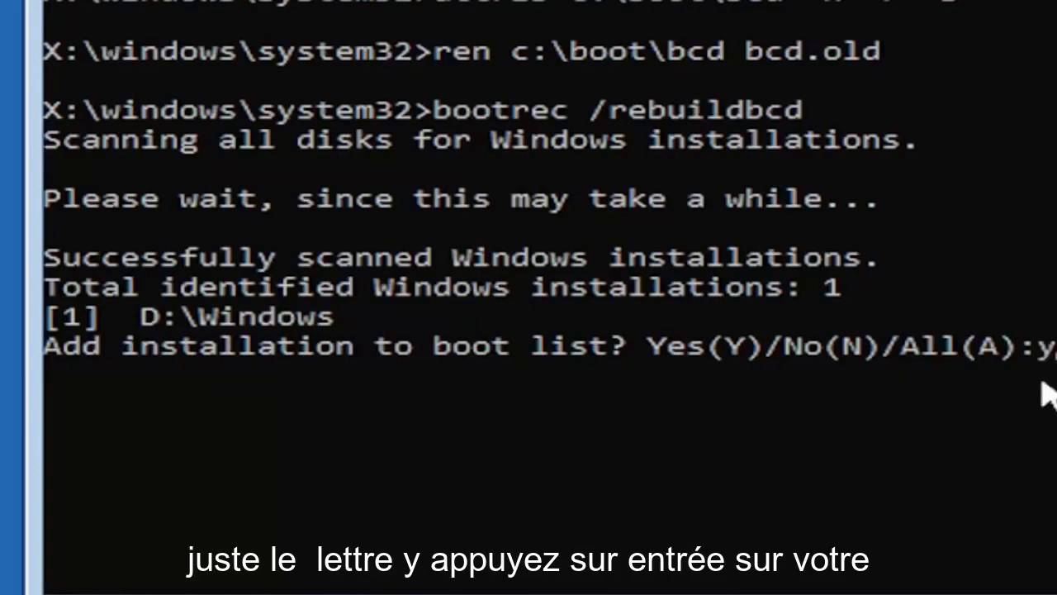
key("Return")
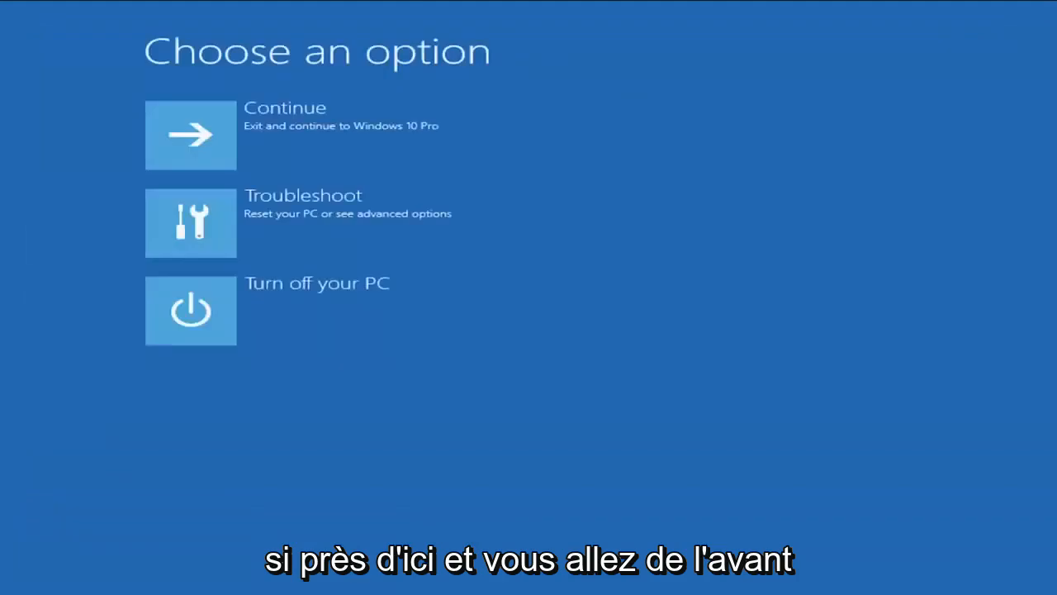
mouse_move(330, 151)
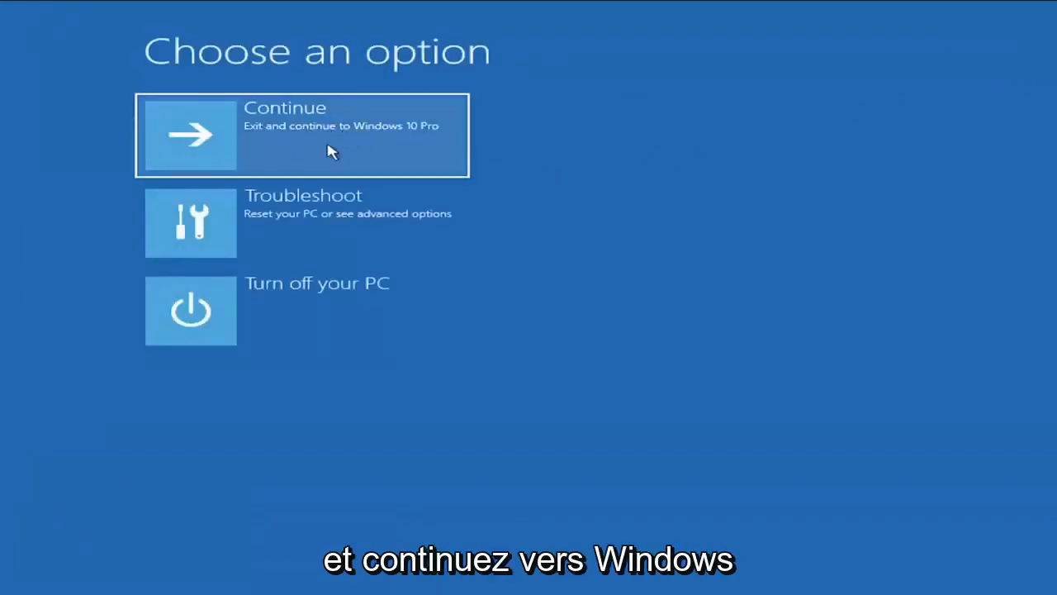
mouse_move(290, 163)
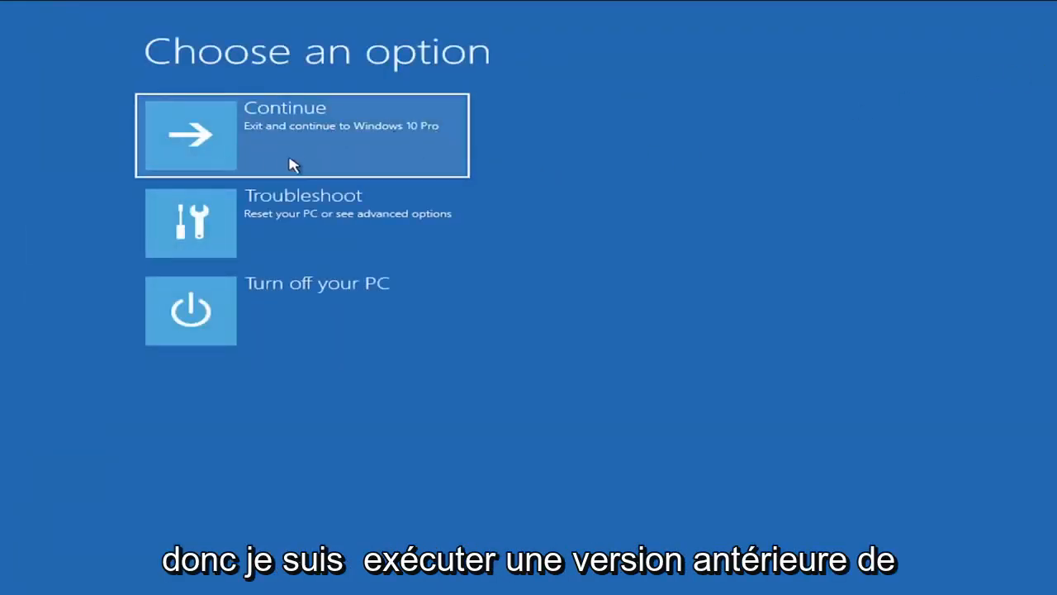
mouse_move(403, 141)
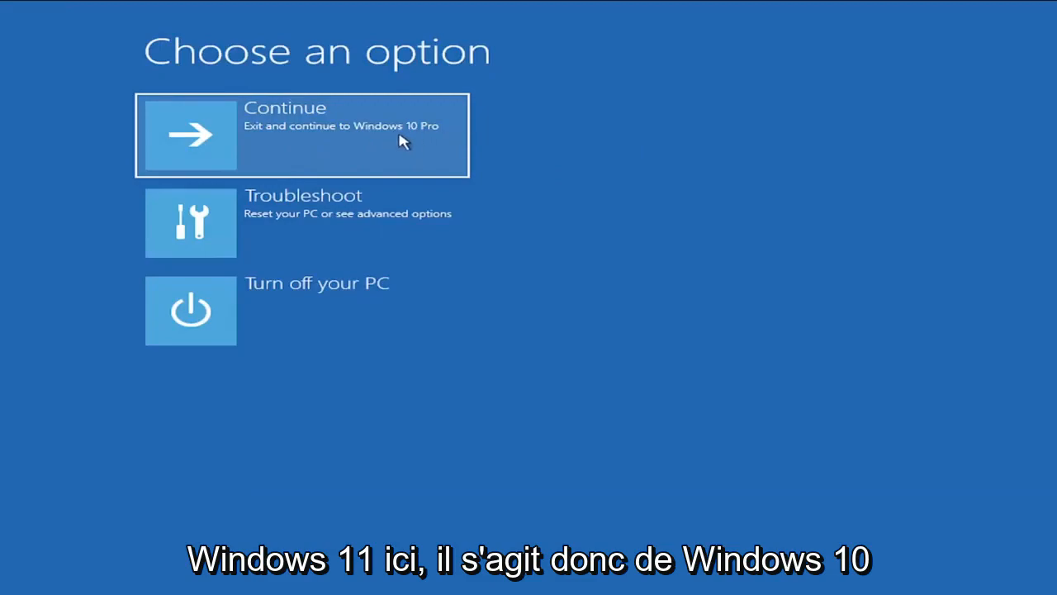